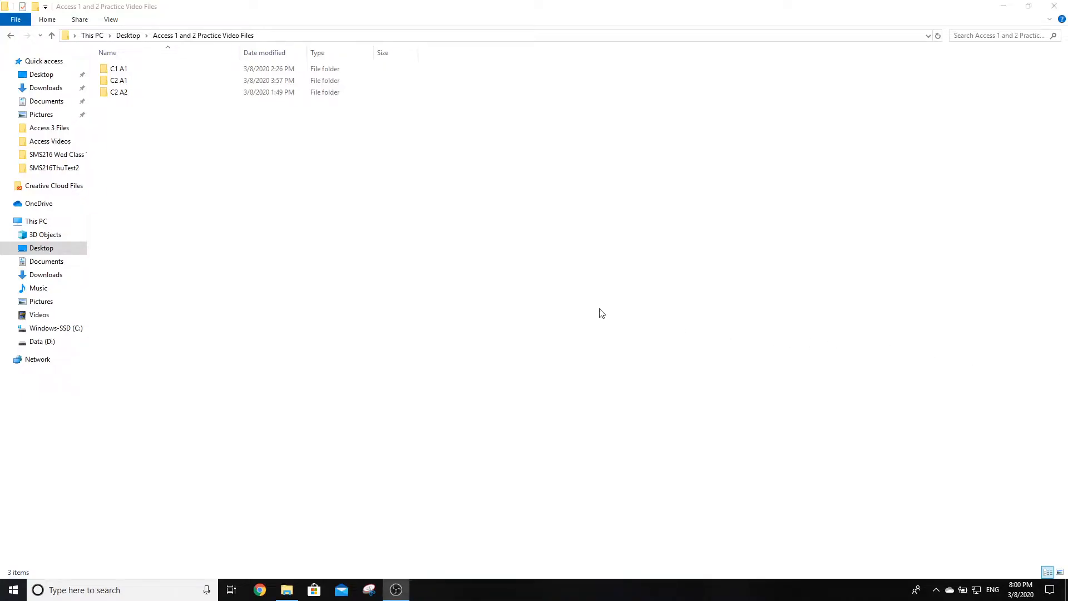
mouse_move(711, 322)
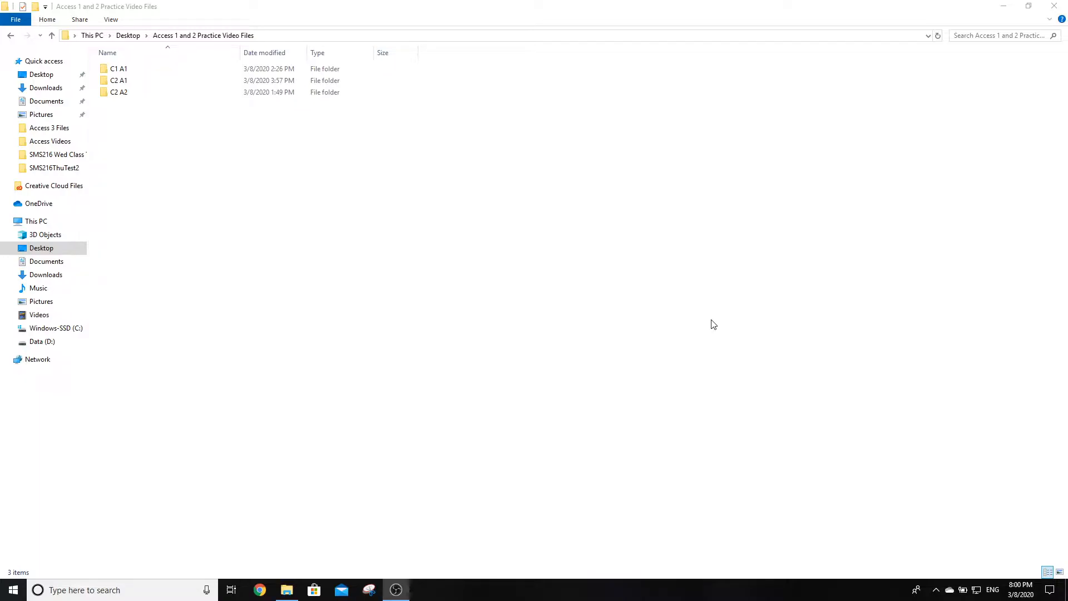
mouse_move(259, 128)
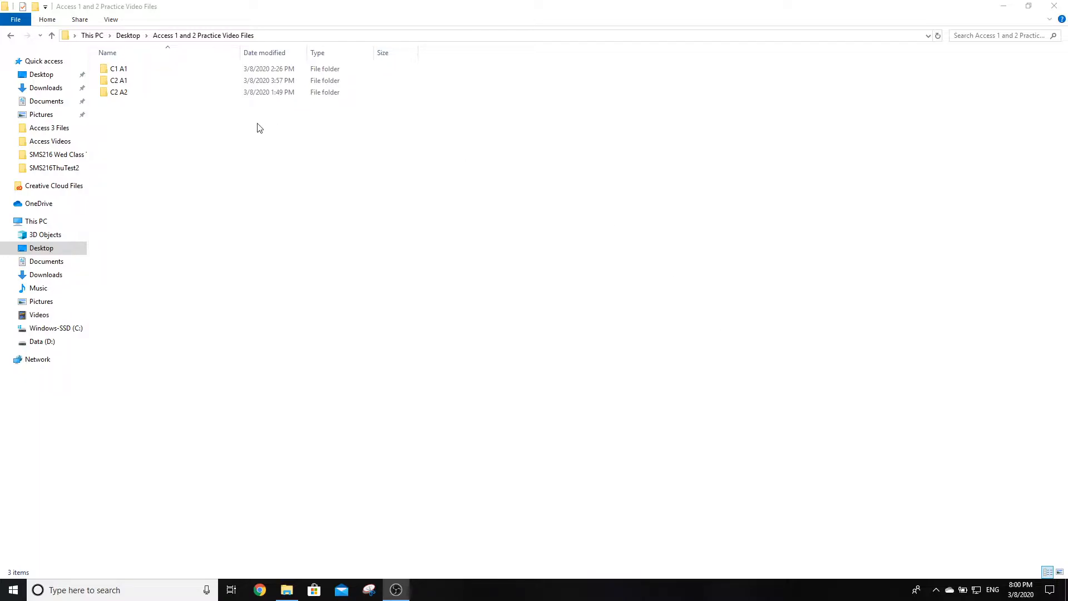
Step: Open the C2 A2 practice folder and select the Access database file
left_click(119, 93)
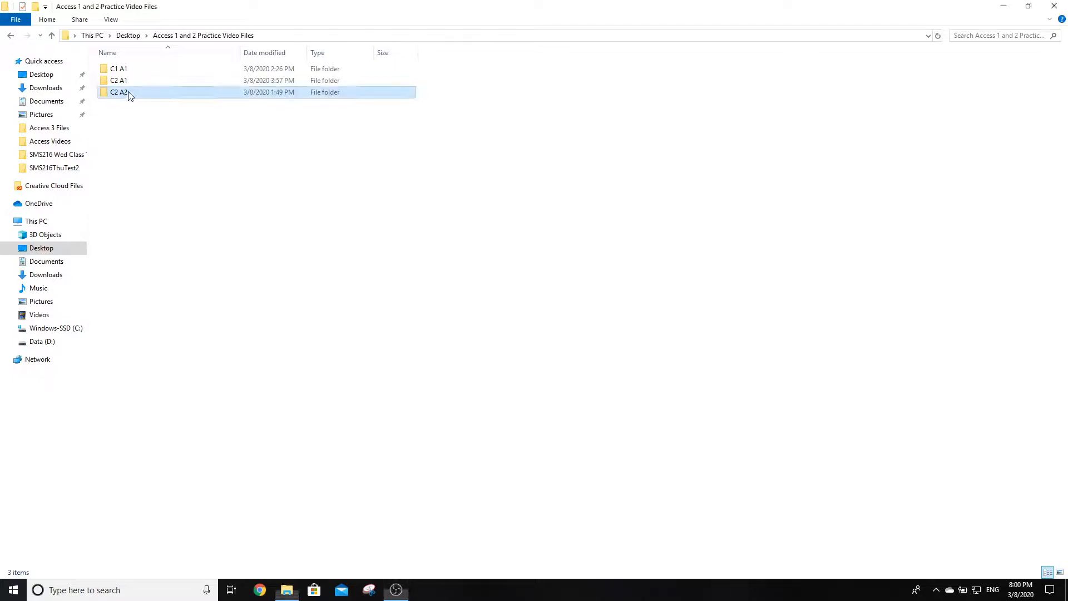
double_click(119, 92)
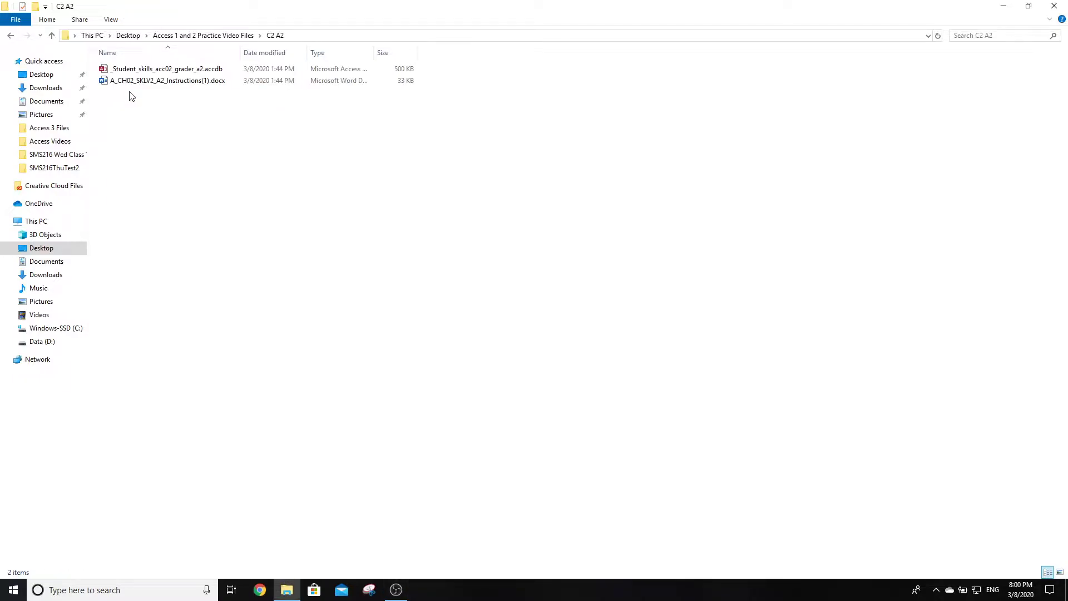
left_click(139, 69)
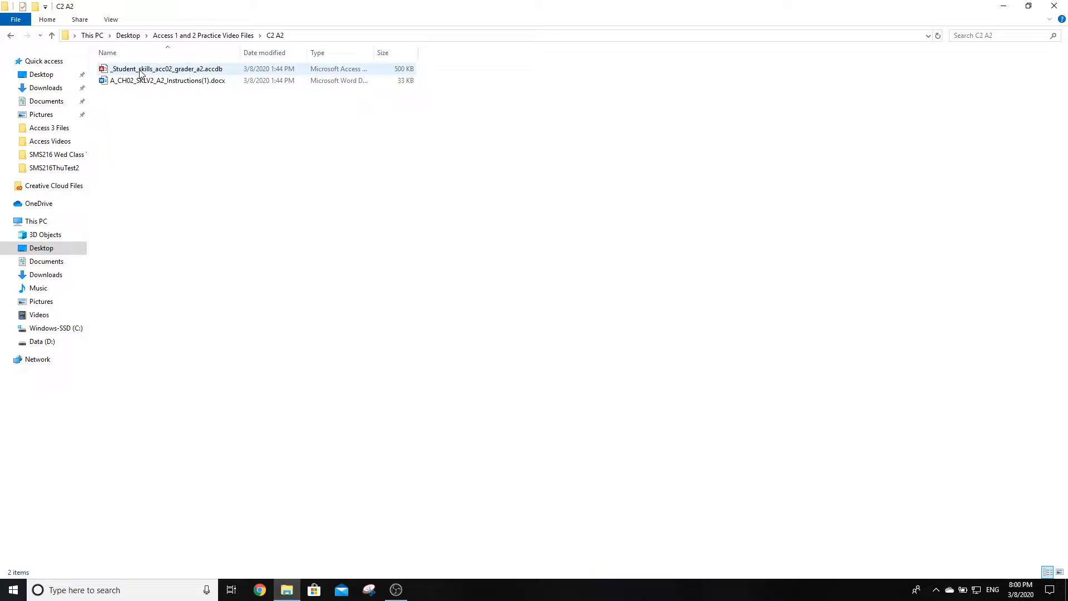
mouse_move(178, 85)
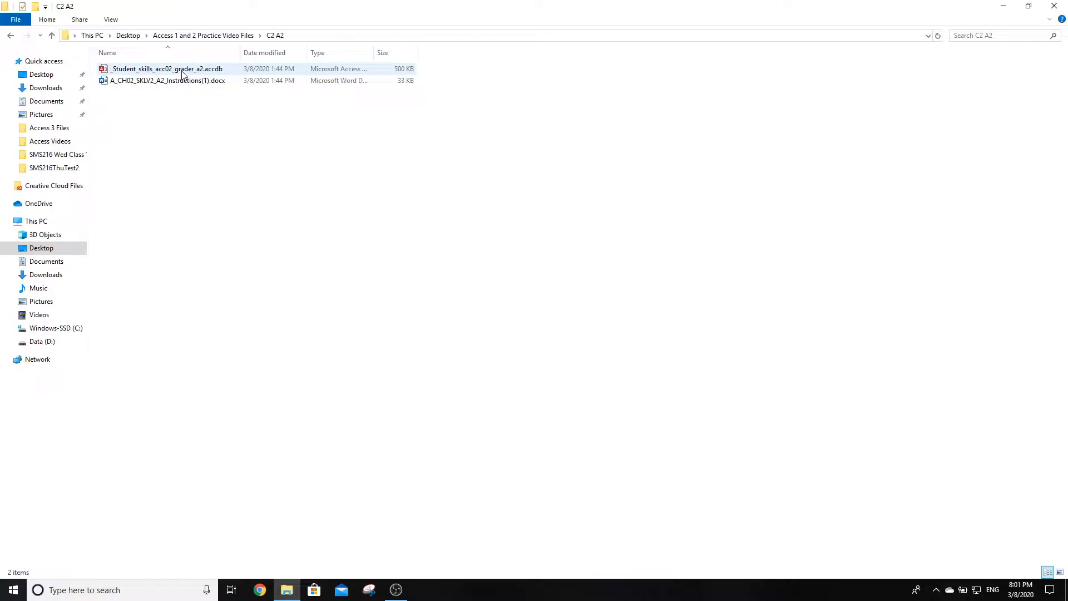
mouse_move(185, 73)
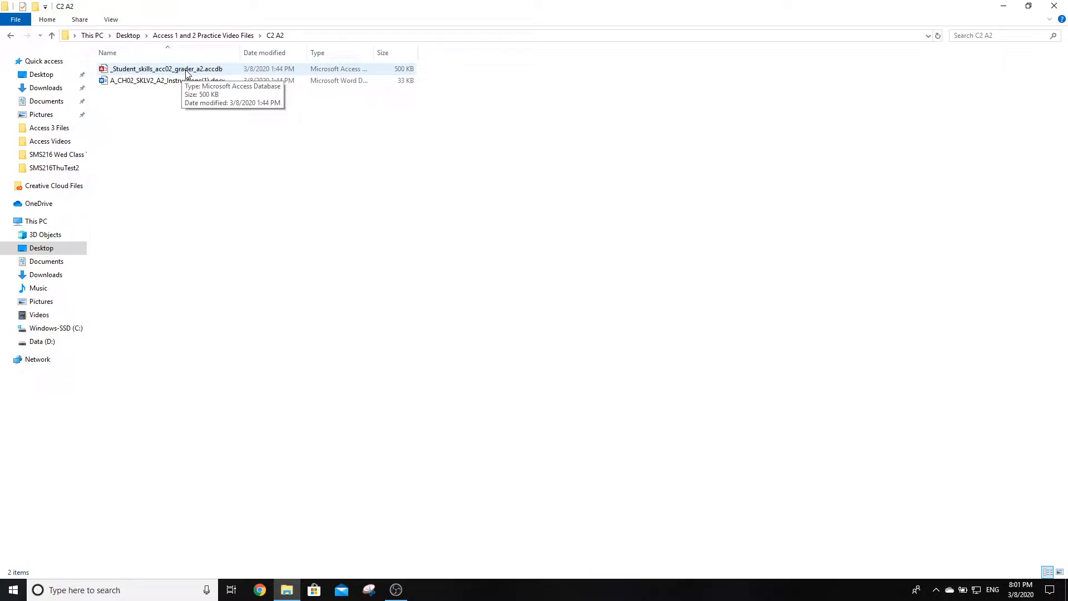
left_click(155, 69)
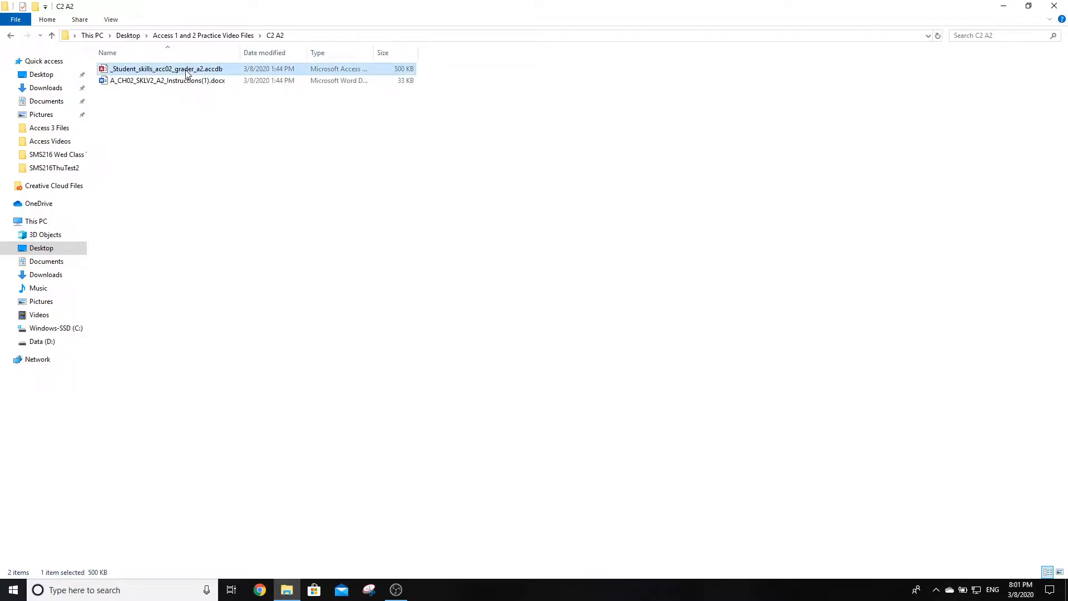
Step: Open the grader database in Access, enable its content, and select the Reviews table
double_click(168, 68)
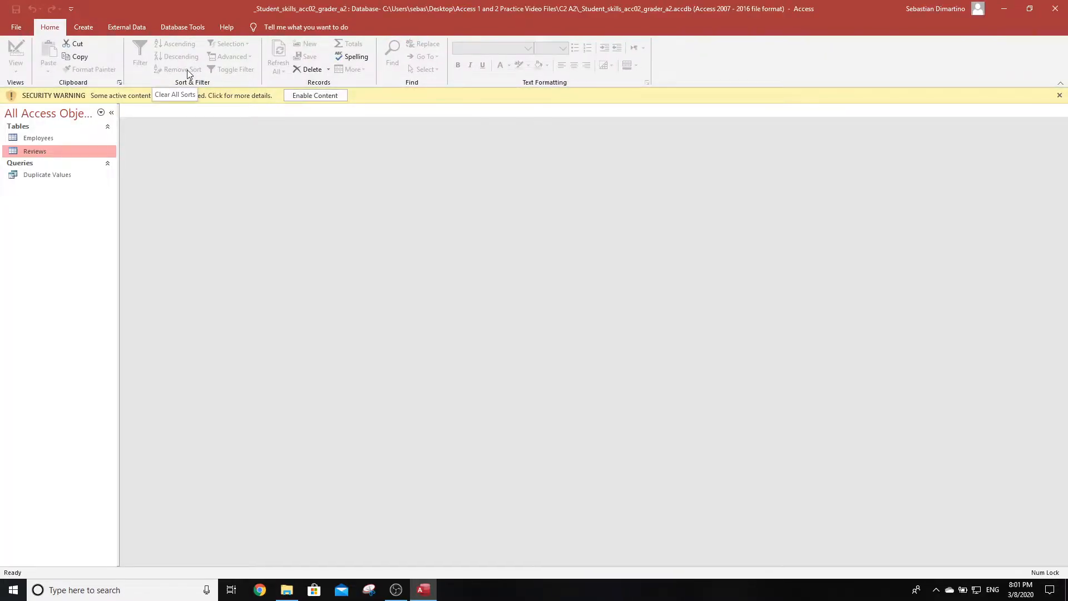
mouse_move(127, 113)
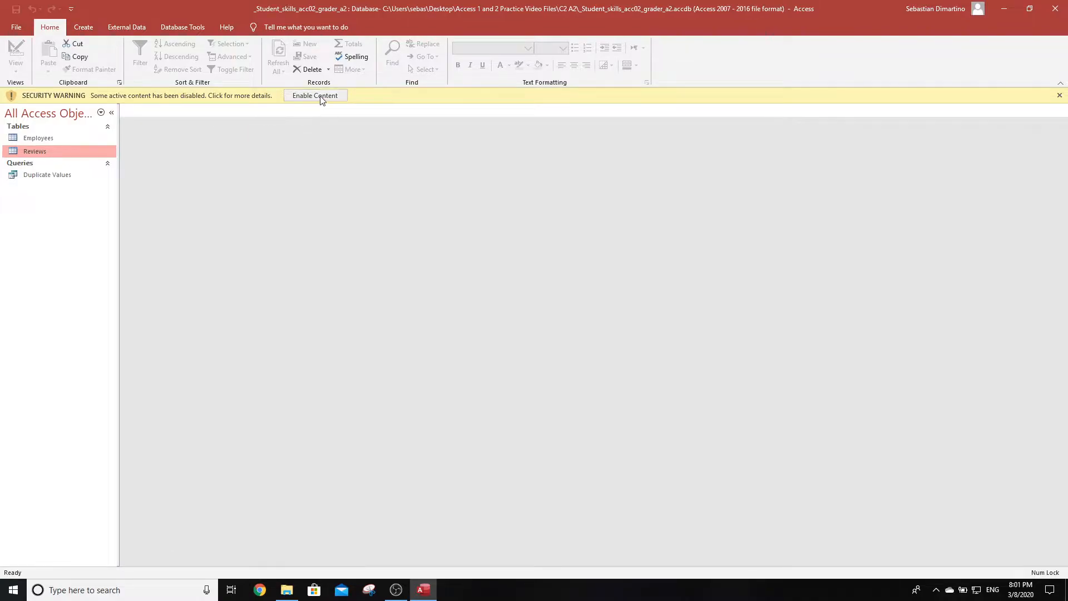
left_click(315, 95)
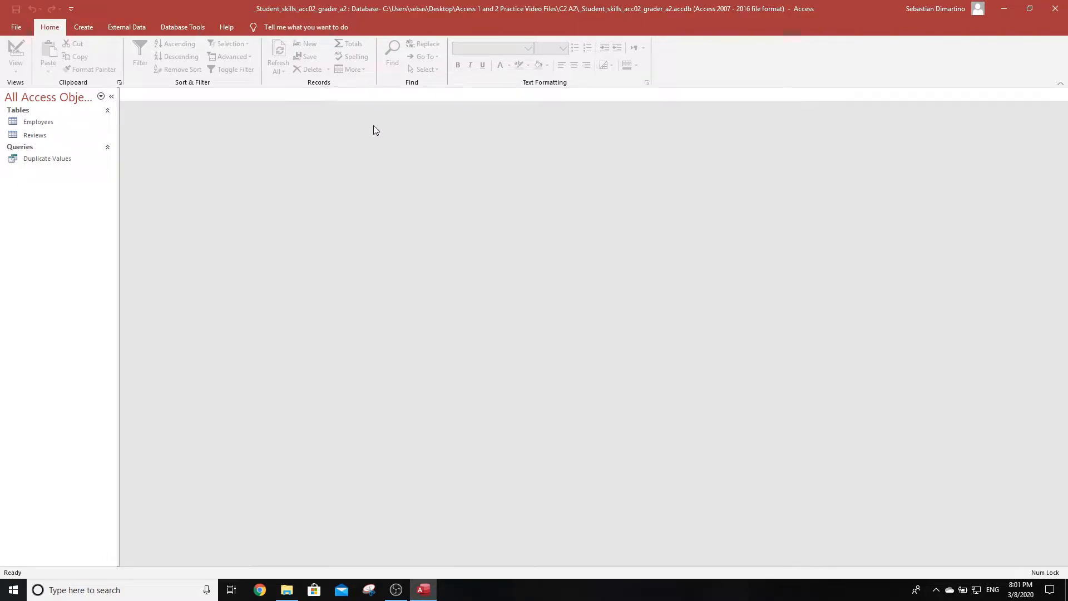
mouse_move(215, 197)
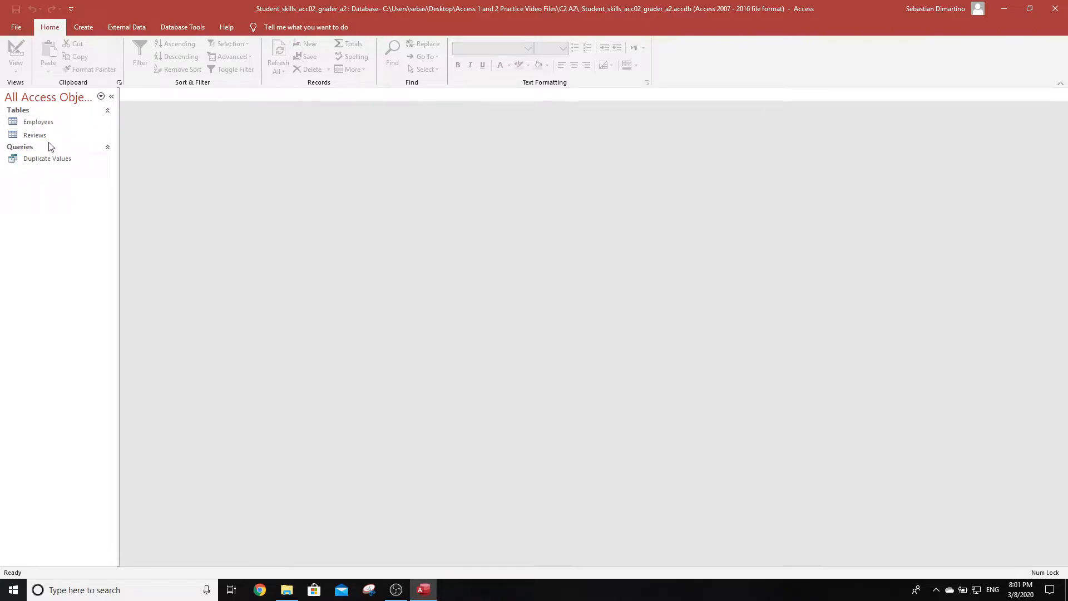
mouse_move(35, 141)
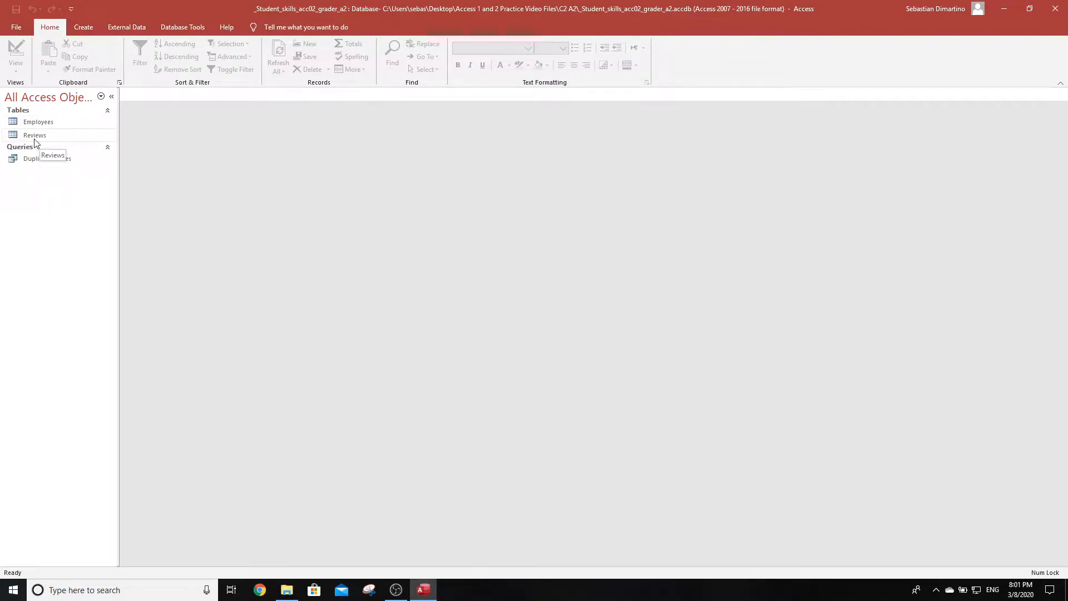
left_click(34, 135)
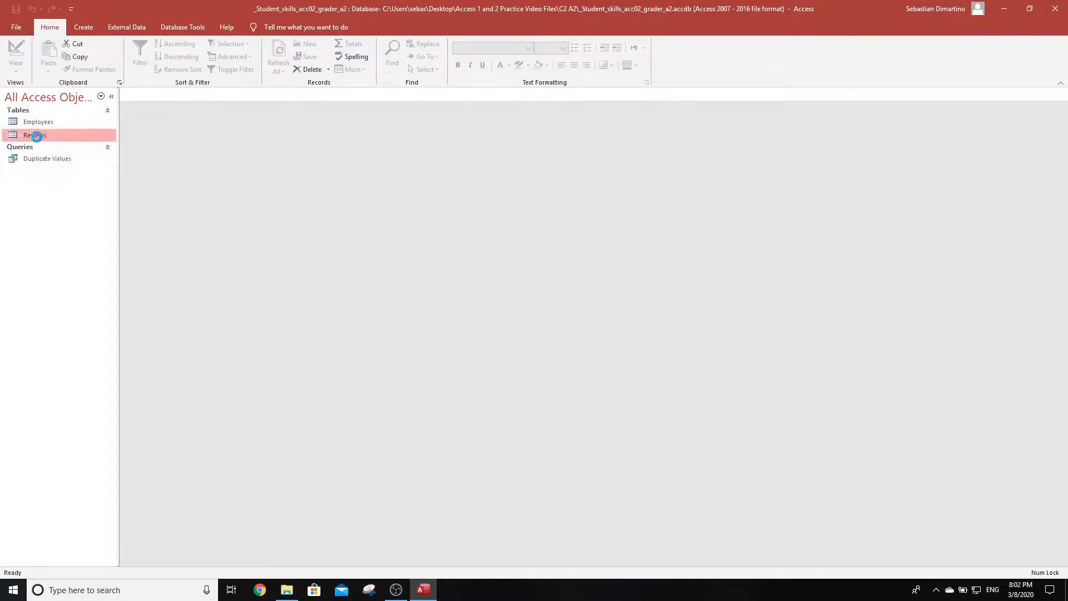
Step: Open the Reviews table and start a new calculated Number field in Expression Builder
double_click(34, 134)
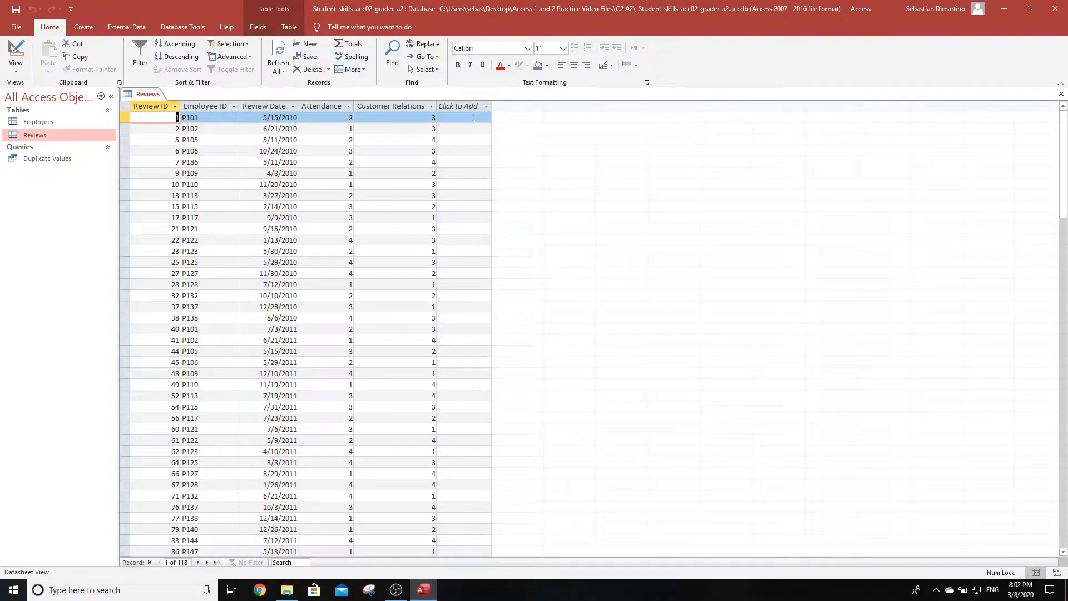
mouse_move(458, 113)
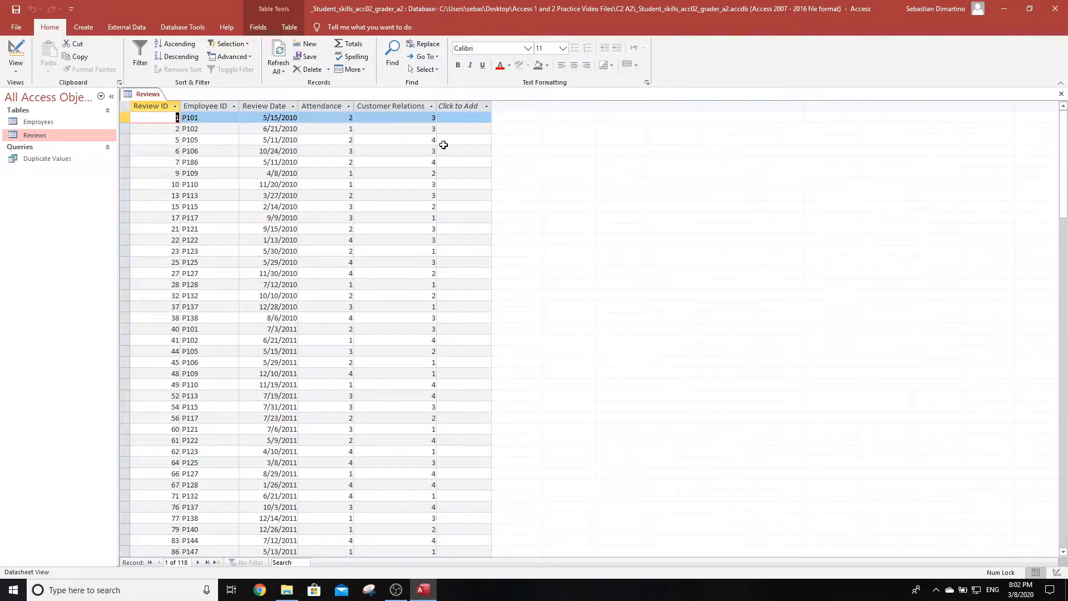
mouse_move(484, 114)
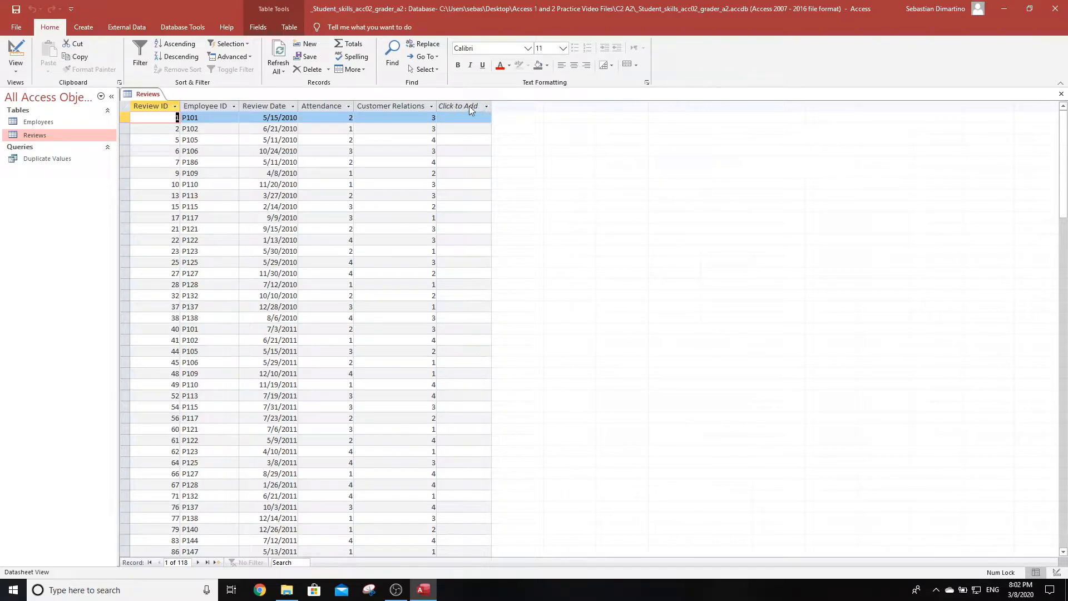
left_click(489, 105)
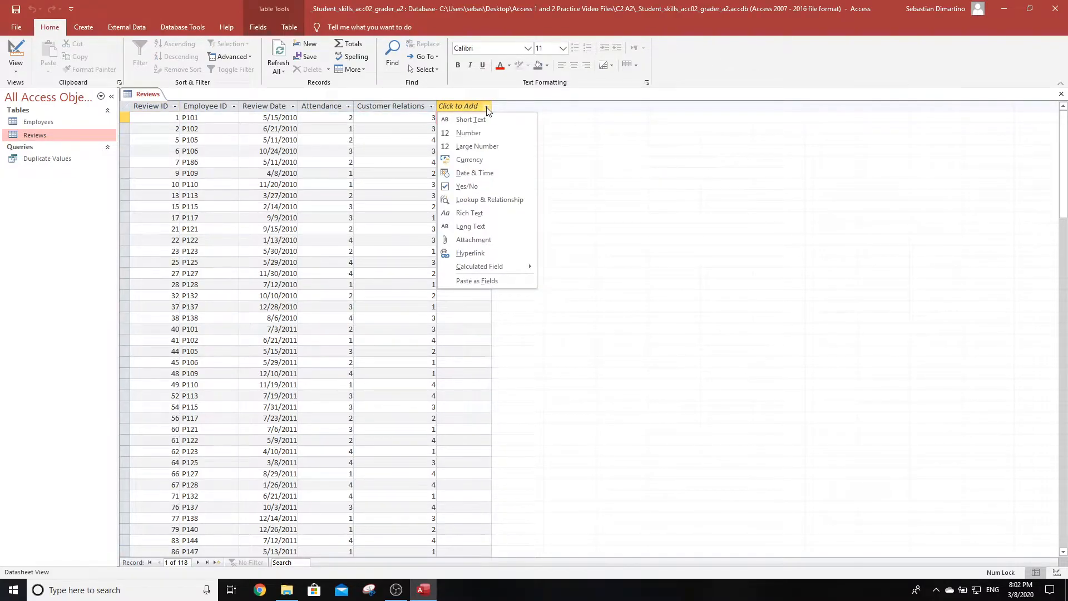
mouse_move(483, 146)
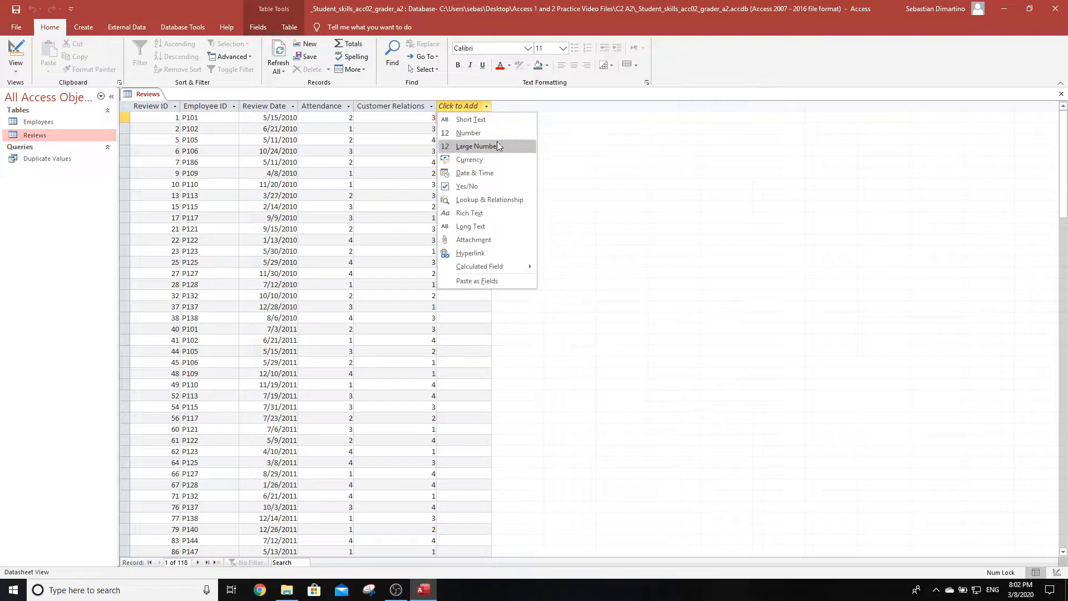
mouse_move(489, 266)
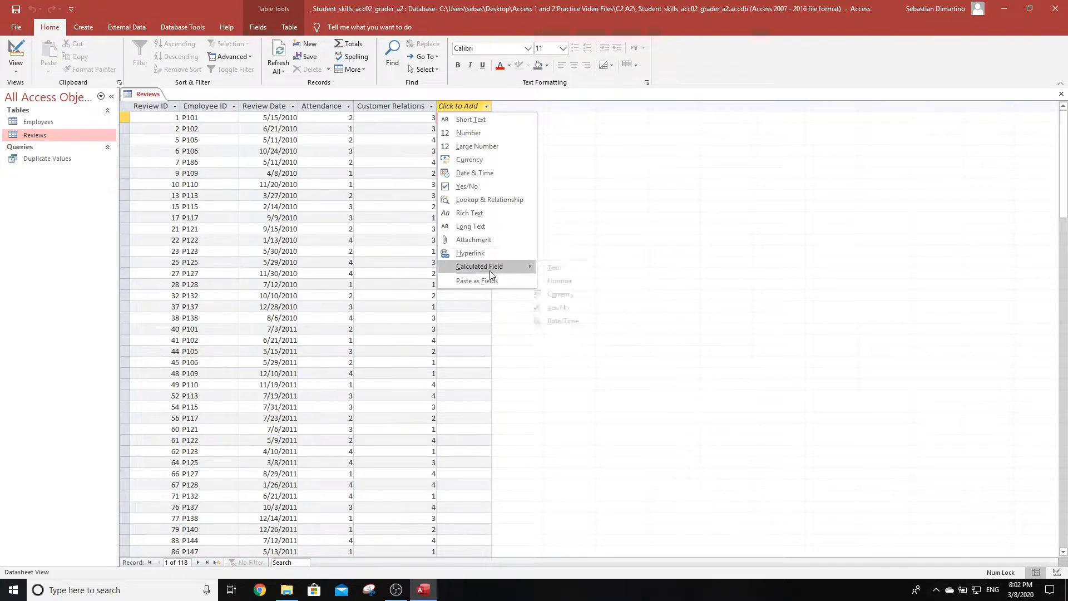
mouse_move(484, 172)
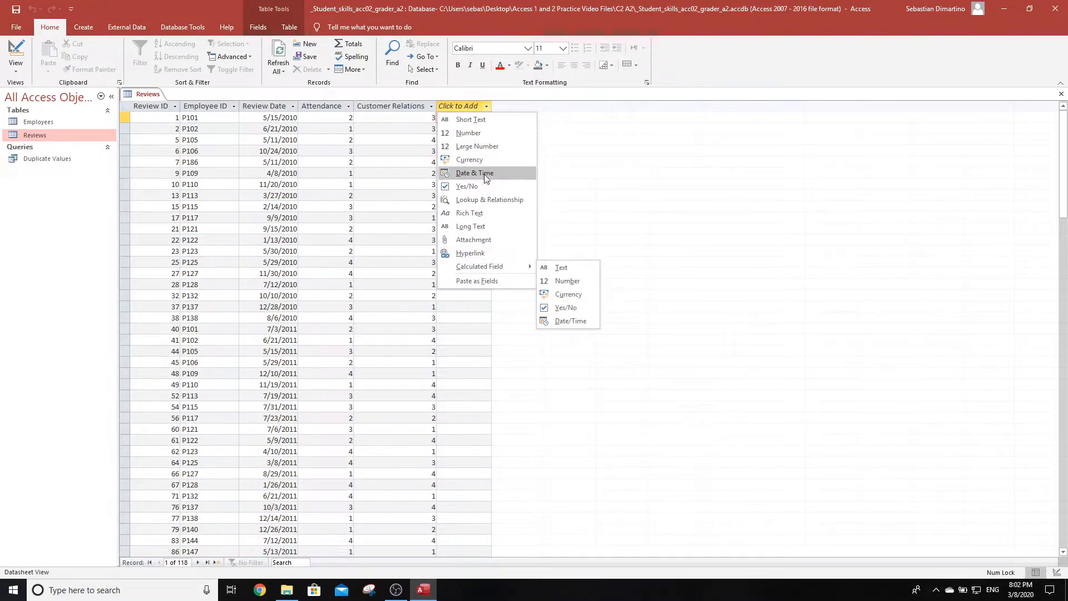
mouse_move(479, 267)
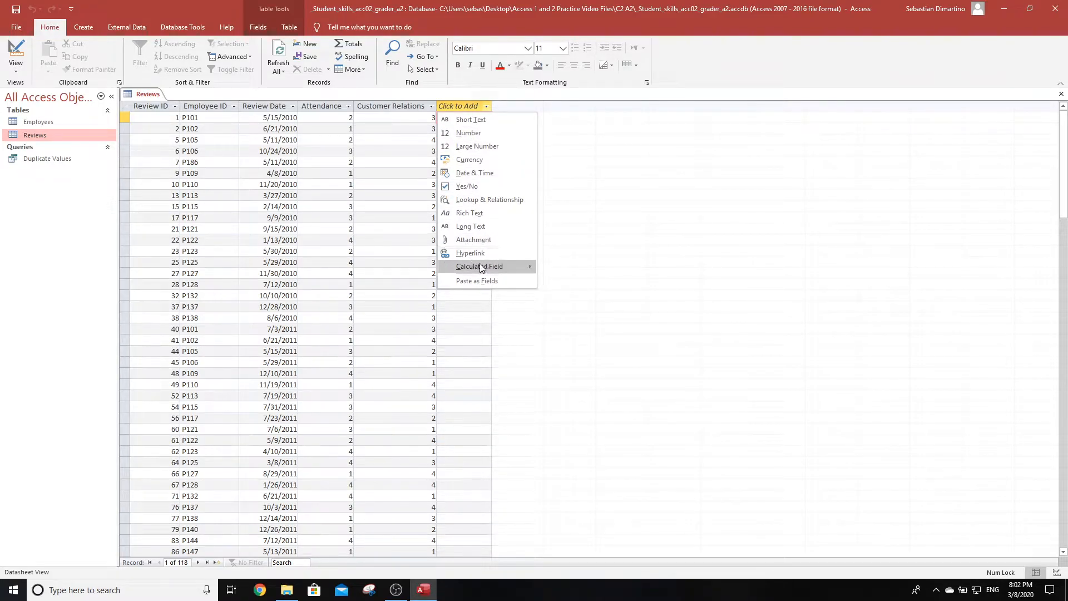
mouse_move(479, 267)
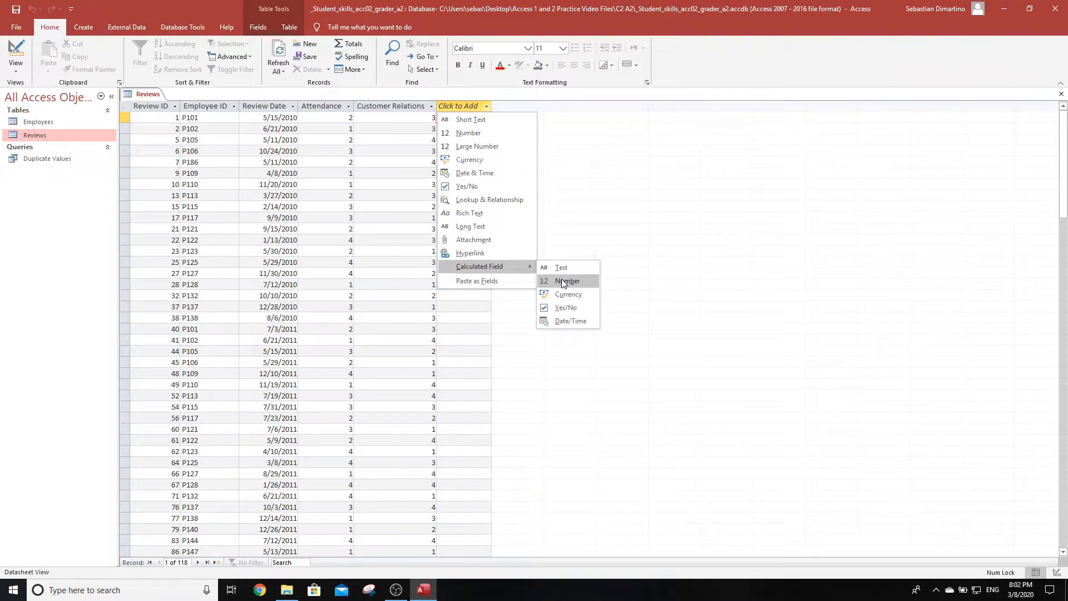
left_click(567, 281)
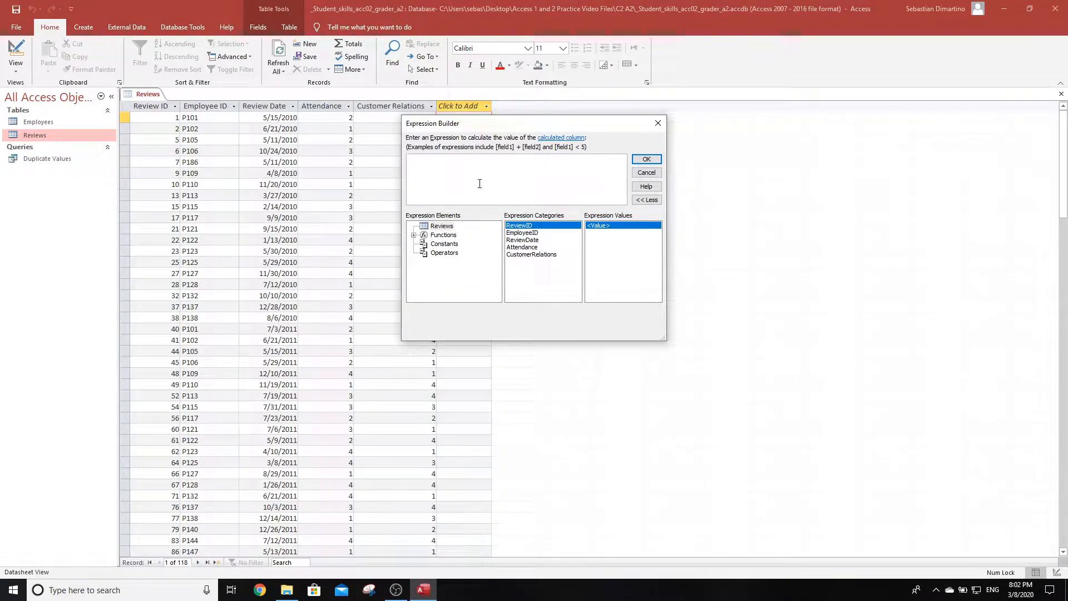
Step: Create calculated column Field1 in Reviews as Attendance + CustomerRelations
left_click(479, 167)
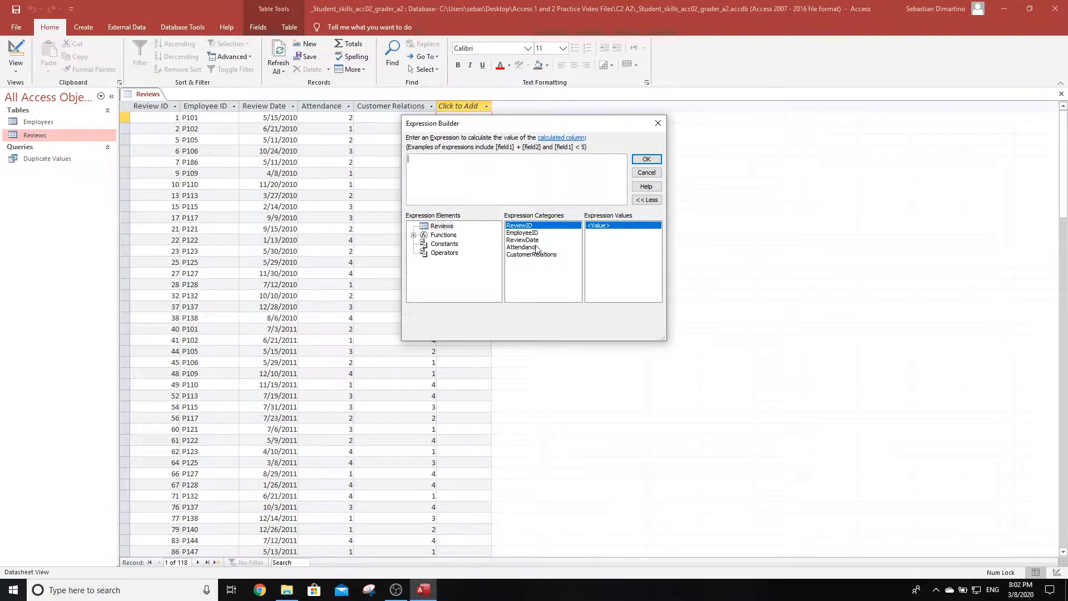
double_click(522, 247)
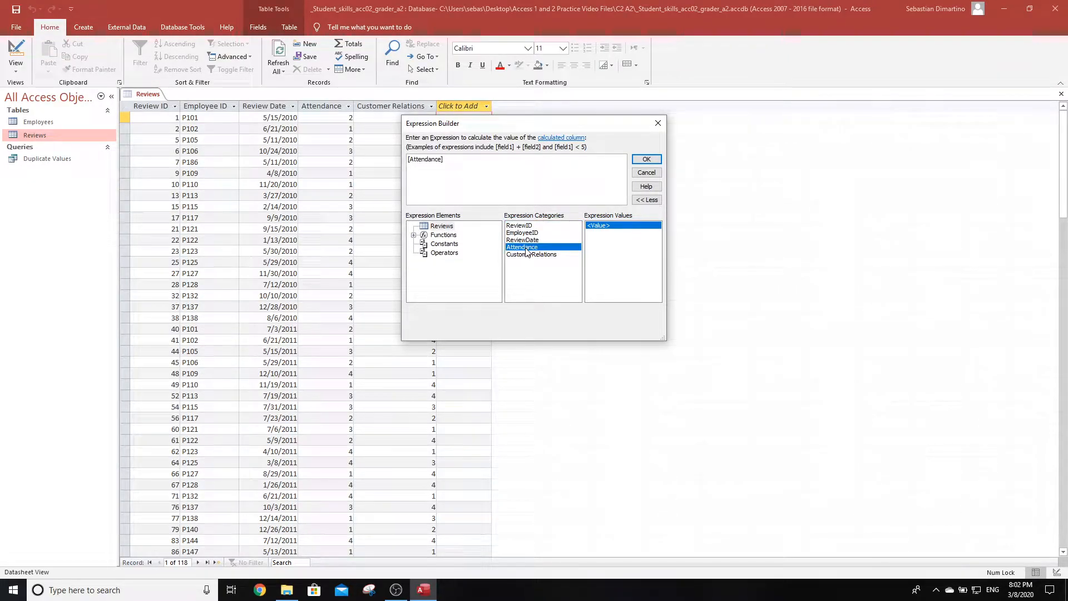
type("+")
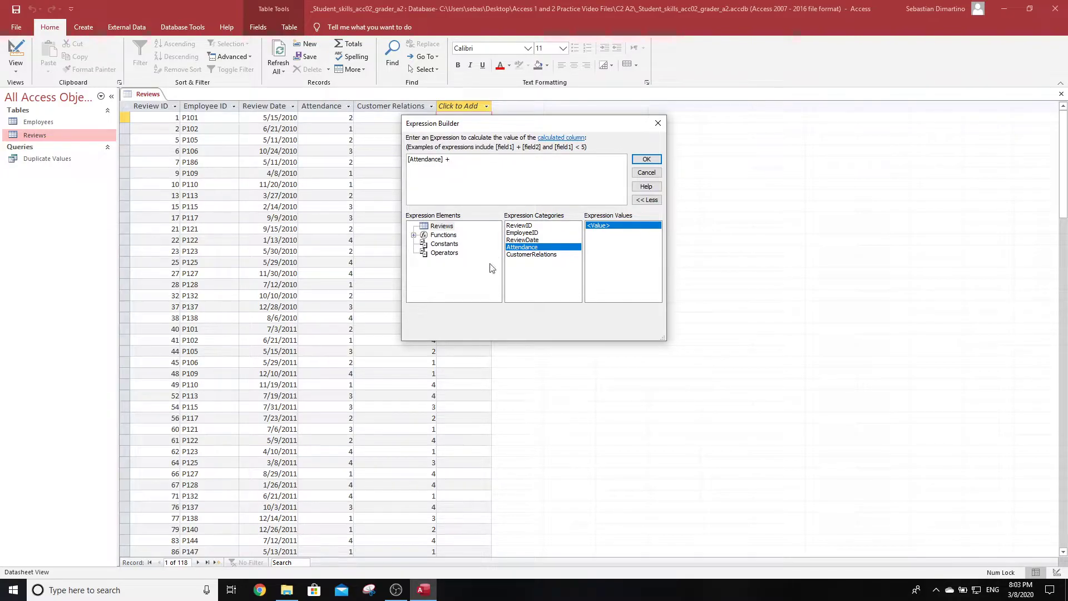
double_click(531, 254)
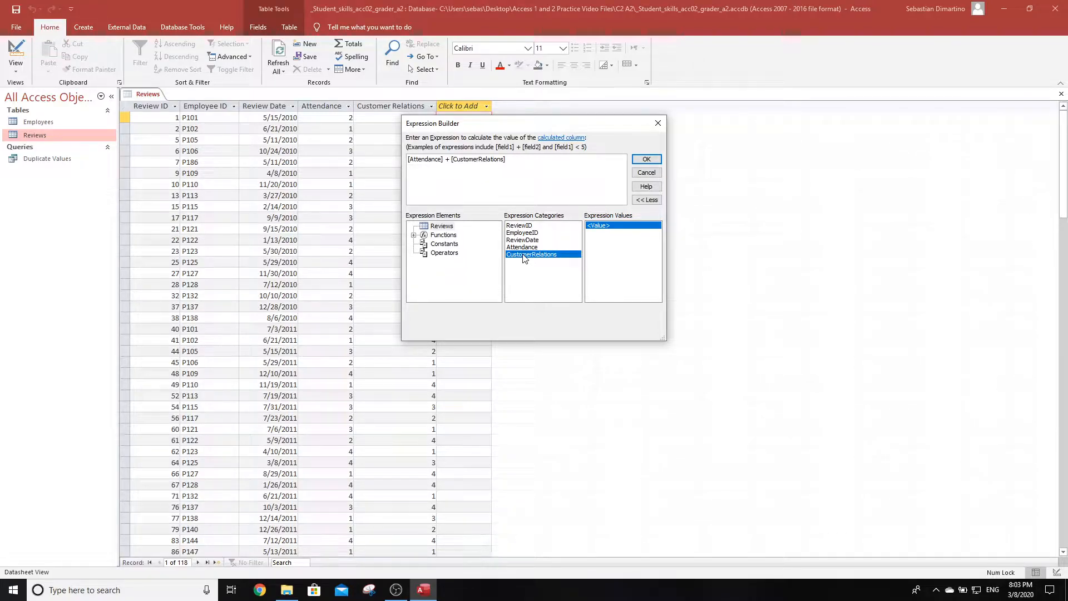
left_click(646, 159)
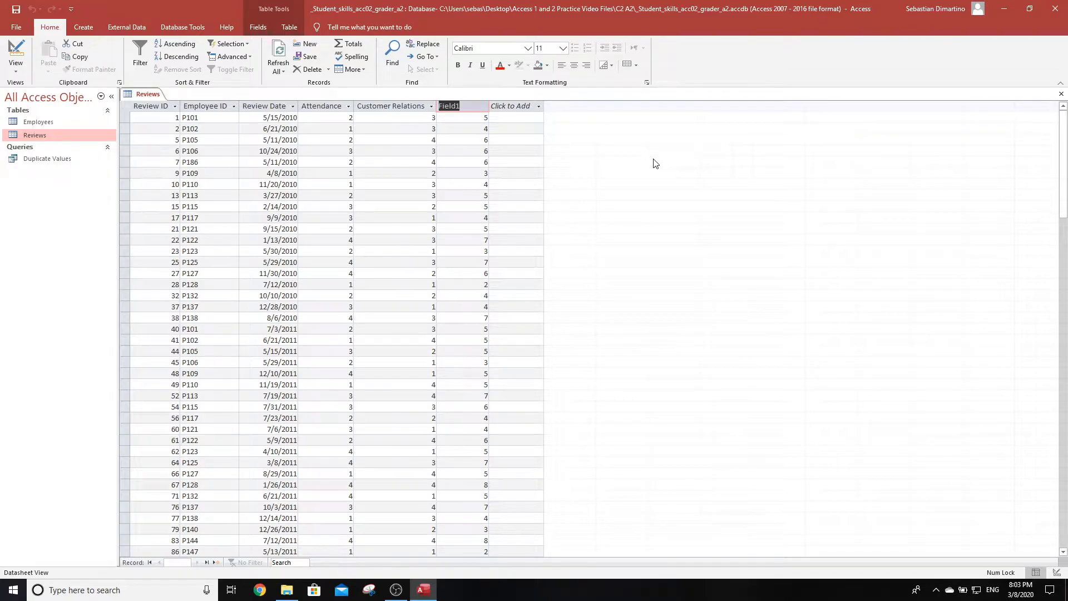
Step: Rename the new calculated column to Total Score
type("Total Score")
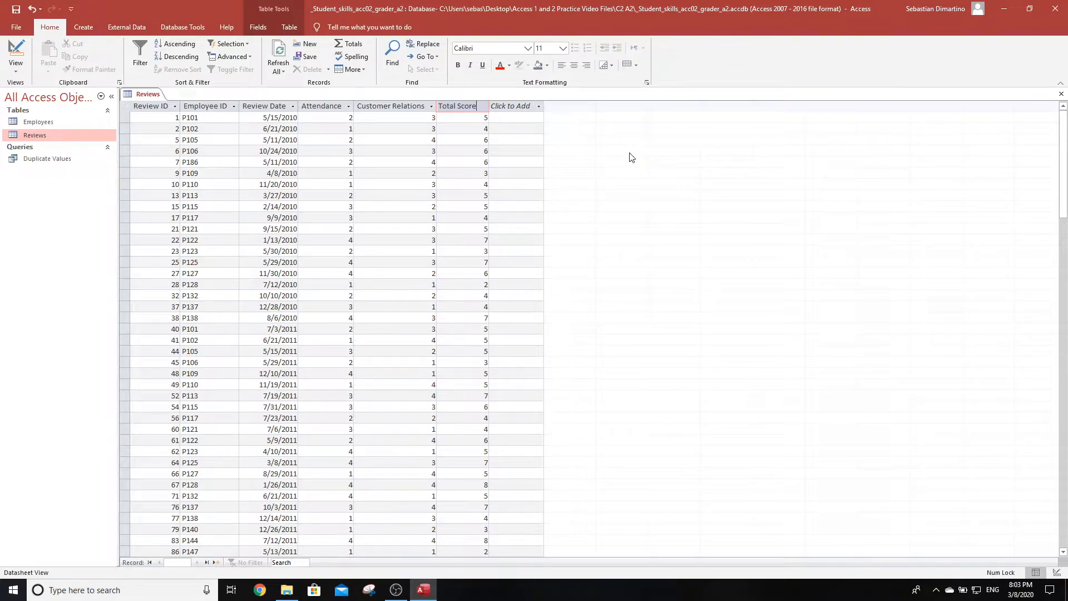
mouse_move(743, 132)
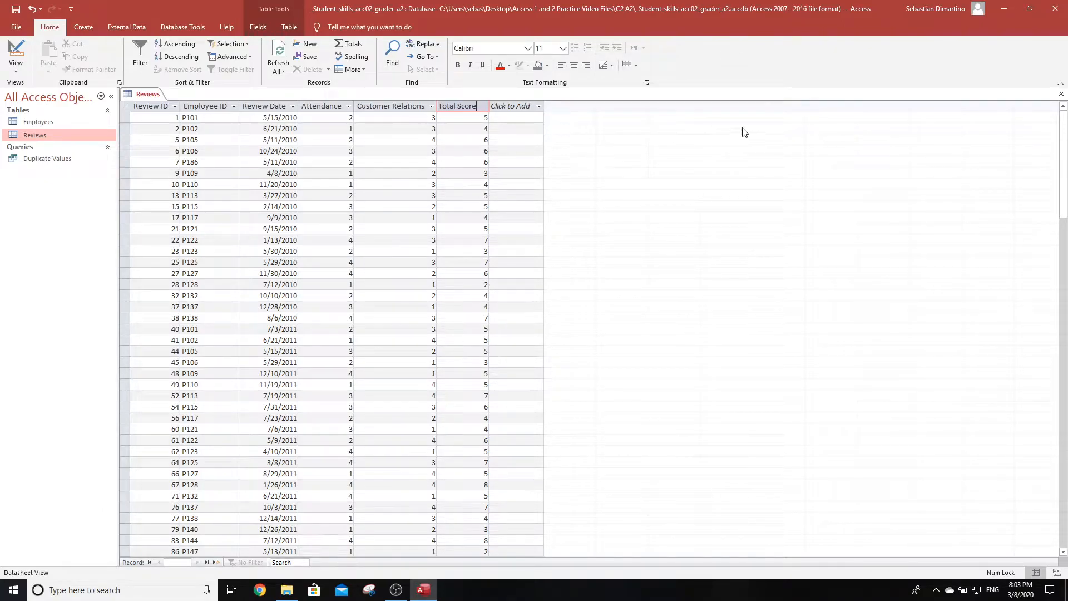
left_click(133, 117)
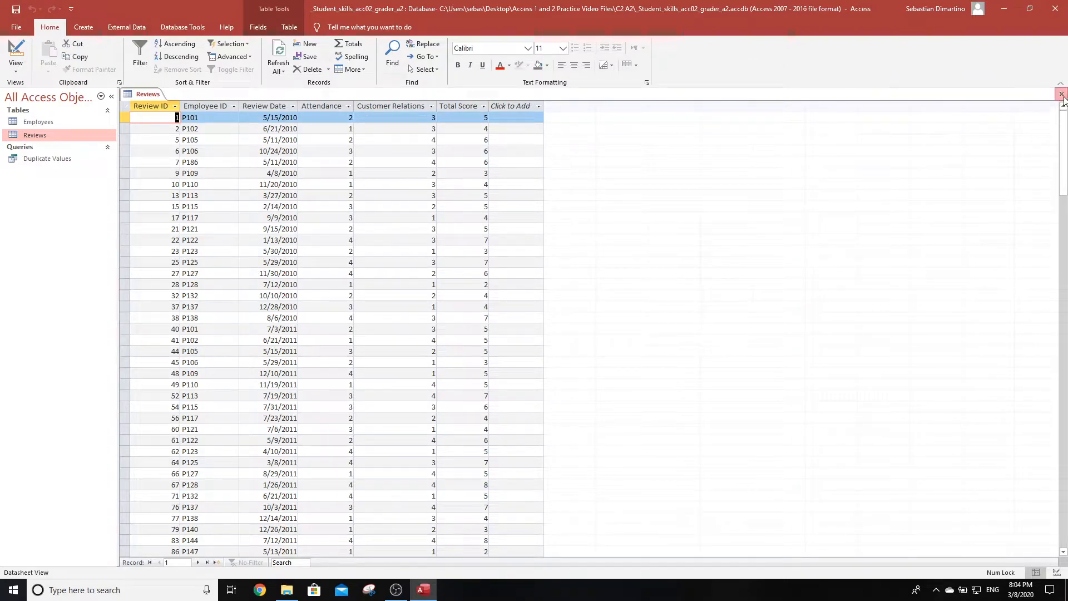
Step: Close the Reviews table and launch the Query Wizard from Create
left_click(1060, 94)
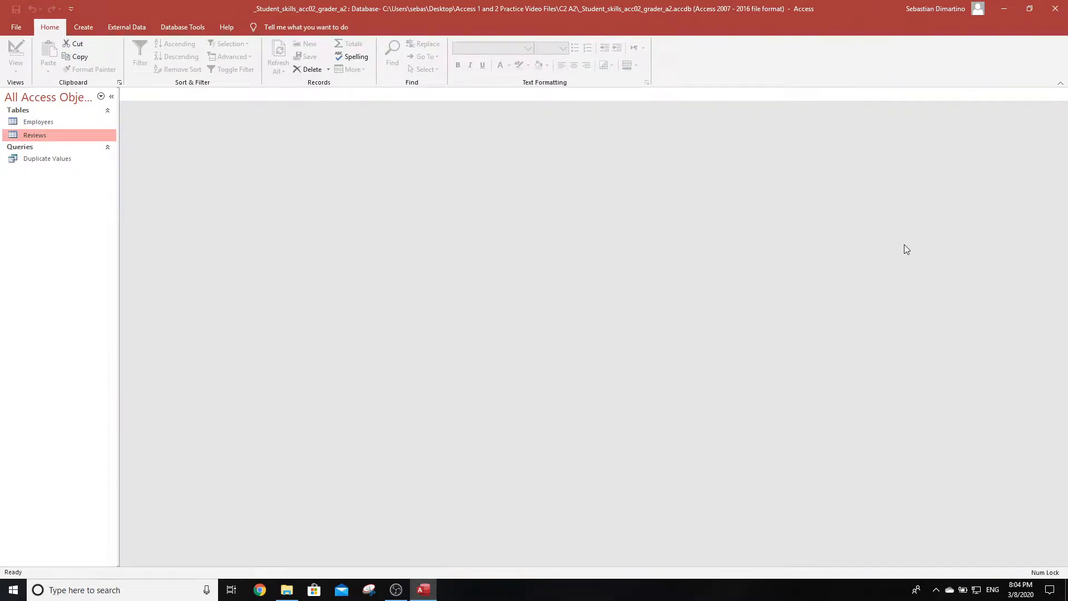
left_click(83, 26)
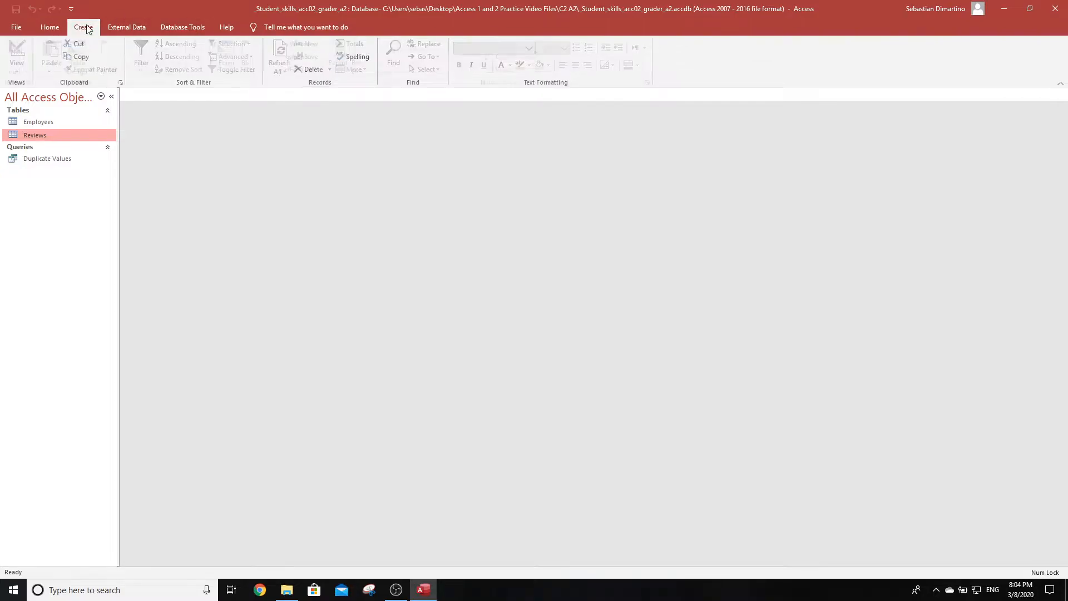
left_click(82, 26)
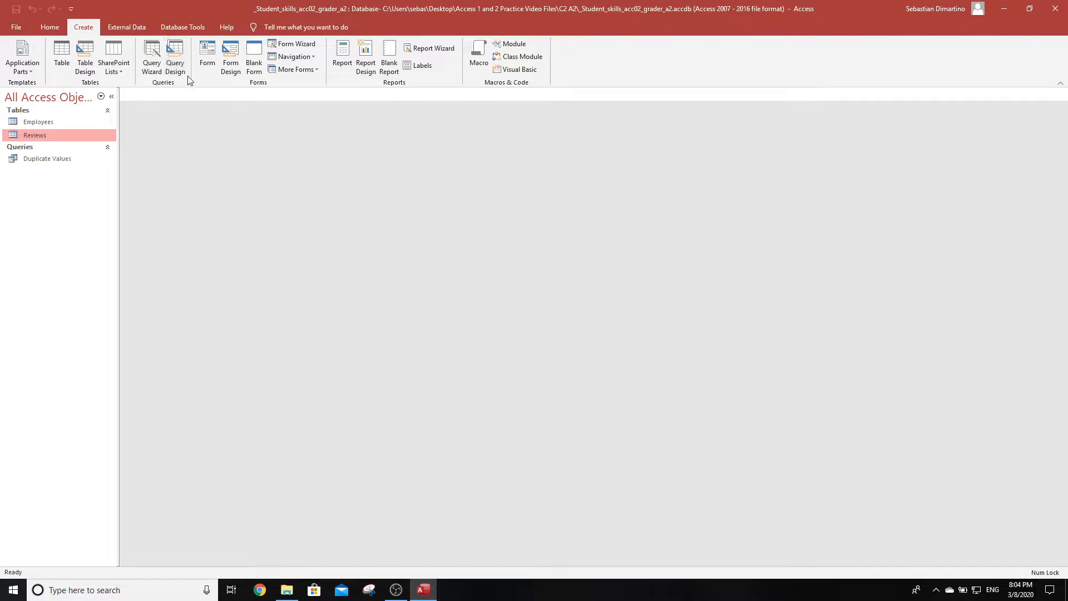
mouse_move(149, 57)
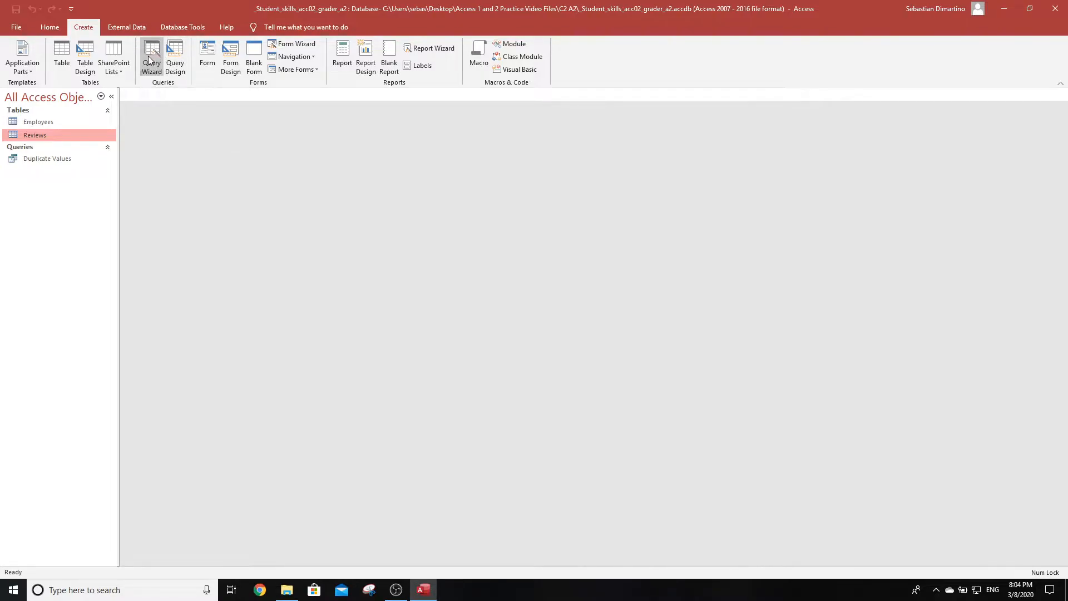
left_click(151, 53)
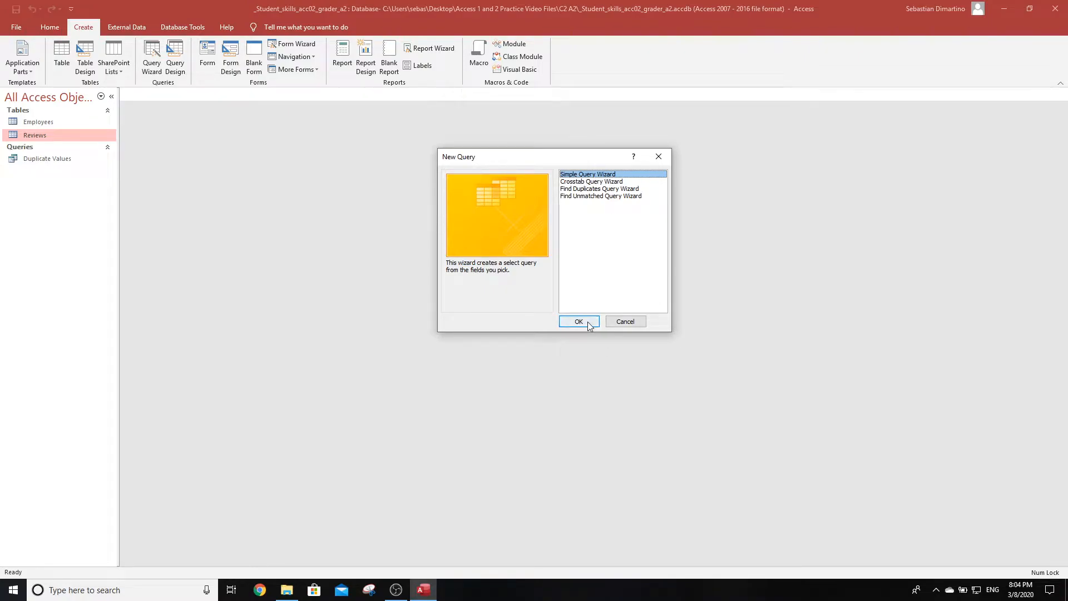
Step: Start the Simple Query Wizard and add FirstName and LastName from Employees
left_click(579, 320)
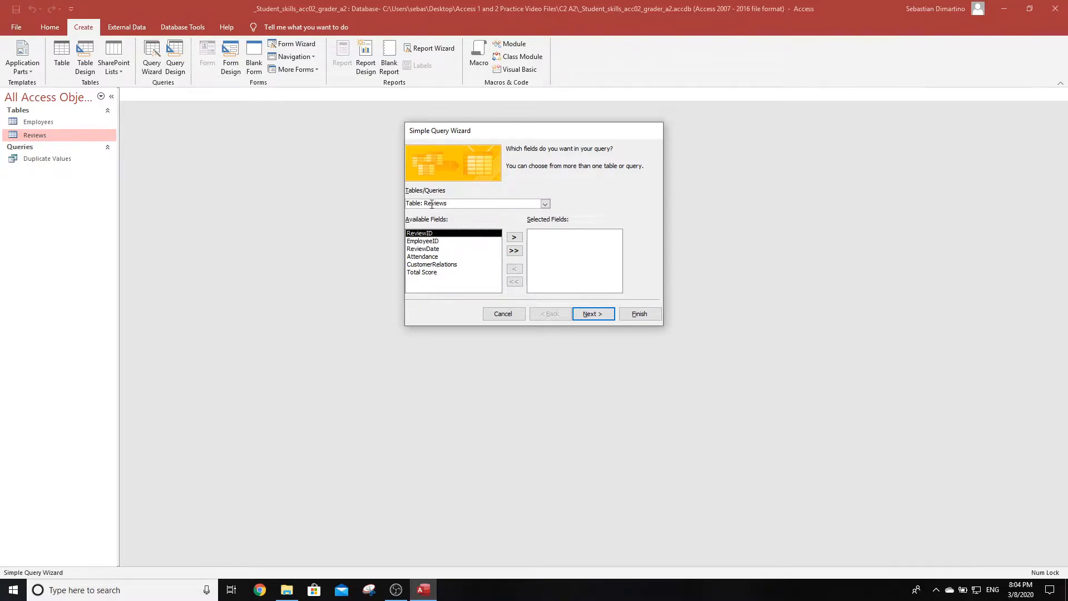
mouse_move(454, 222)
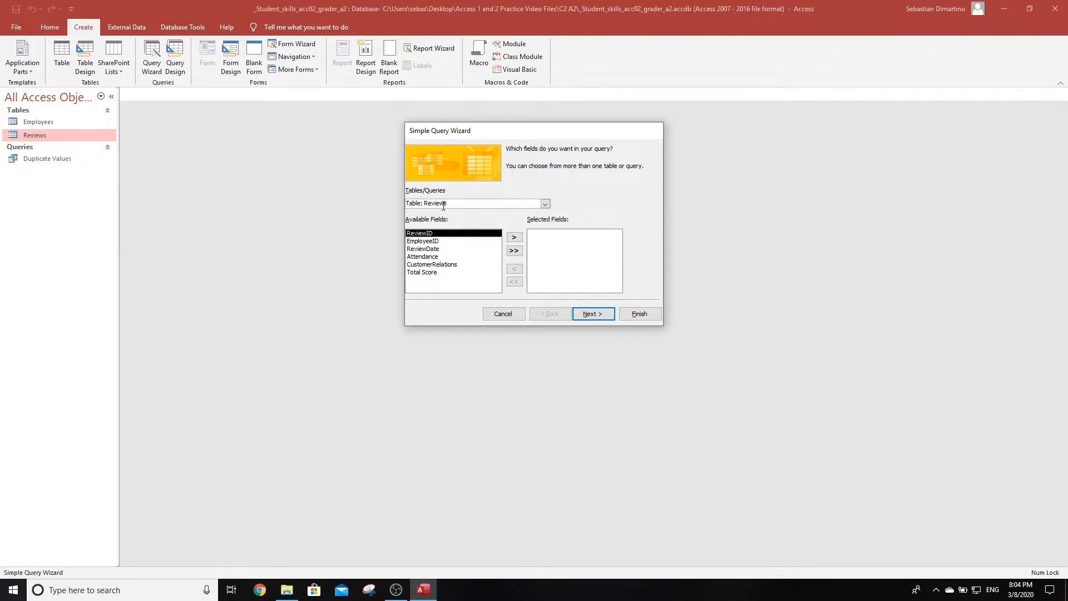
left_click(545, 204)
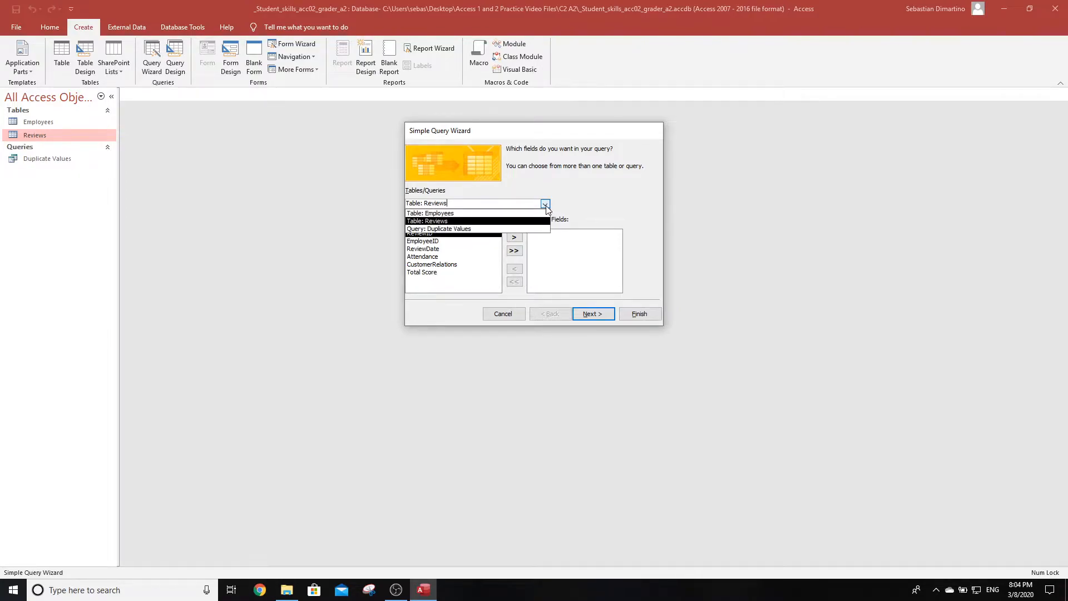
left_click(430, 213)
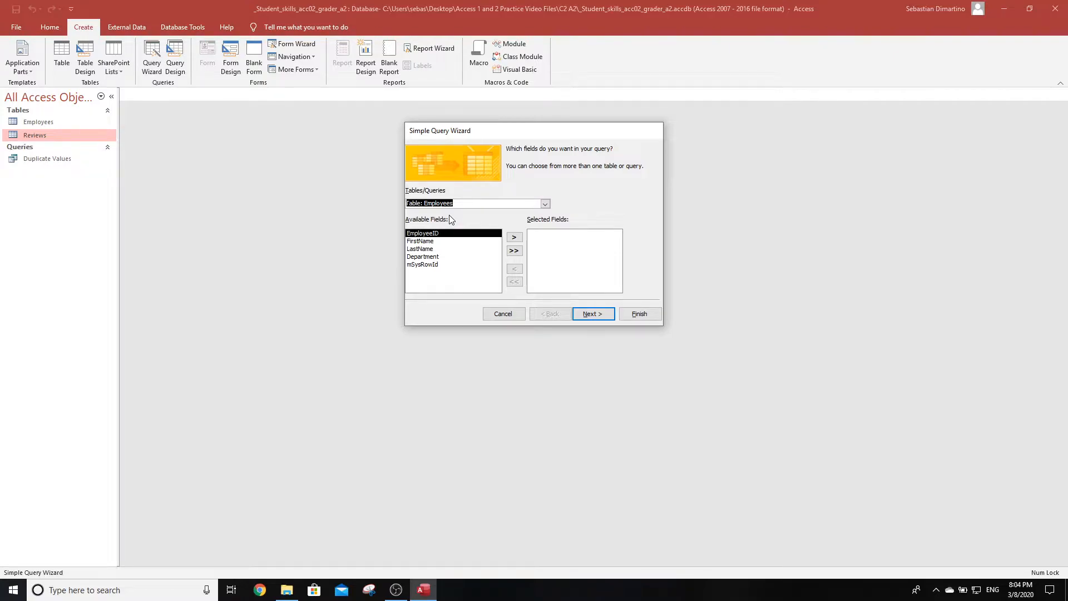
left_click(513, 236)
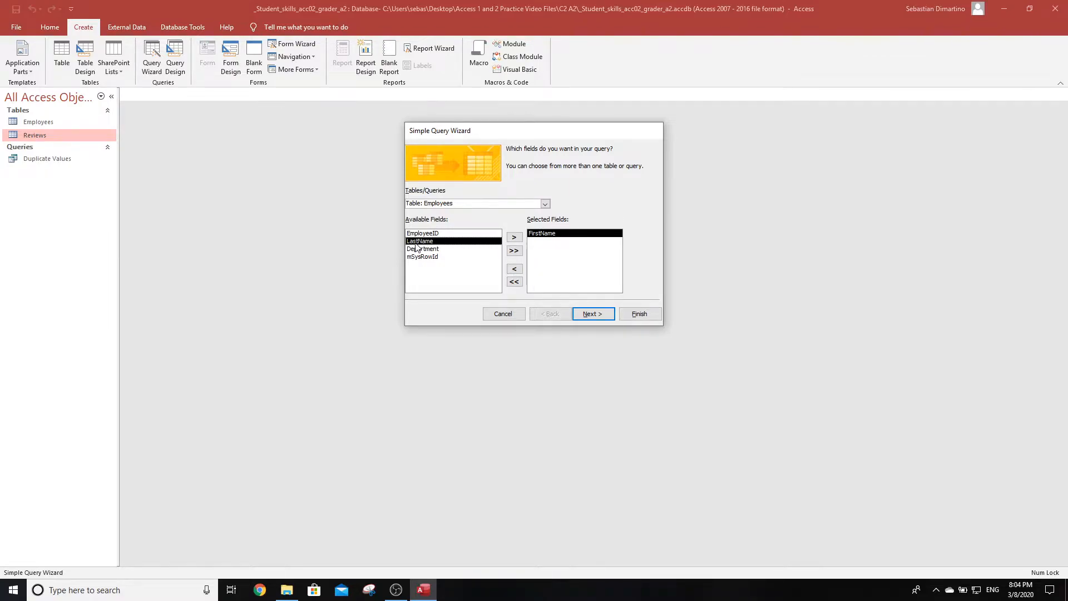
left_click(513, 237)
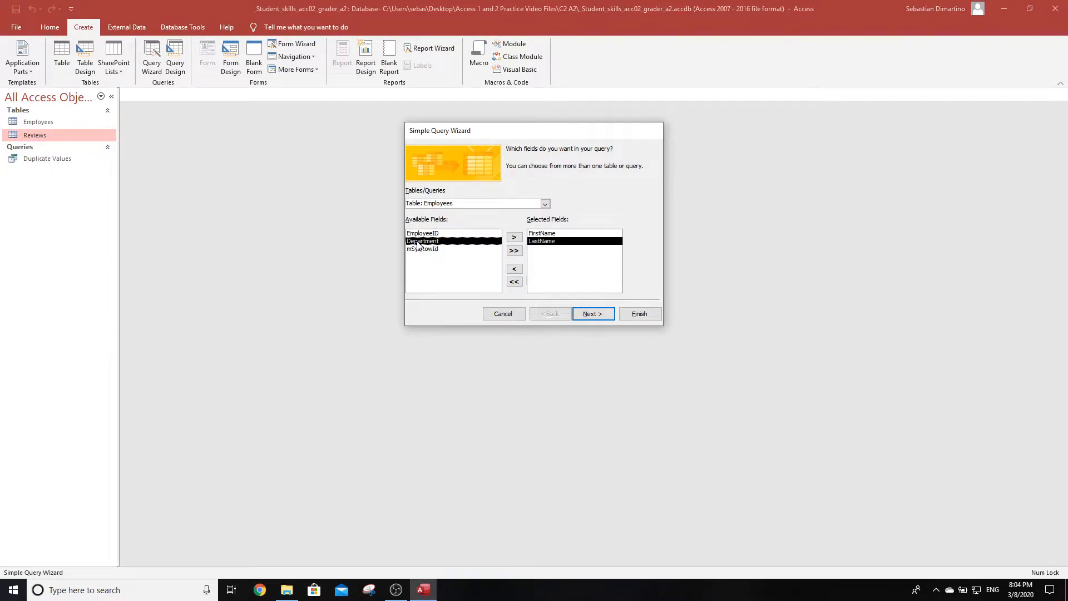
Step: Add ReviewDate, Attendance and CustomerRelations from the Reviews table
left_click(422, 241)
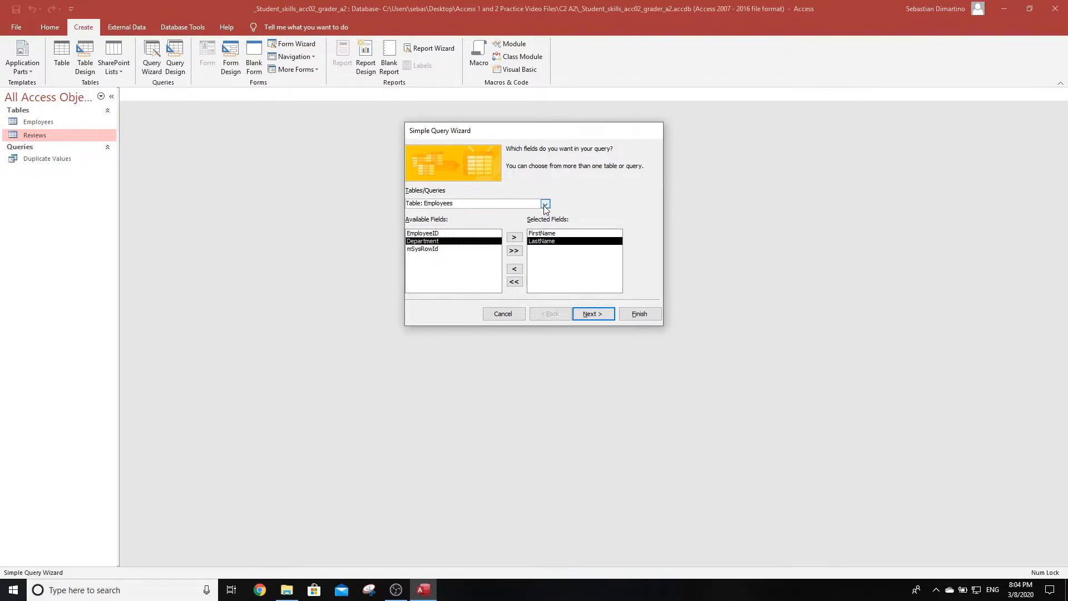
left_click(545, 203)
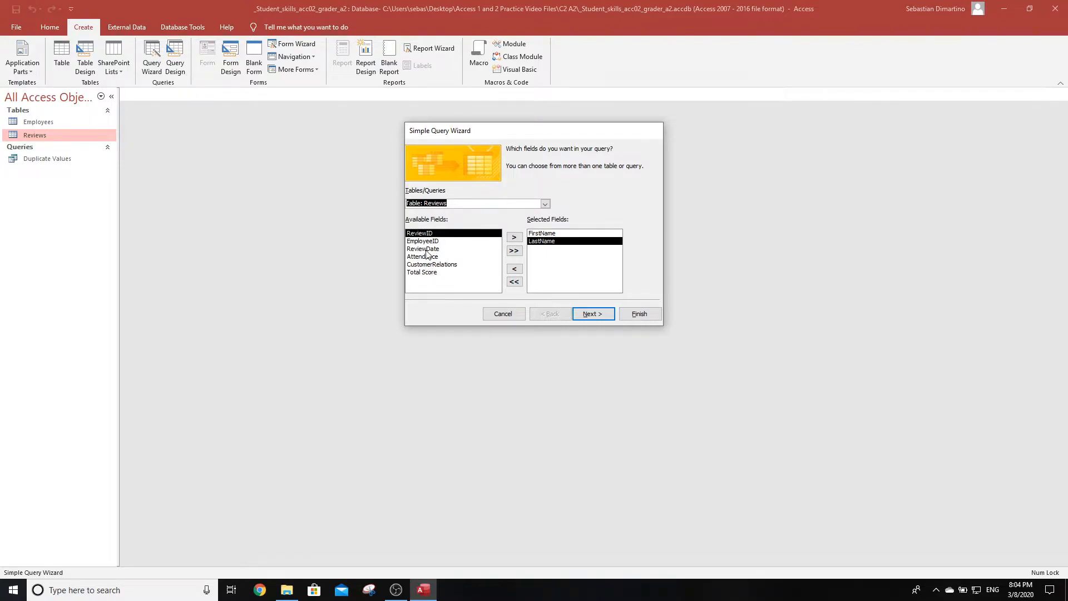
left_click(514, 237)
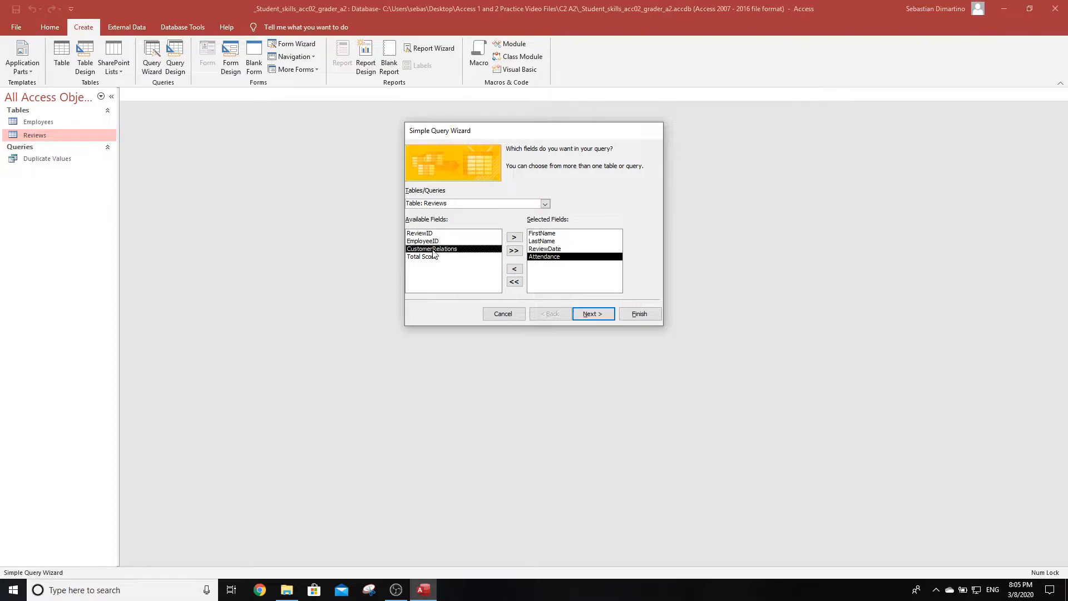
left_click(514, 237)
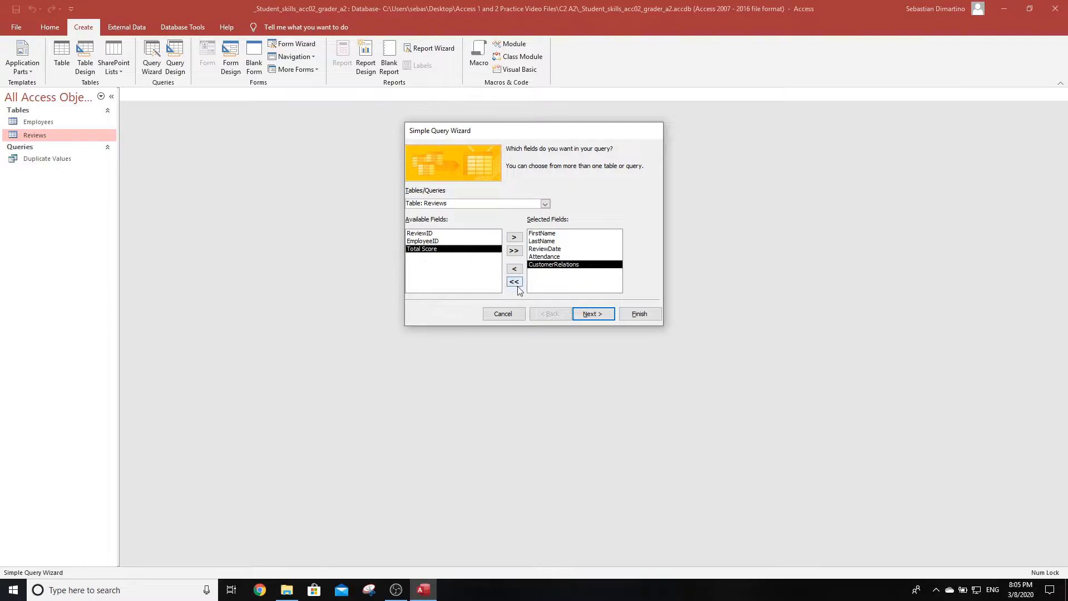
Step: Keep it a detail query, title it Flagged Reviews, and finish the wizard
left_click(592, 314)
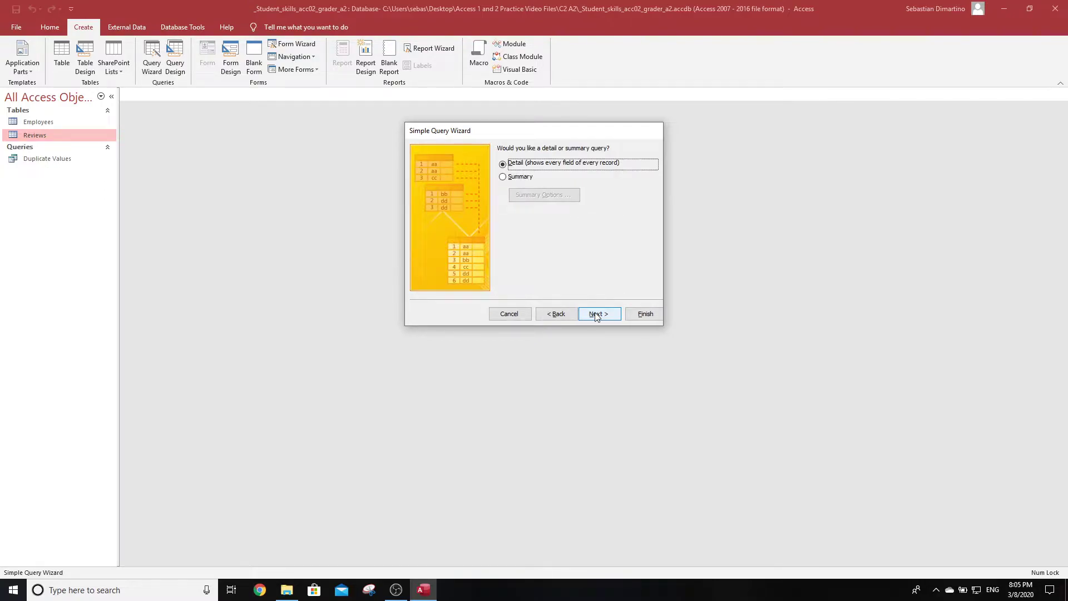
left_click(598, 314)
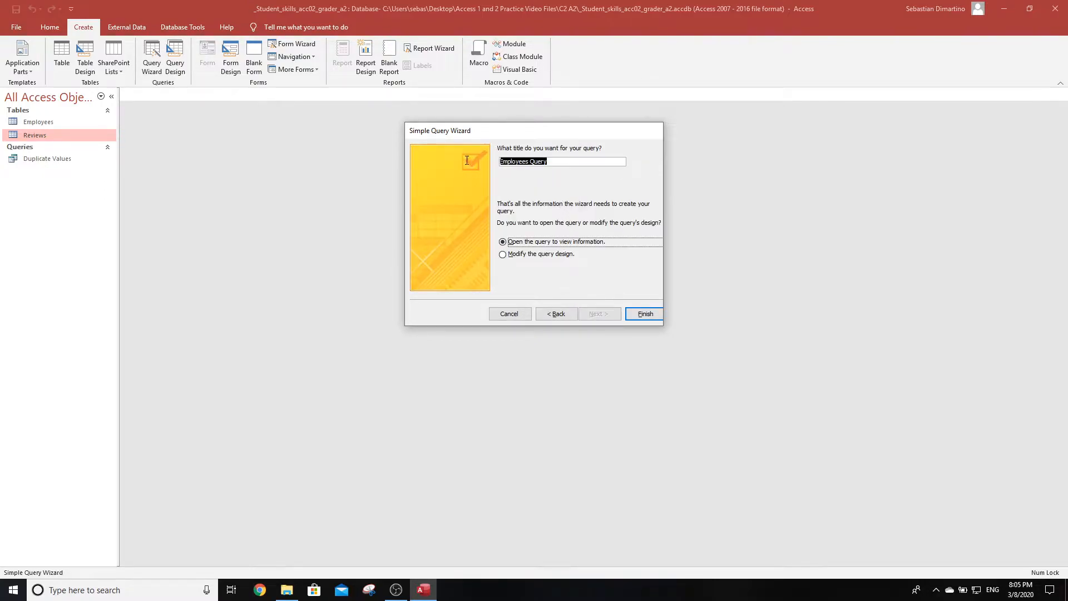
type("Flagged Reviews")
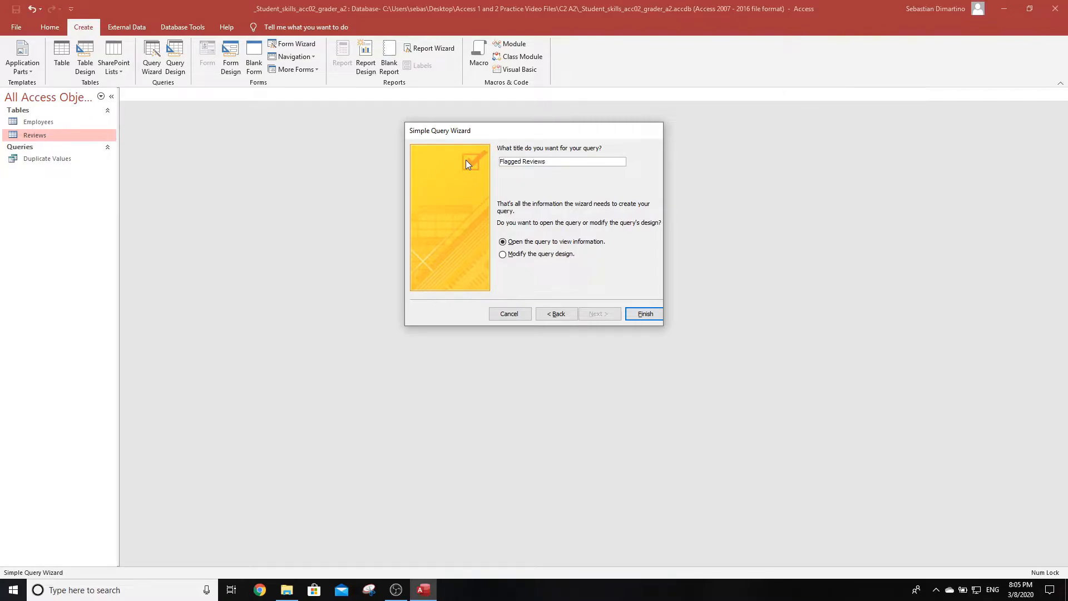
left_click(561, 161)
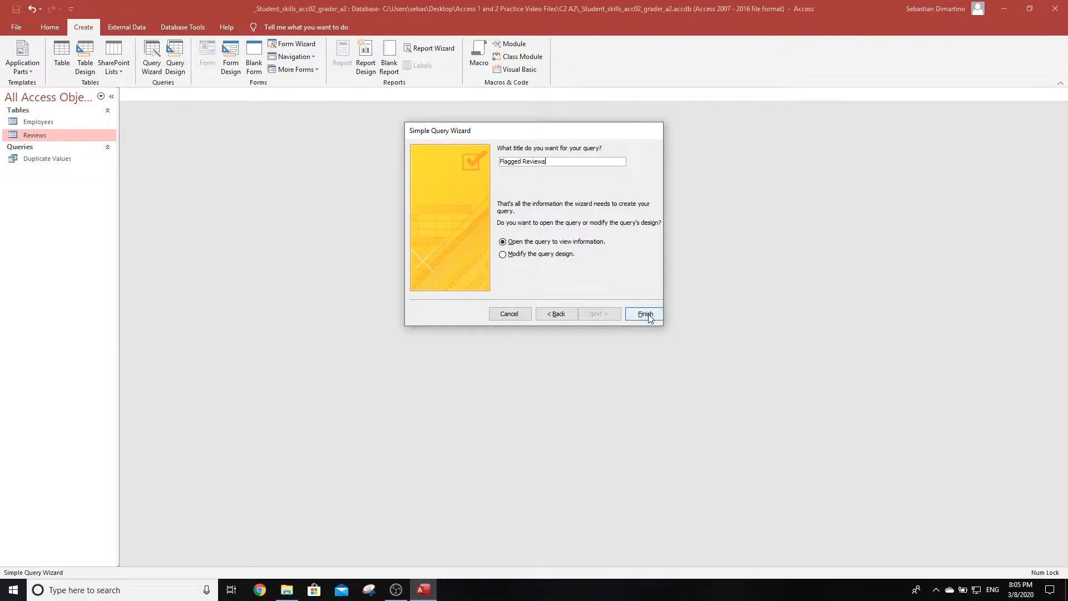
left_click(645, 314)
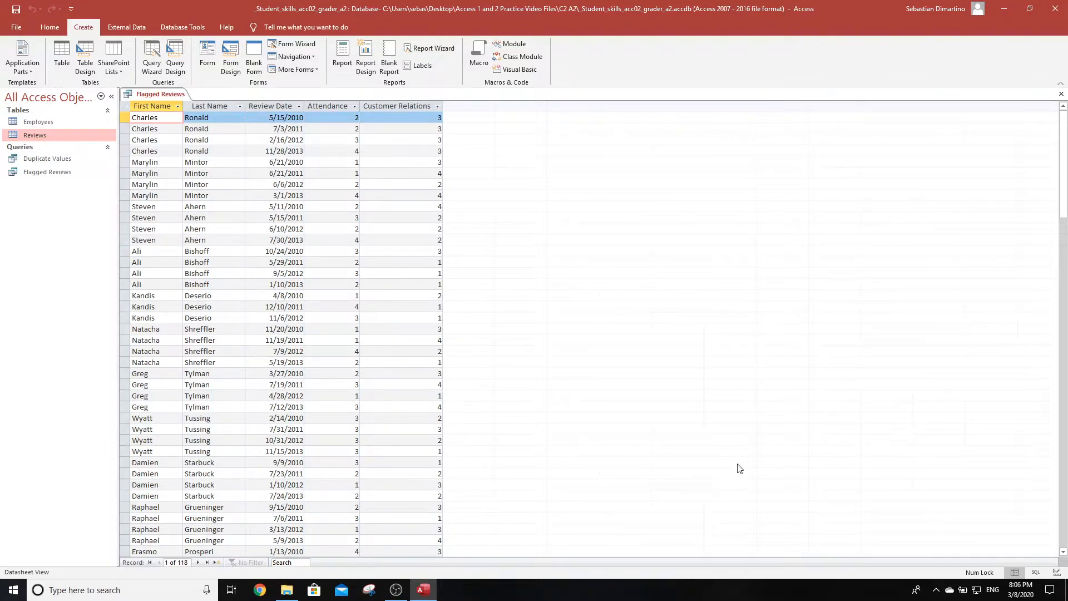
mouse_move(150, 98)
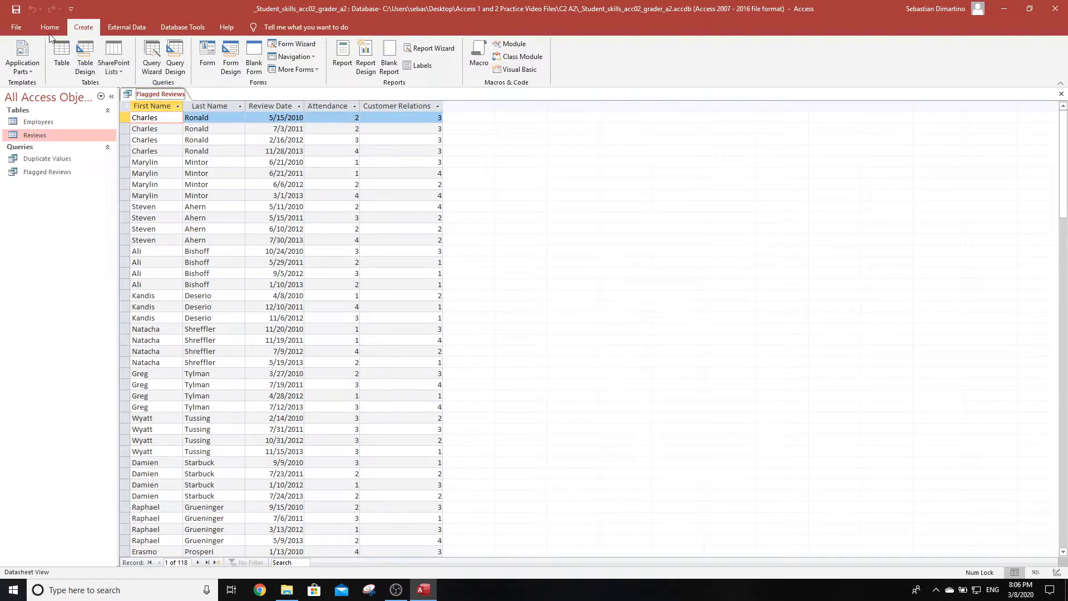
Step: Switch Flagged Reviews to Design View and enter ReviewDate criterion Between 1/1/2013 and 12/31/2013
left_click(16, 61)
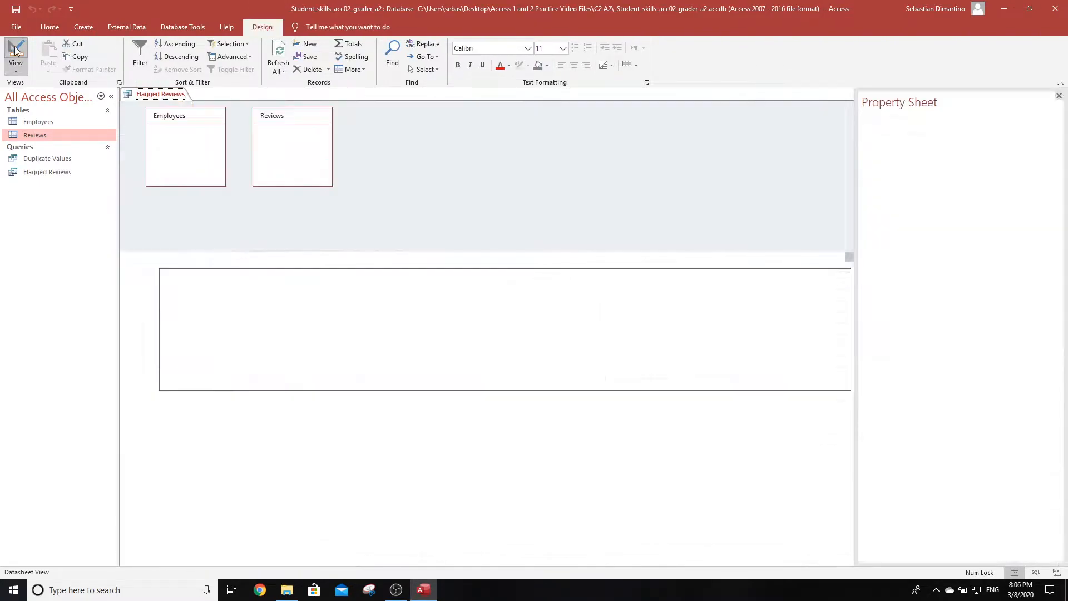
left_click(15, 47)
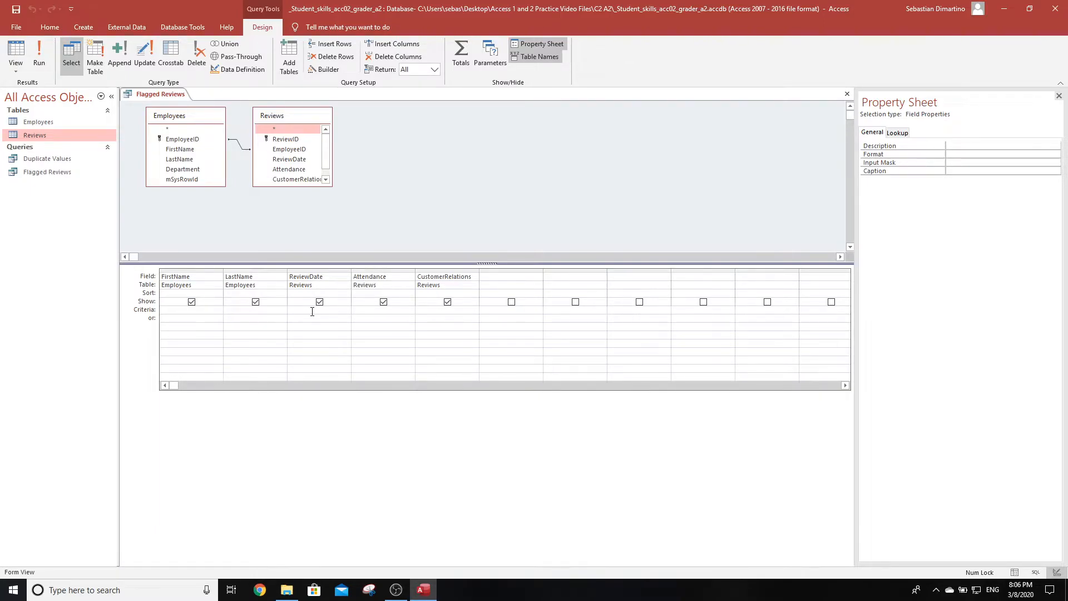
type("Between")
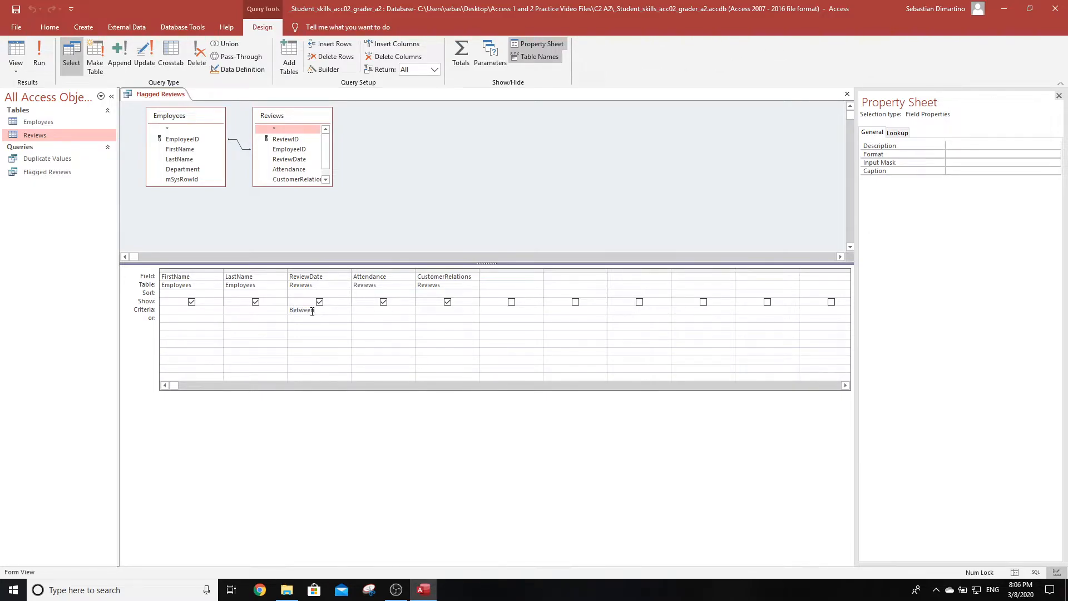
type("1/")
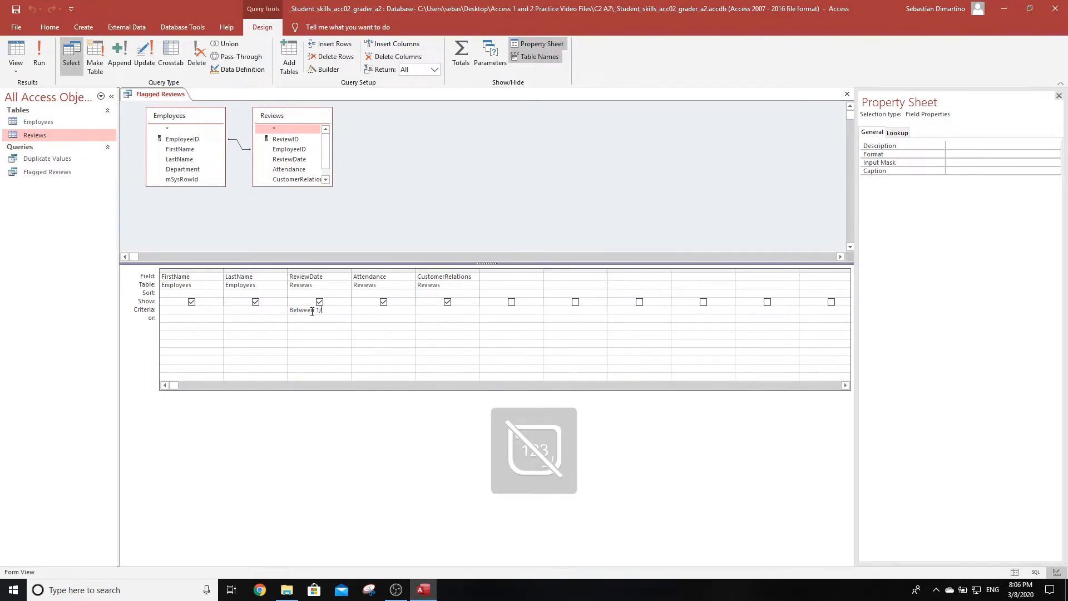
key("NumLock")
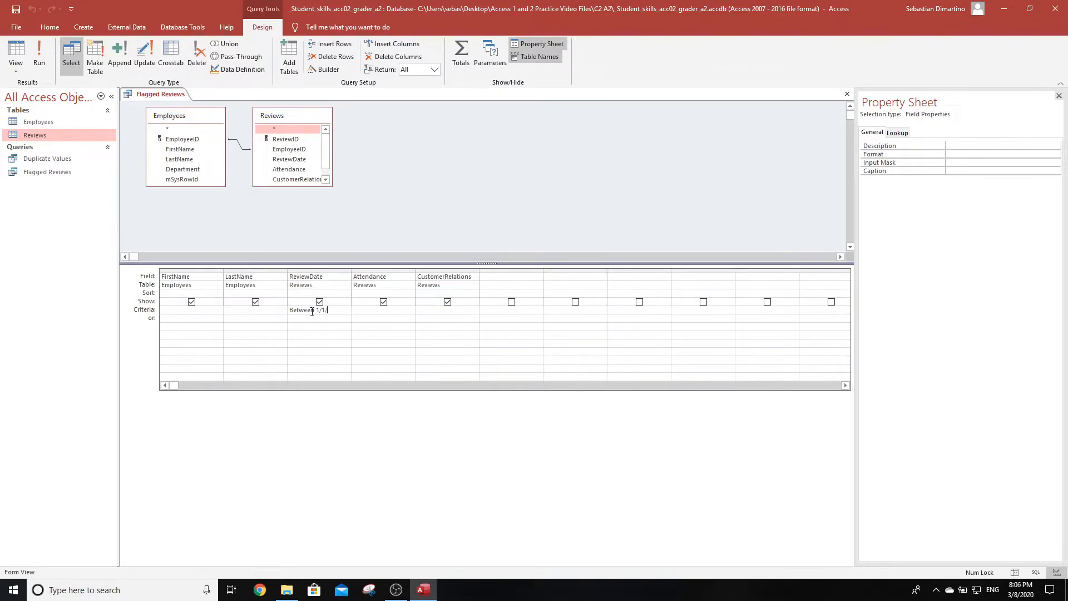
type("201")
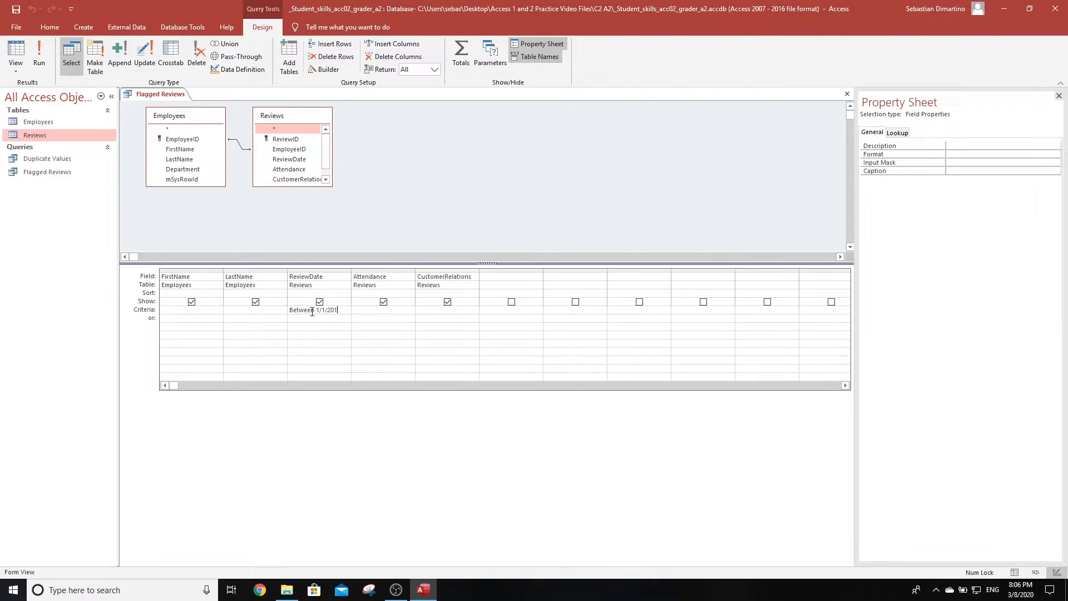
type("3 and")
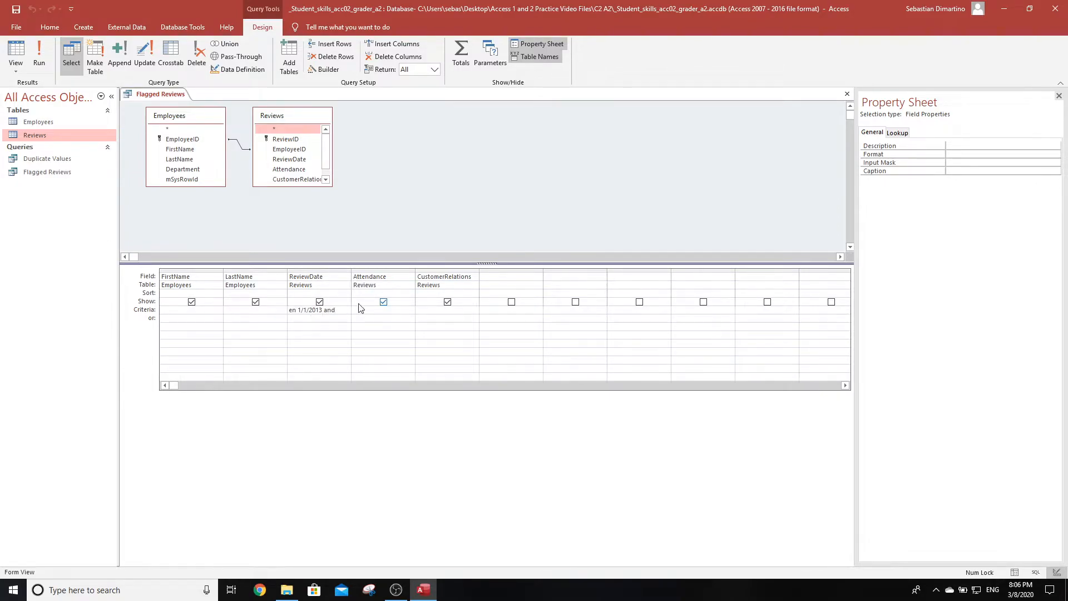
type("12/31/")
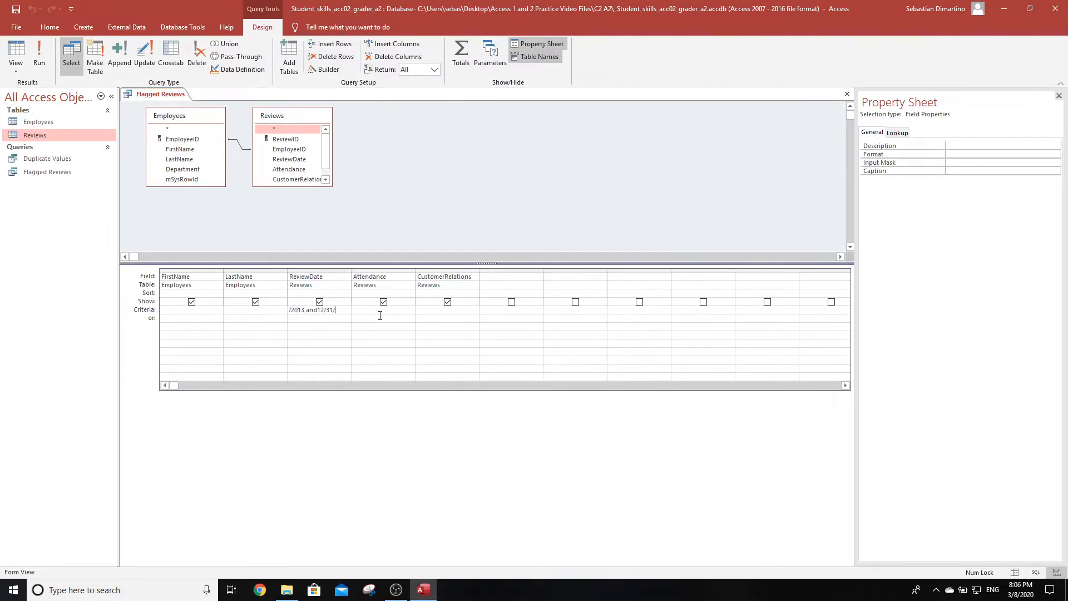
type("2013")
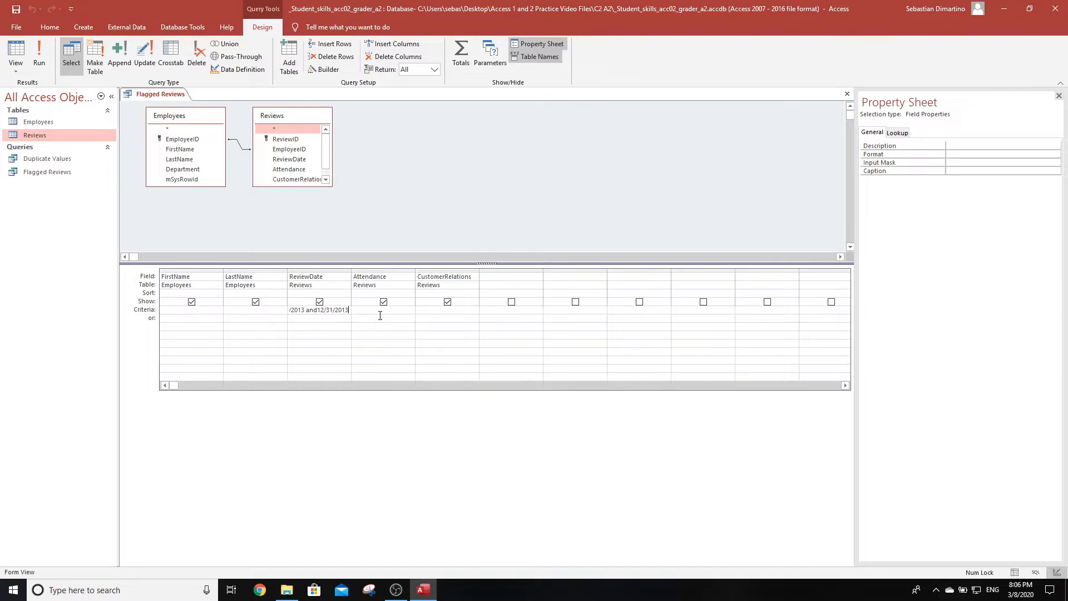
mouse_move(356, 308)
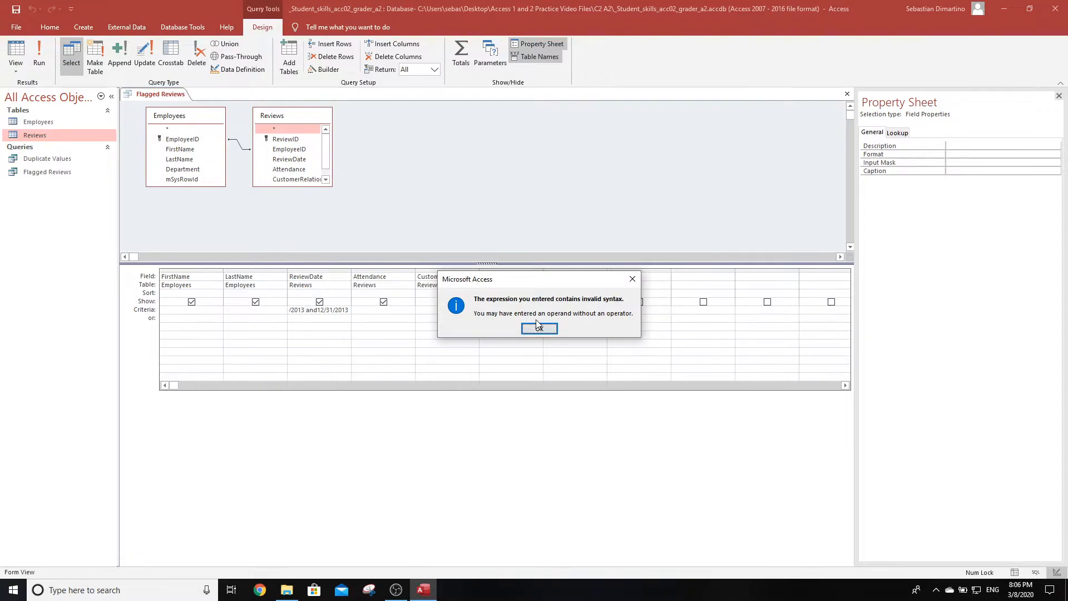
Step: Fix the ReviewDate criterion after syntax warnings so it reads Between #1/1/2013# And #12/31/2013#
left_click(539, 327)
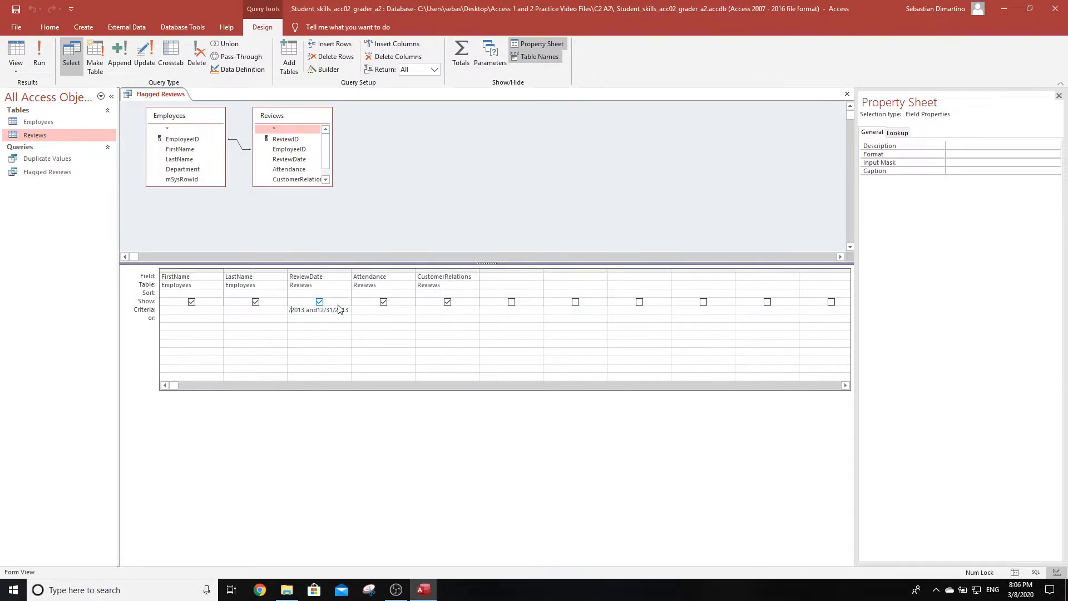
type("Between 1/1/2013 and 12/31/2013")
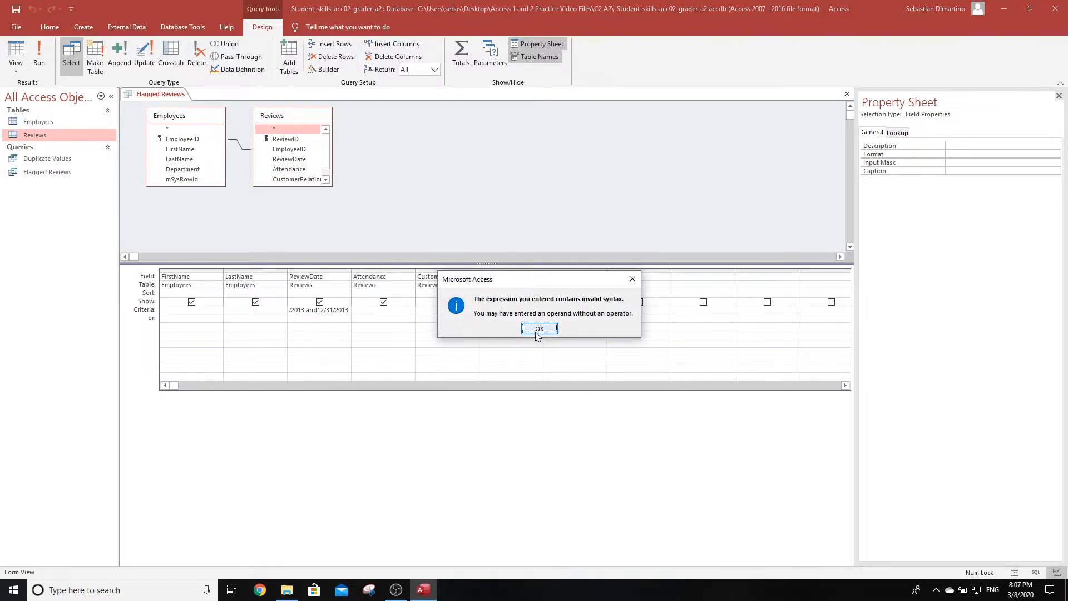
left_click(538, 328)
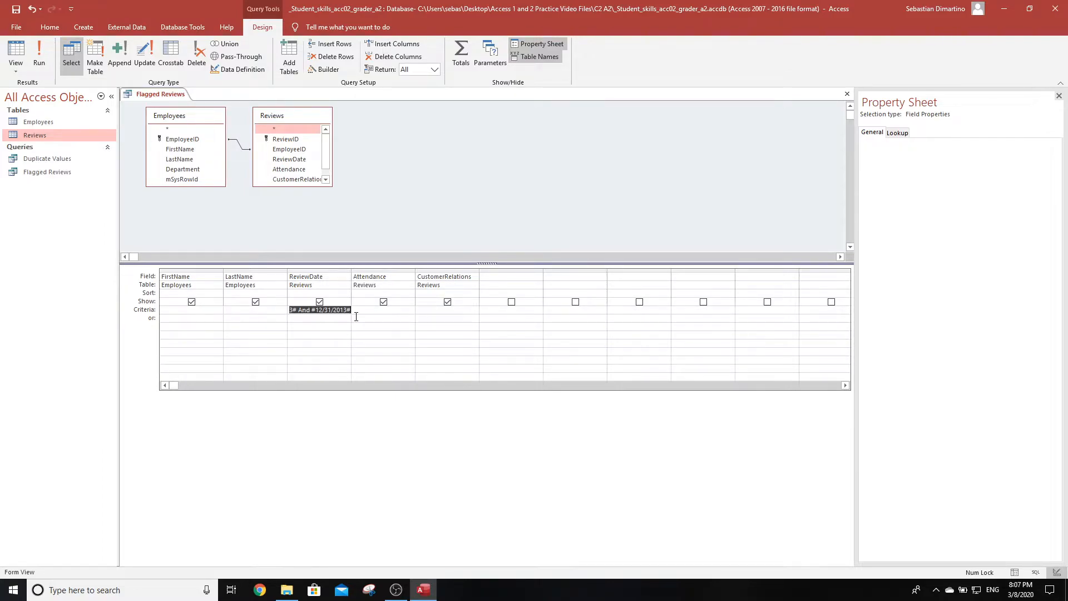
left_click(319, 310)
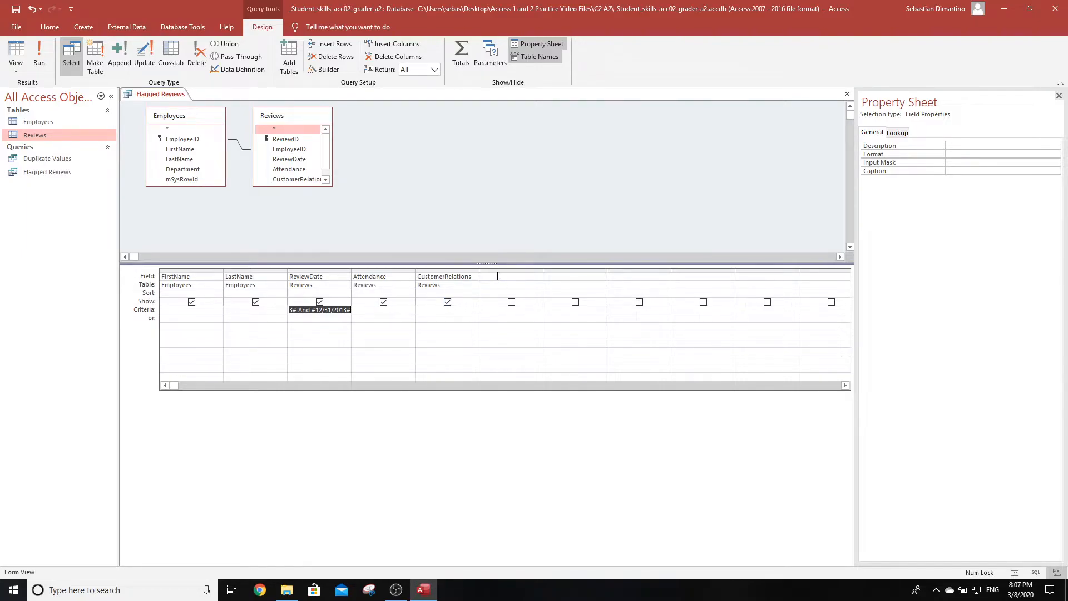
left_click(510, 276)
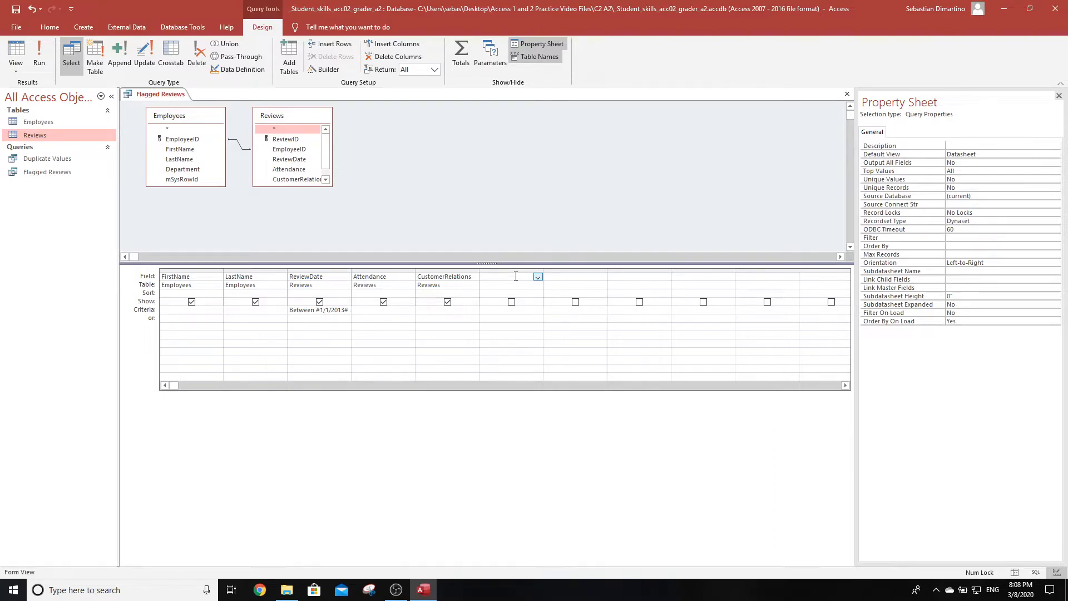
left_click(507, 276)
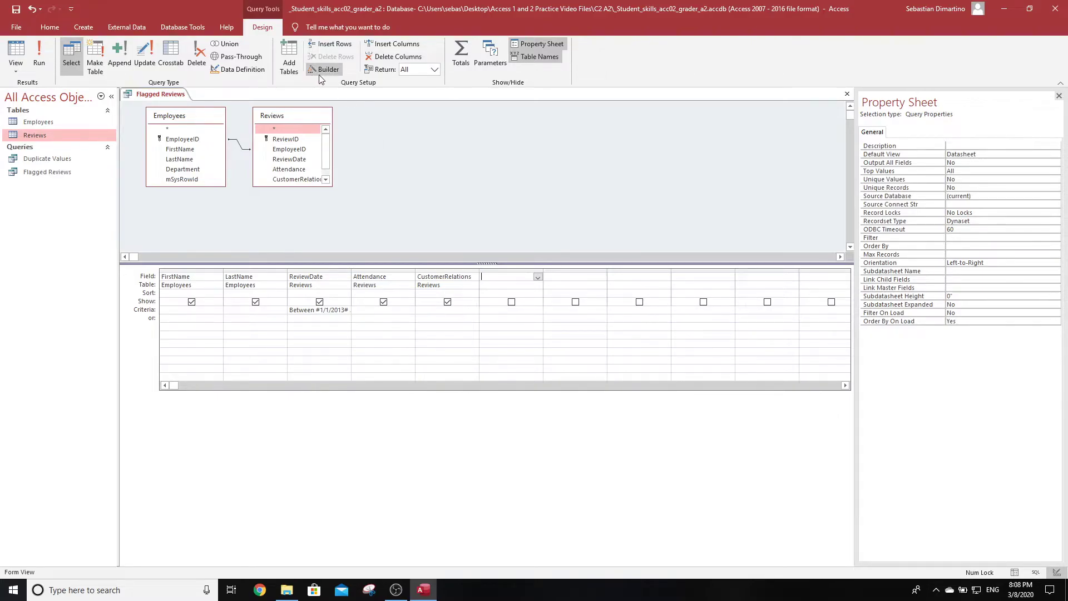
mouse_move(316, 73)
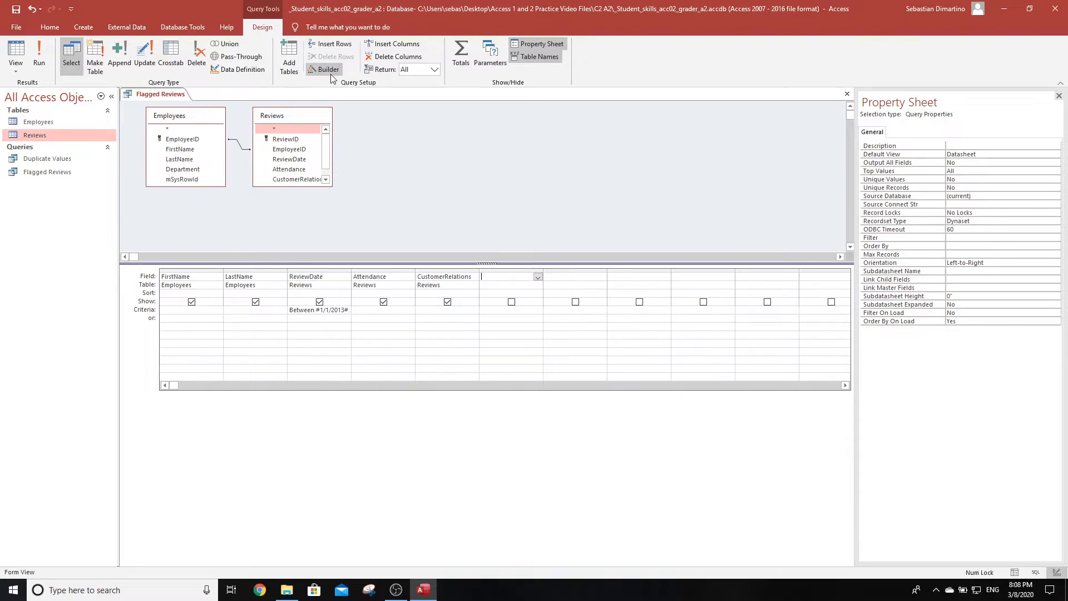
mouse_move(332, 73)
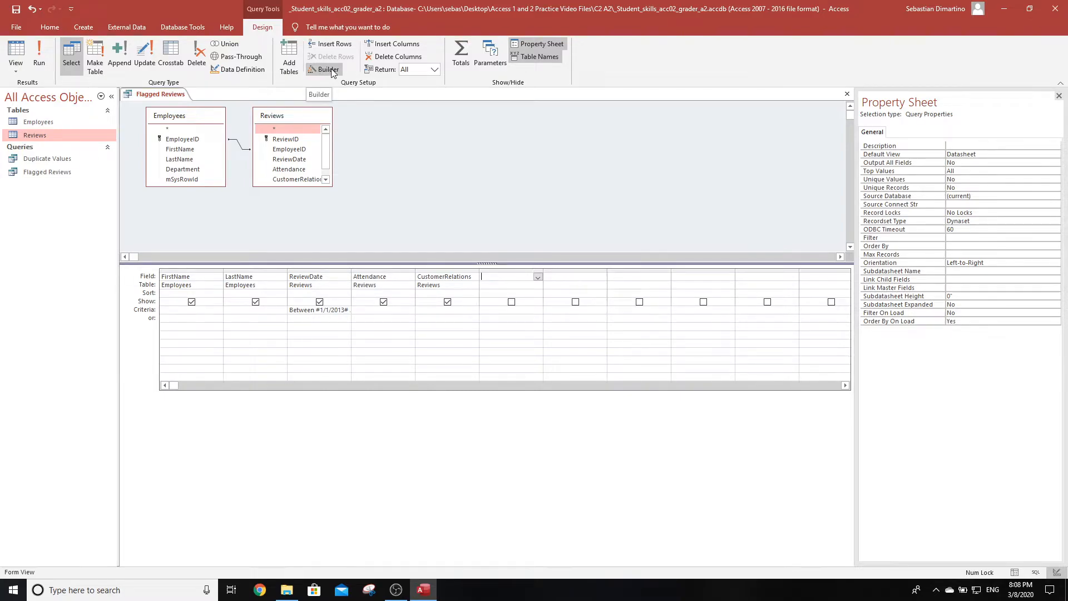
Step: Build the expression (Attendance + CustomerRelations)/2 in the Expression Builder
left_click(323, 69)
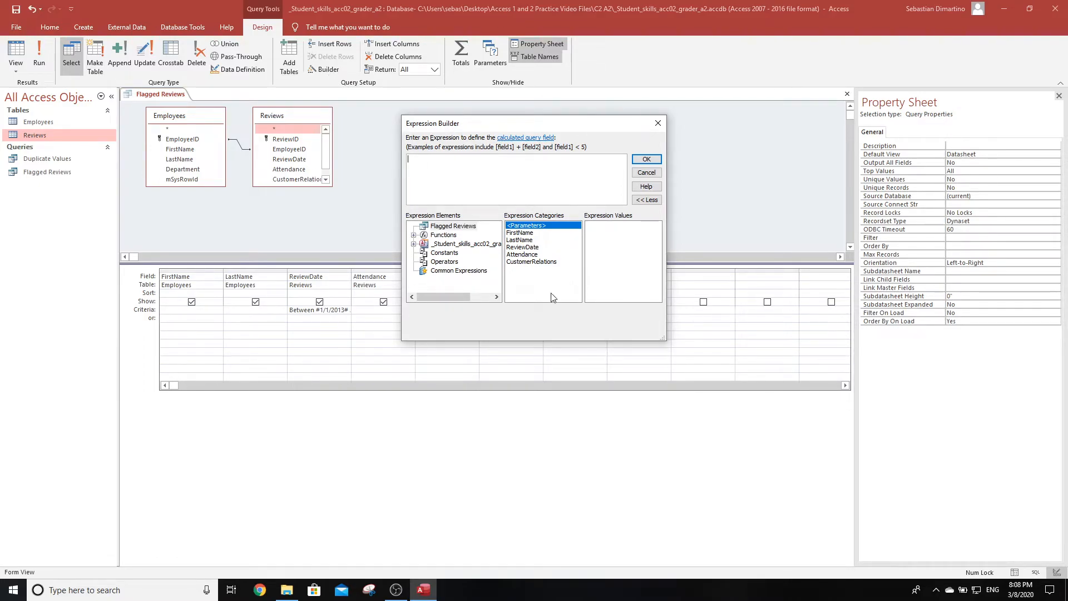
mouse_move(529, 259)
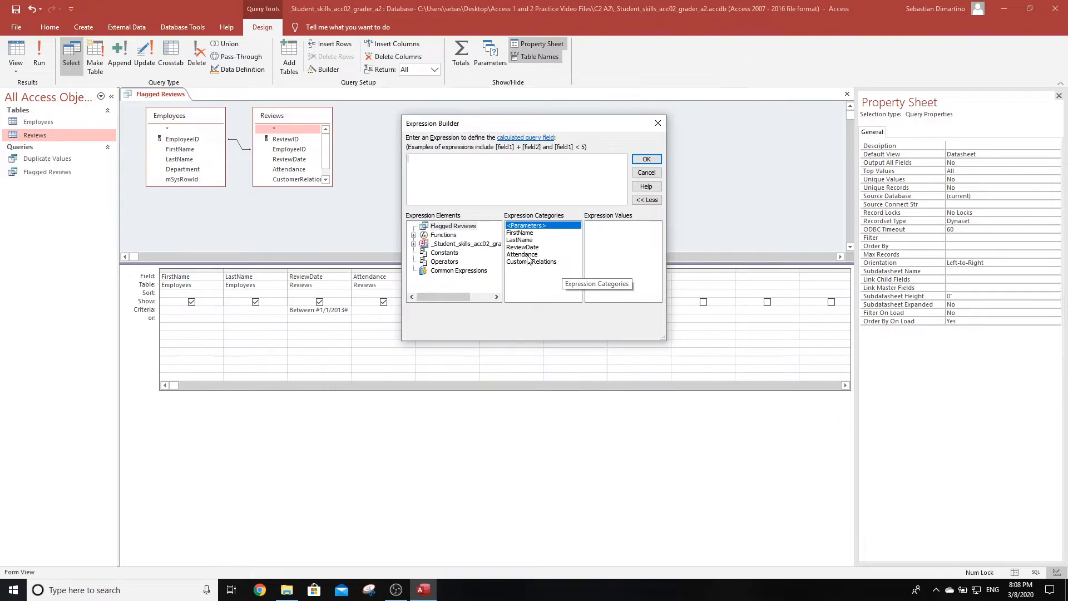
double_click(522, 254)
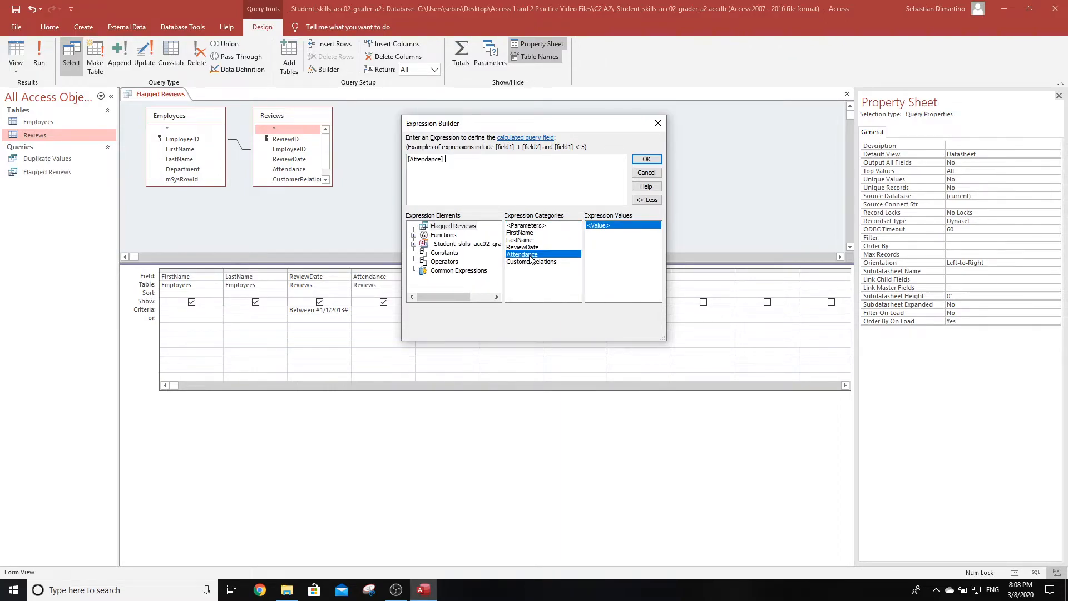
type("+")
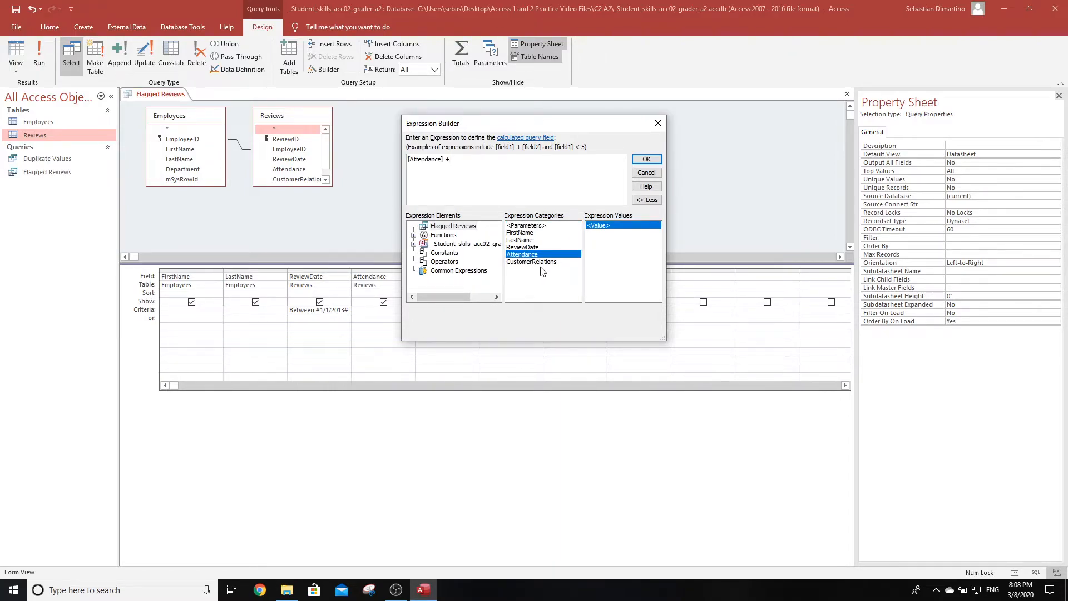
double_click(531, 261)
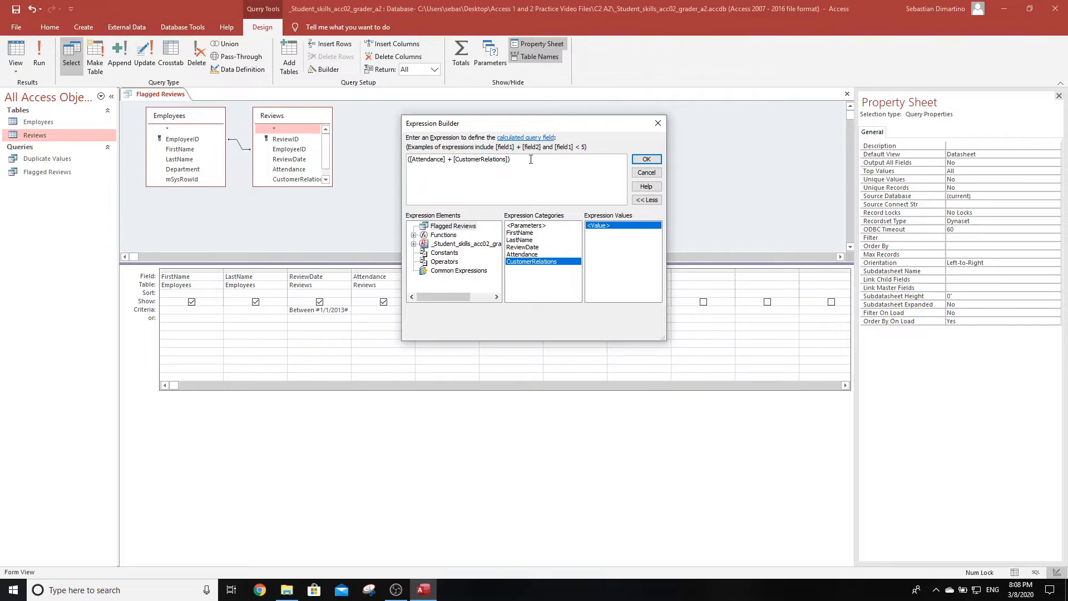
type("/2")
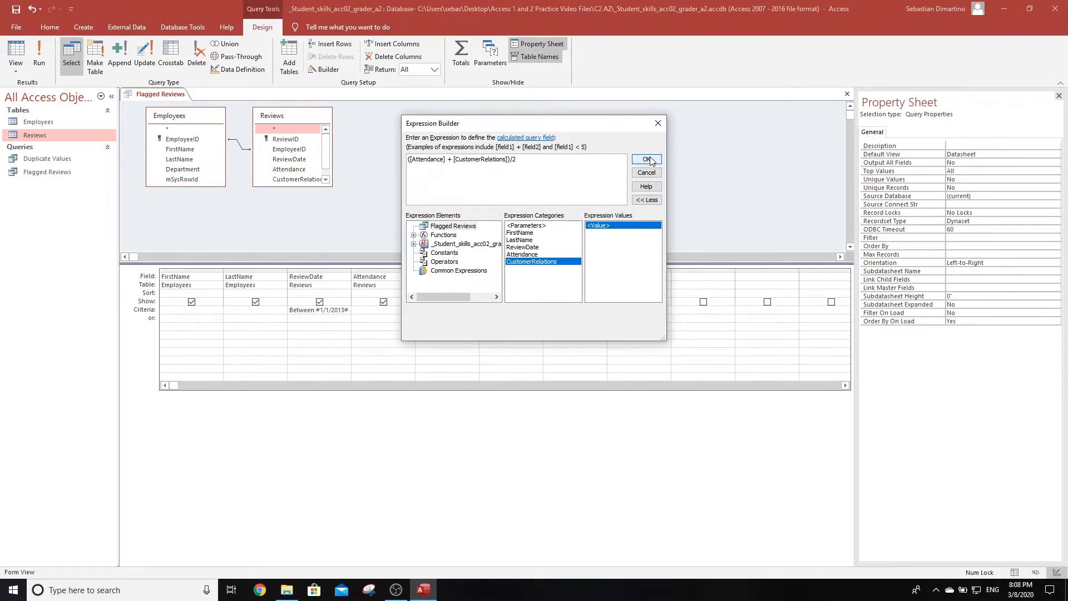
left_click(647, 159)
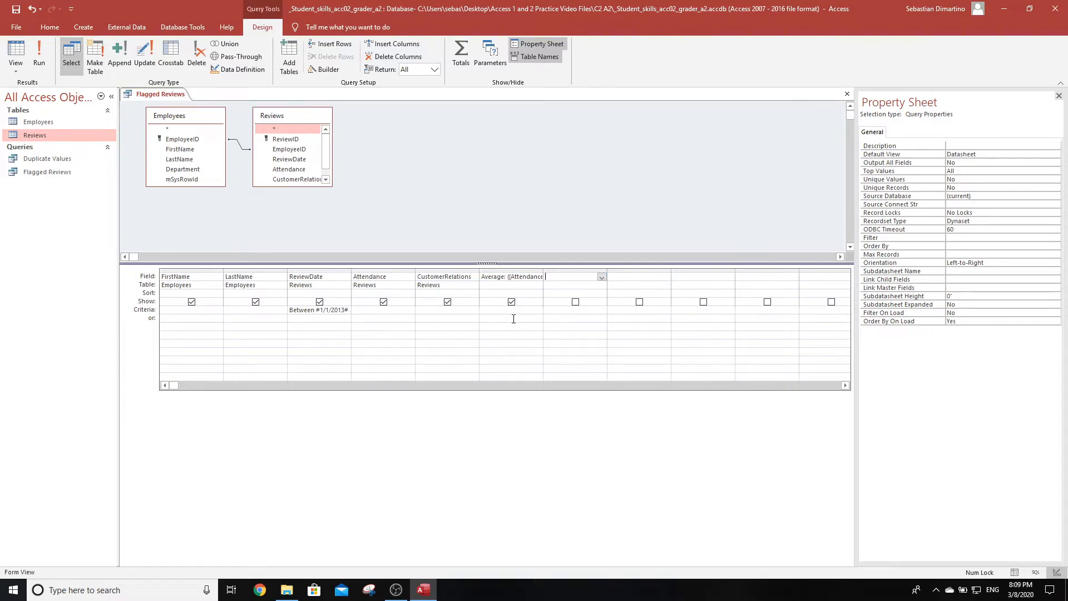
Step: Enter the criterion <2 under the Average column
left_click(511, 302)
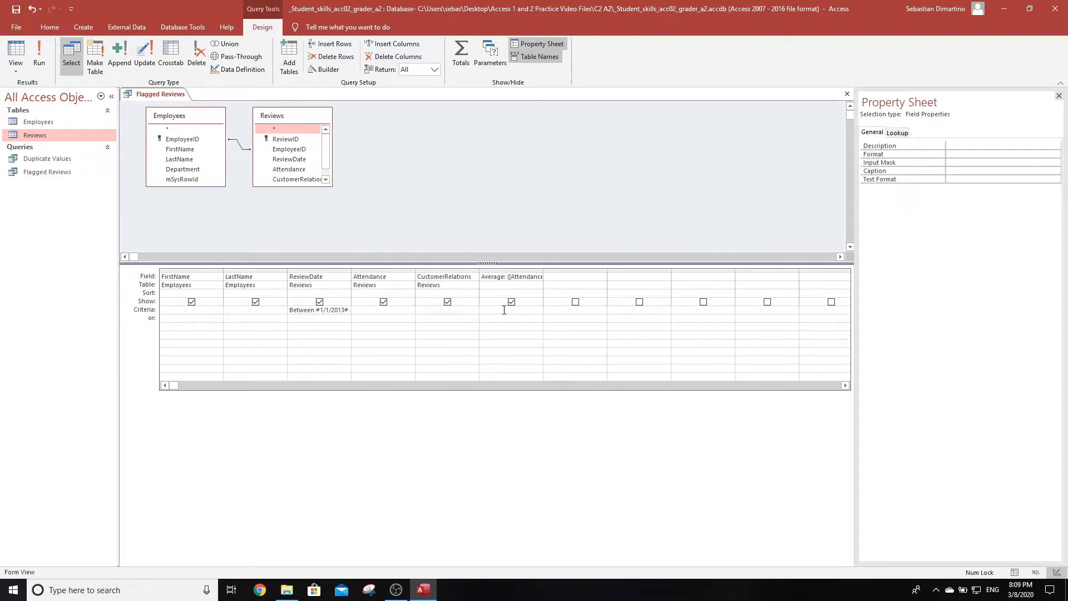
type("<2")
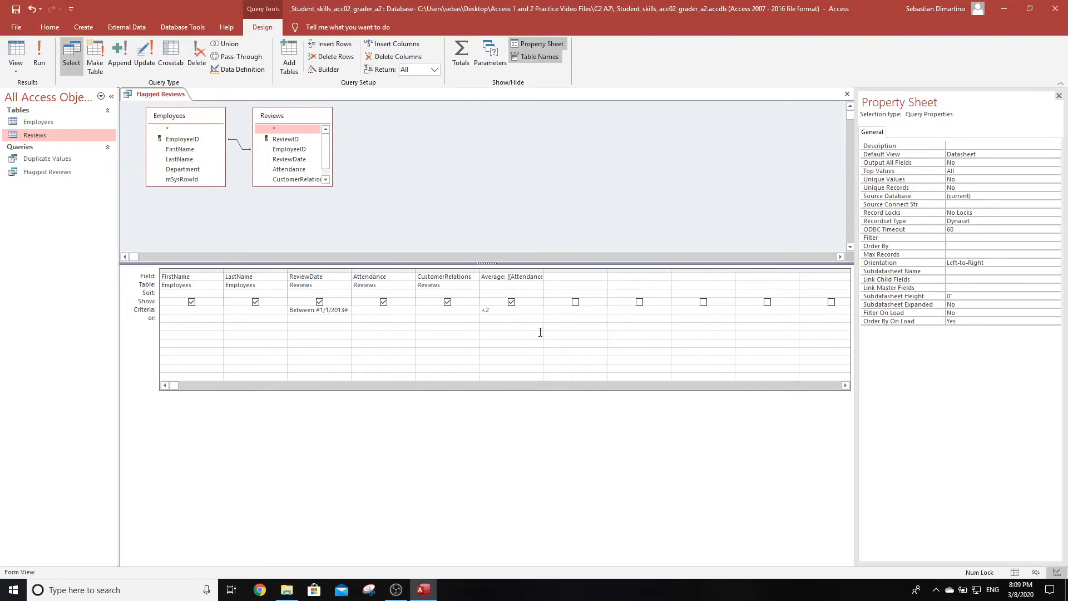
left_click(510, 317)
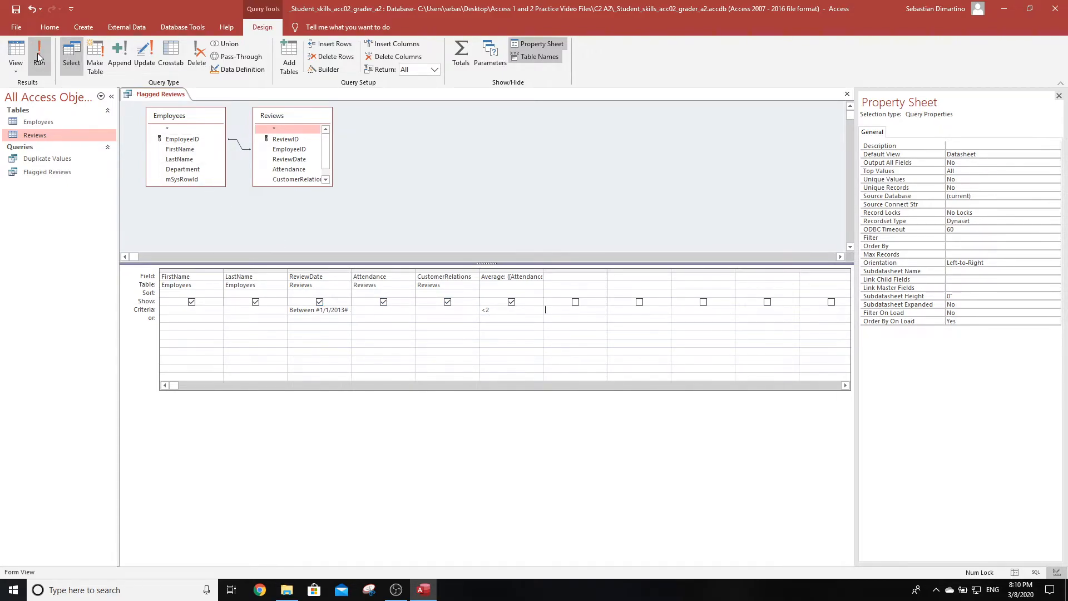
Step: Run the Flagged Reviews query to view its five matching records
left_click(38, 47)
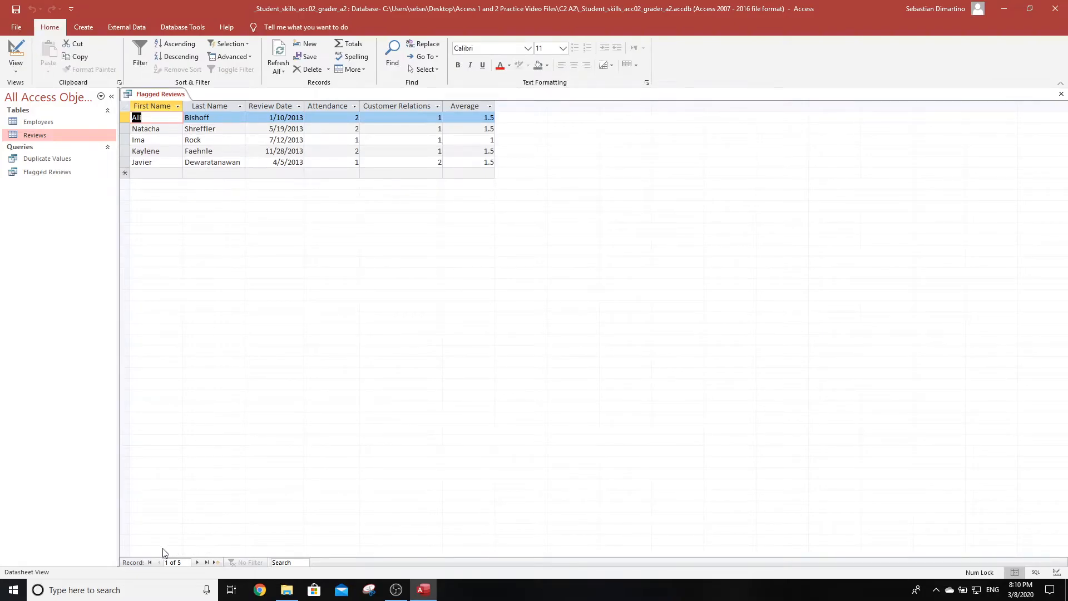
mouse_move(187, 578)
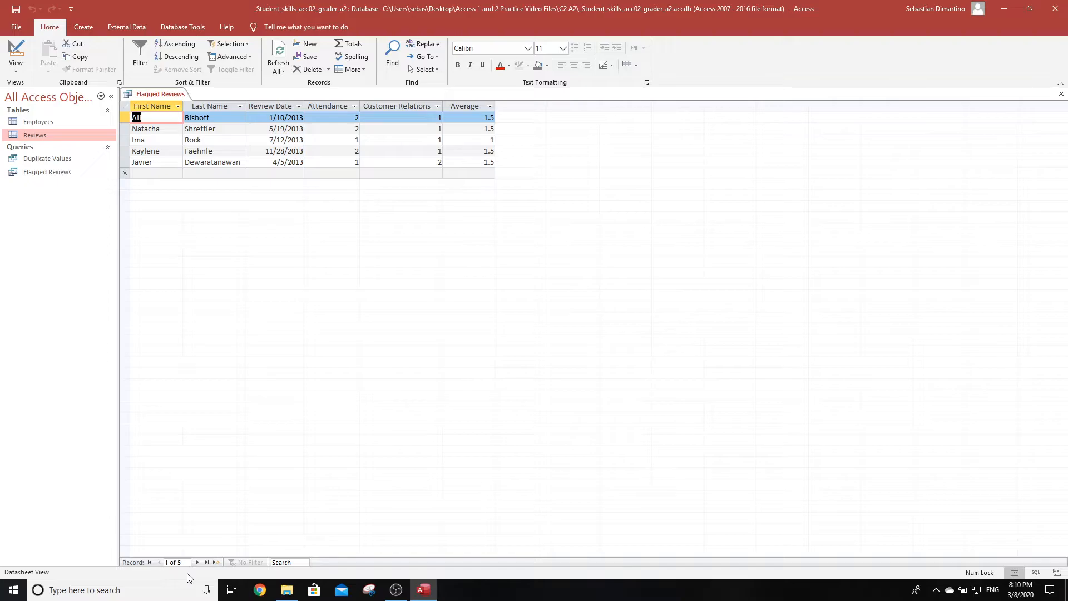
mouse_move(183, 535)
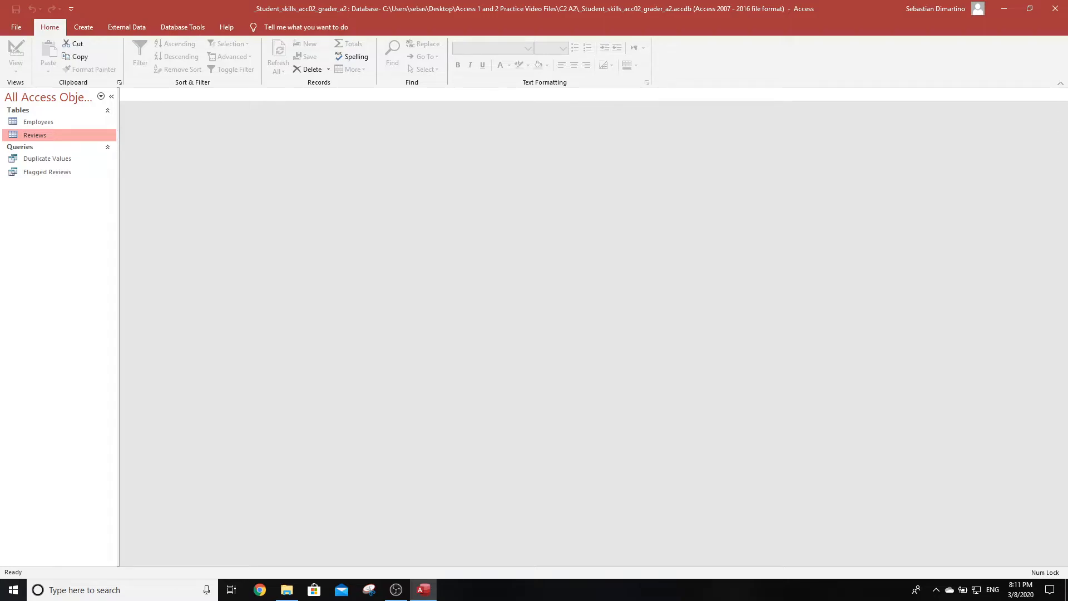
Step: Create a new query design with the Employees and Reviews tables added
left_click(83, 27)
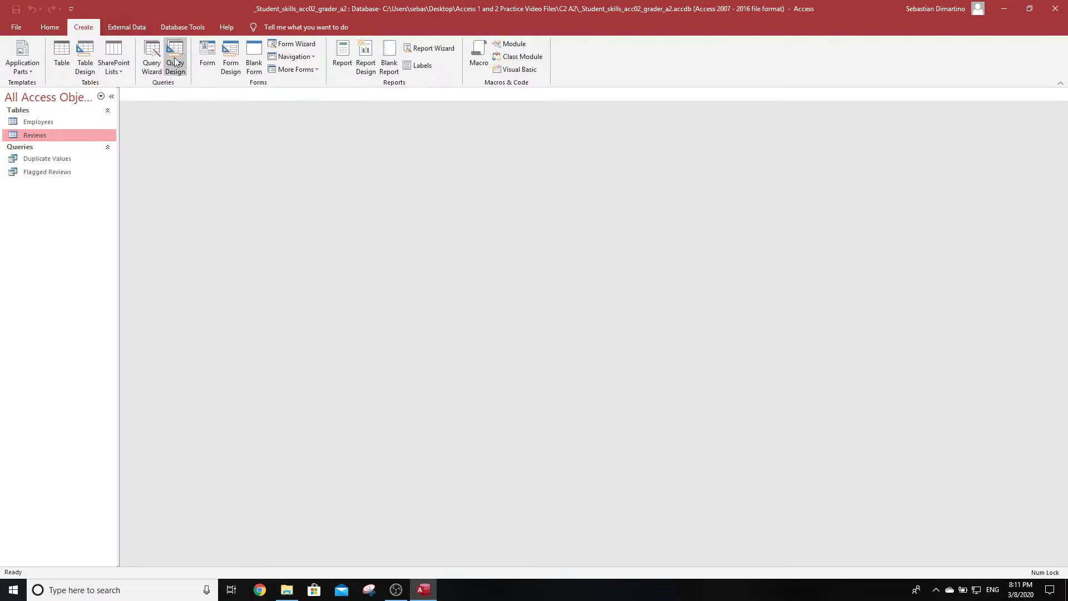
left_click(174, 53)
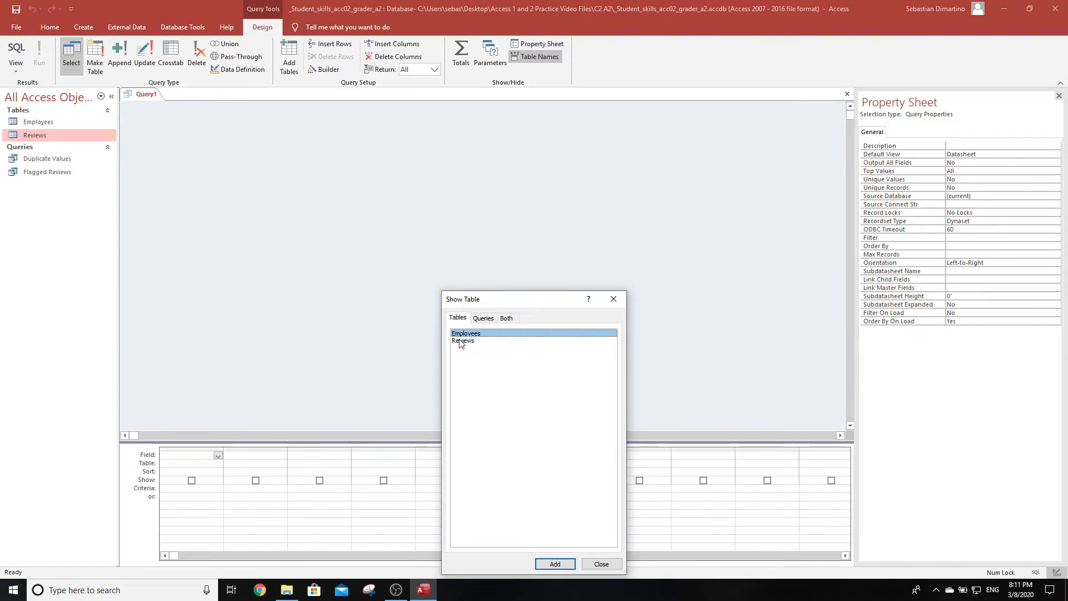
left_click(463, 341)
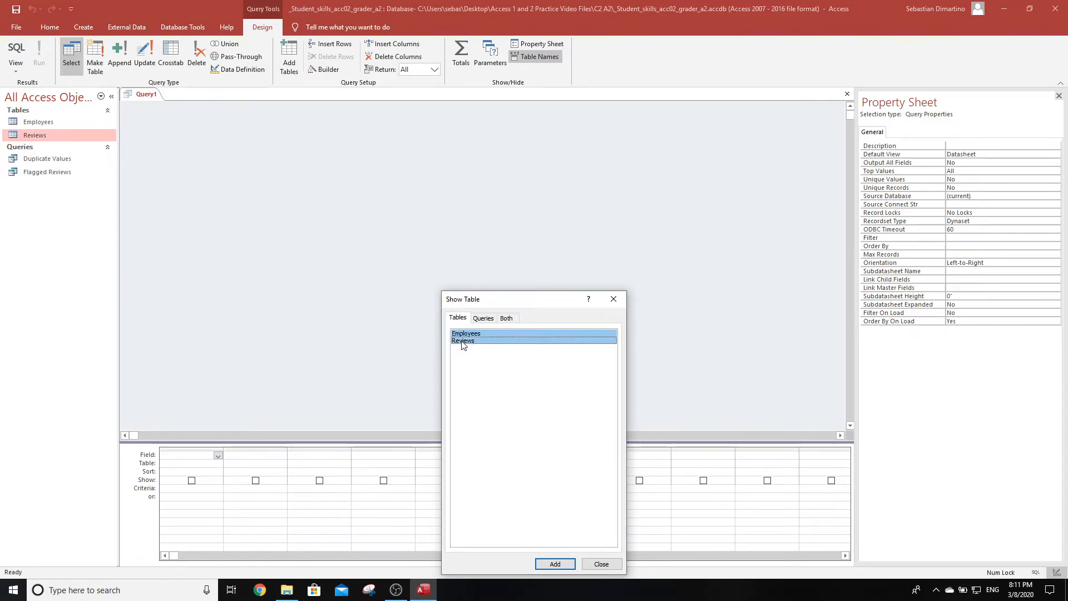
left_click(466, 333)
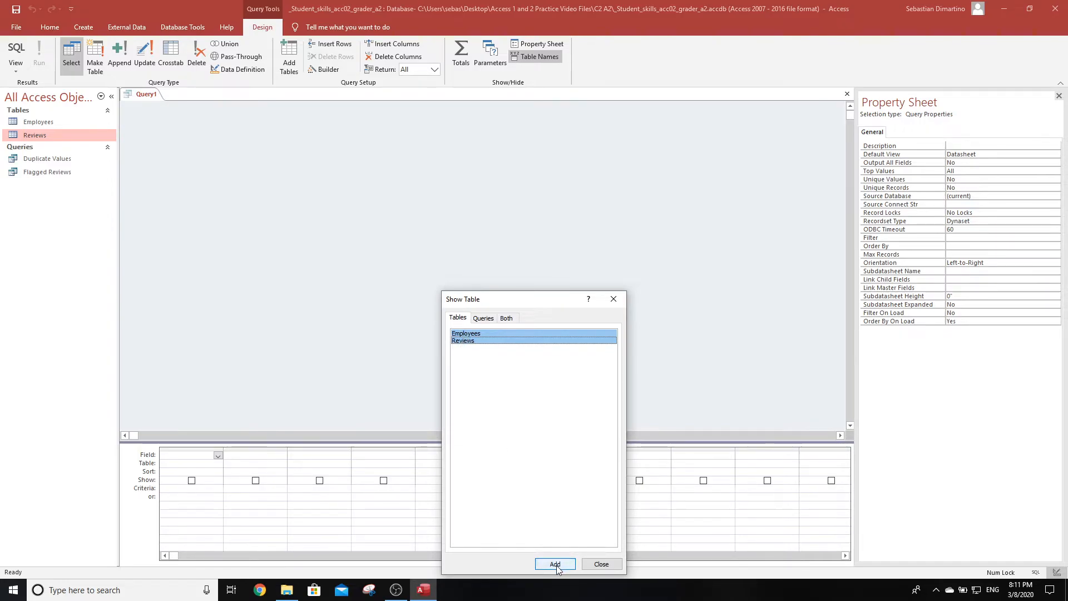
left_click(555, 564)
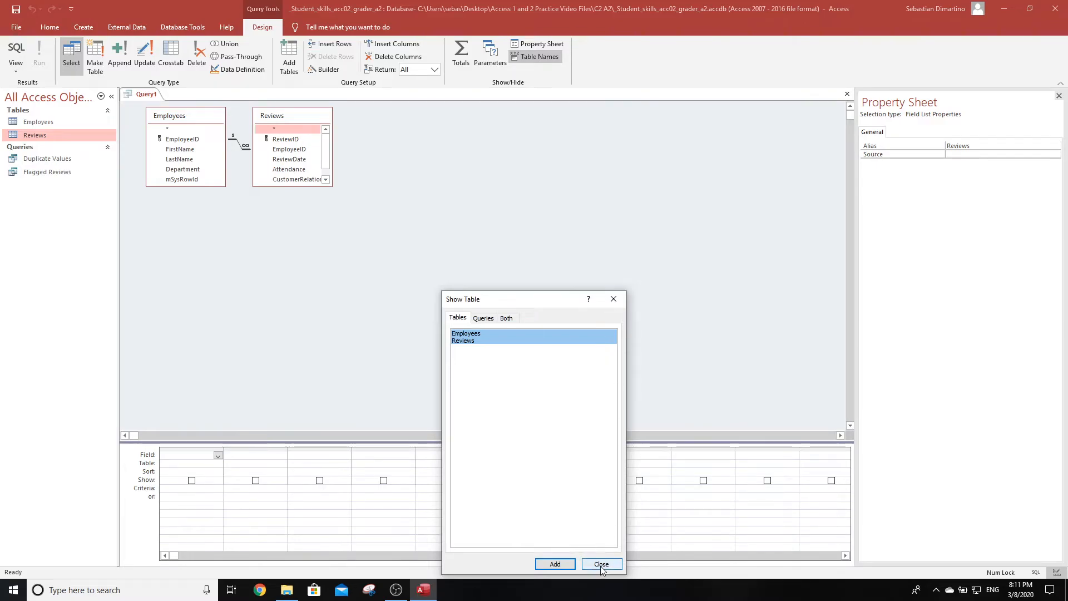
left_click(601, 563)
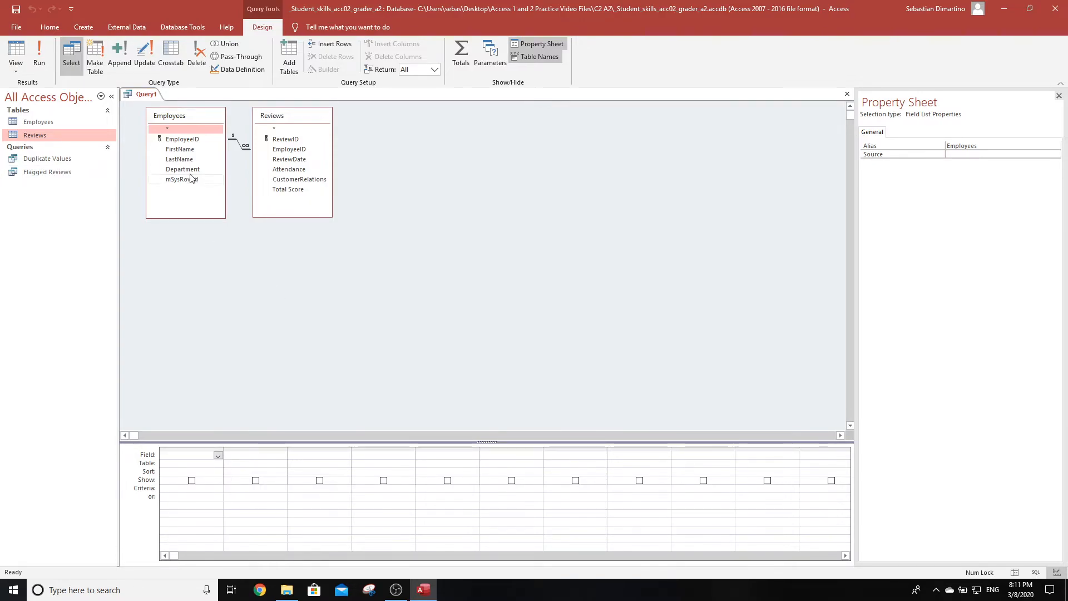
Step: Add the Department field to the new query grid
double_click(183, 170)
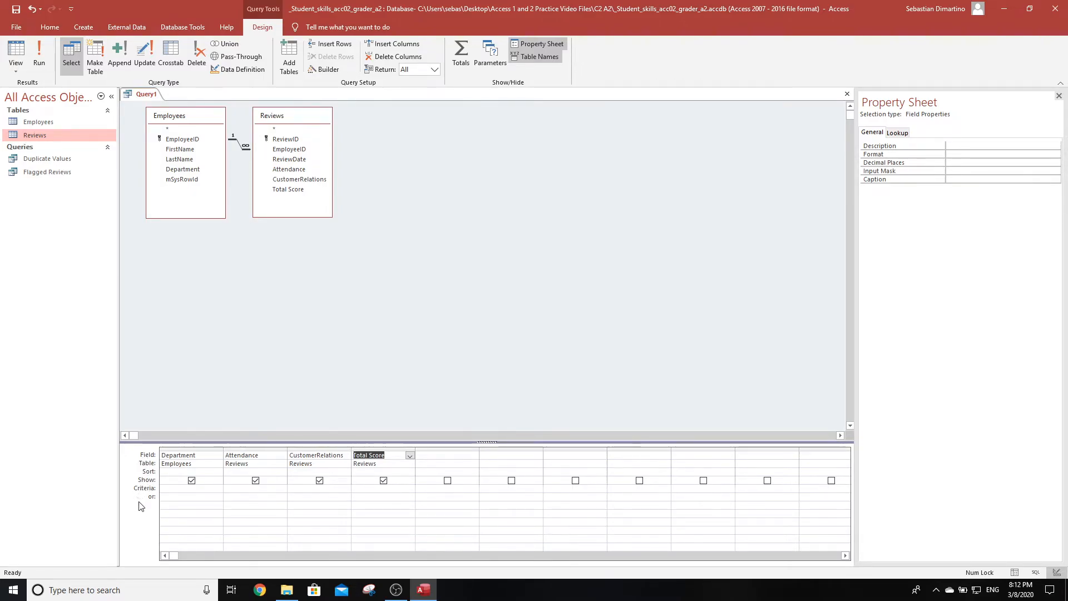
mouse_move(496, 83)
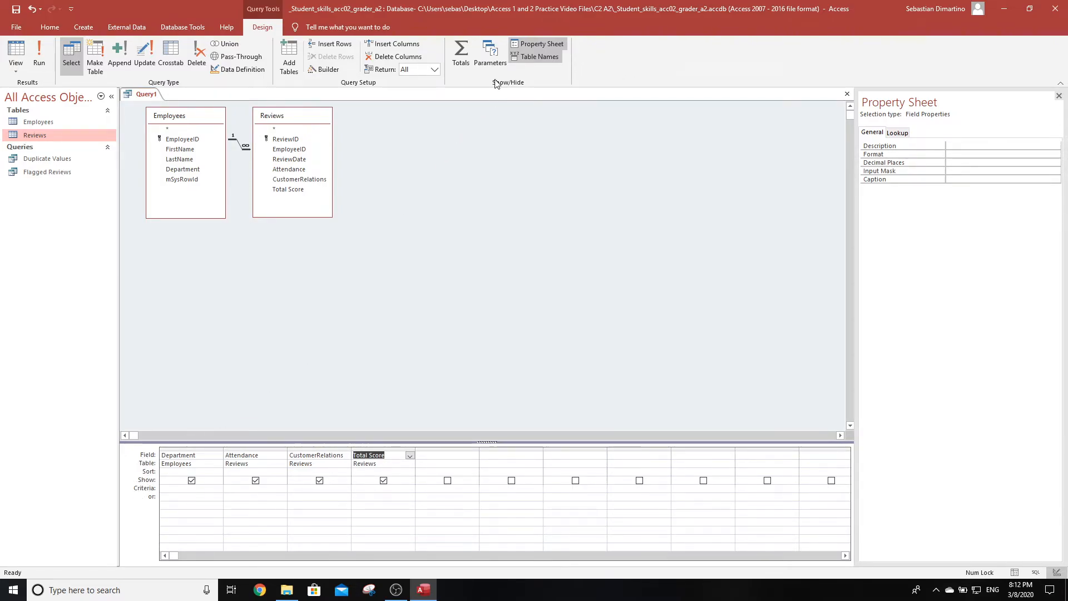
mouse_move(461, 53)
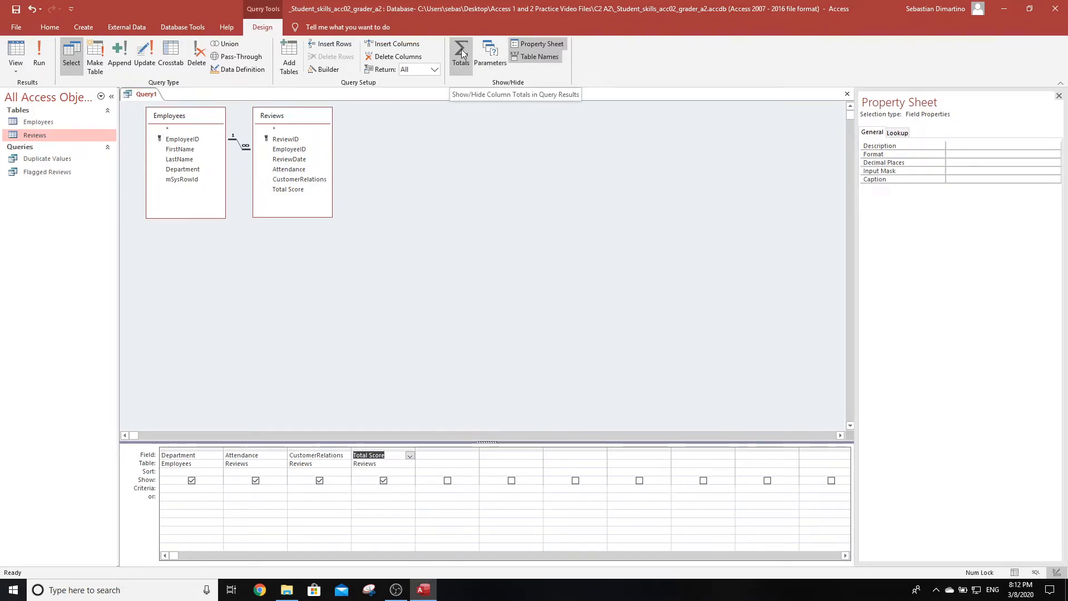
Step: Show the Total row and set Attendance and CustomerRelations to Avg
left_click(460, 51)
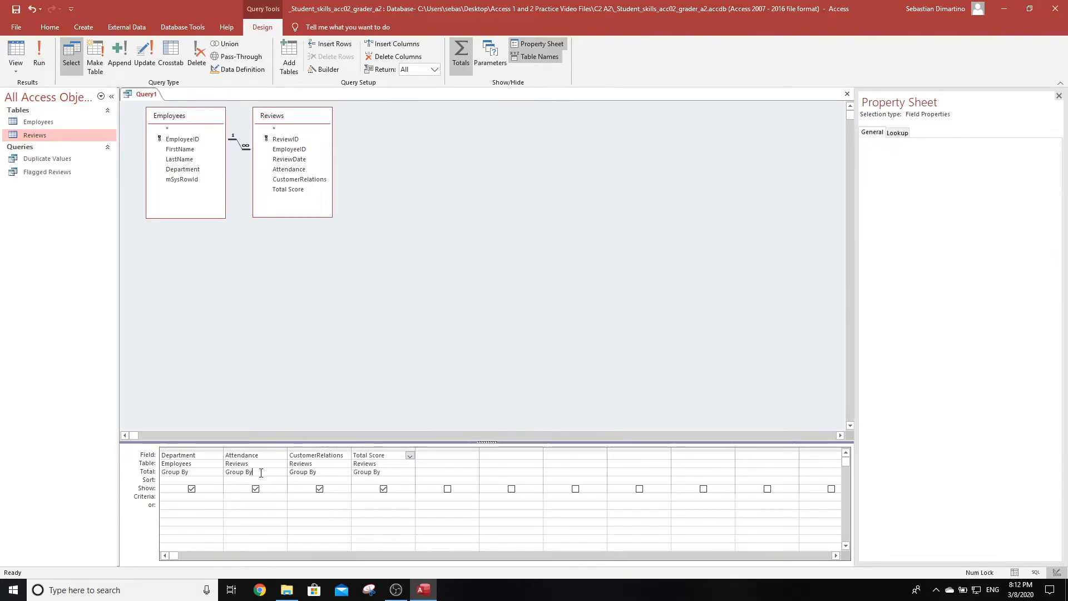
left_click(282, 472)
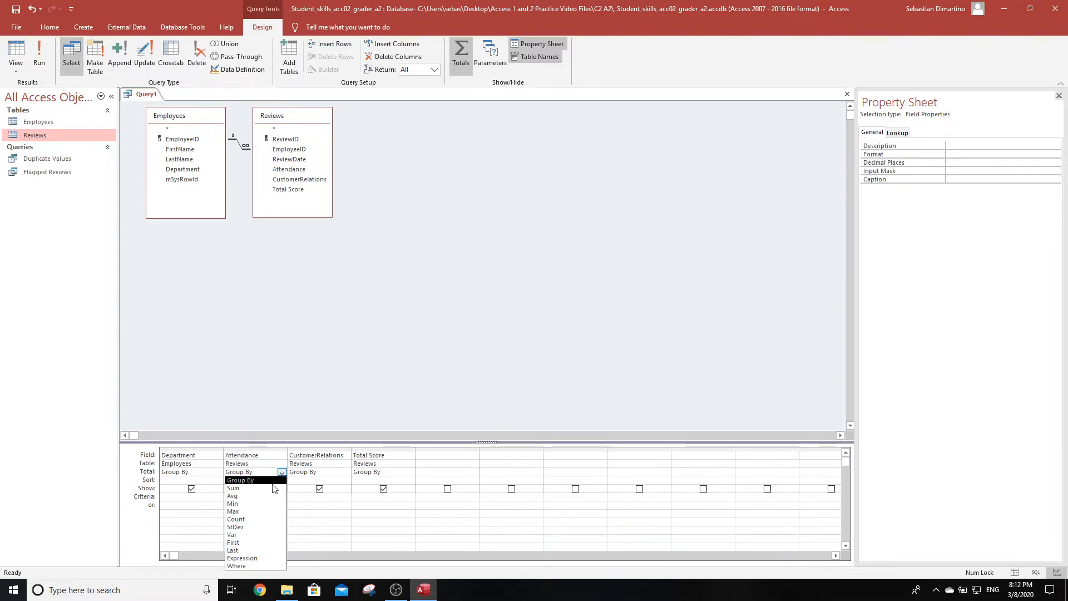
left_click(232, 495)
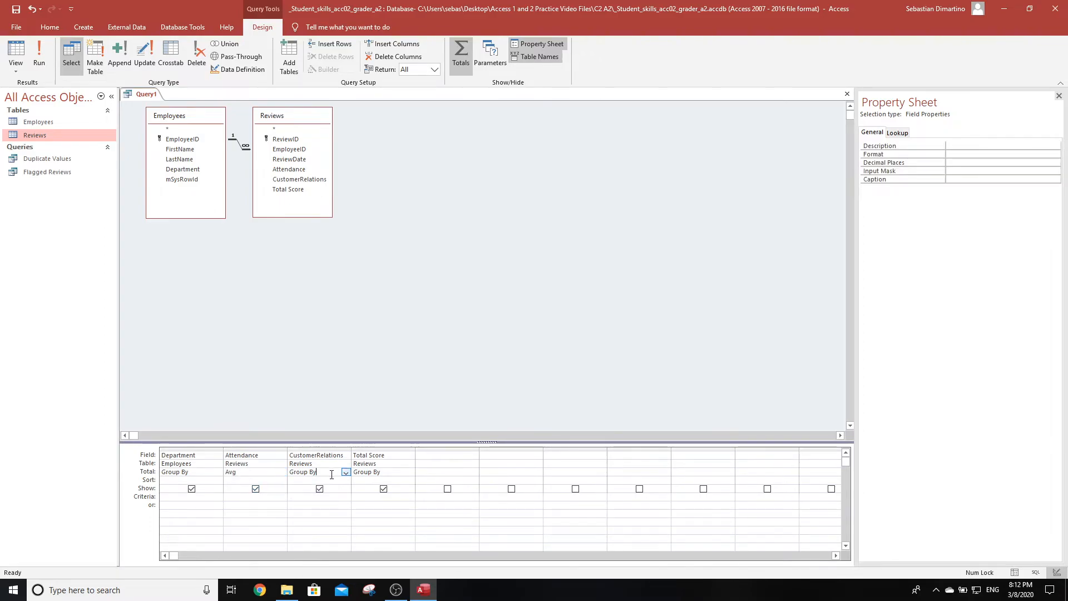
left_click(346, 471)
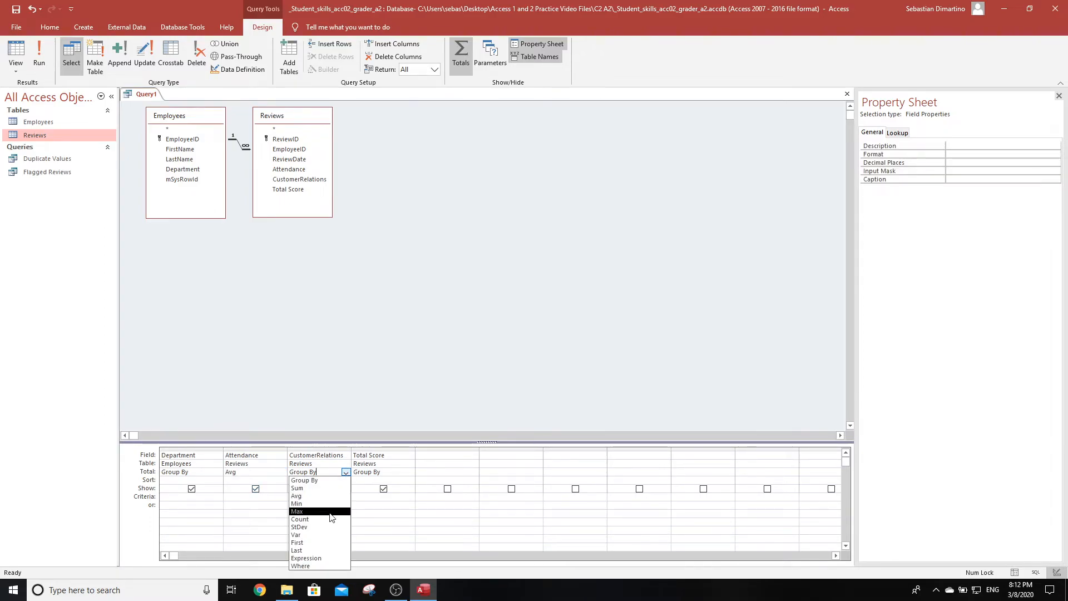
left_click(296, 496)
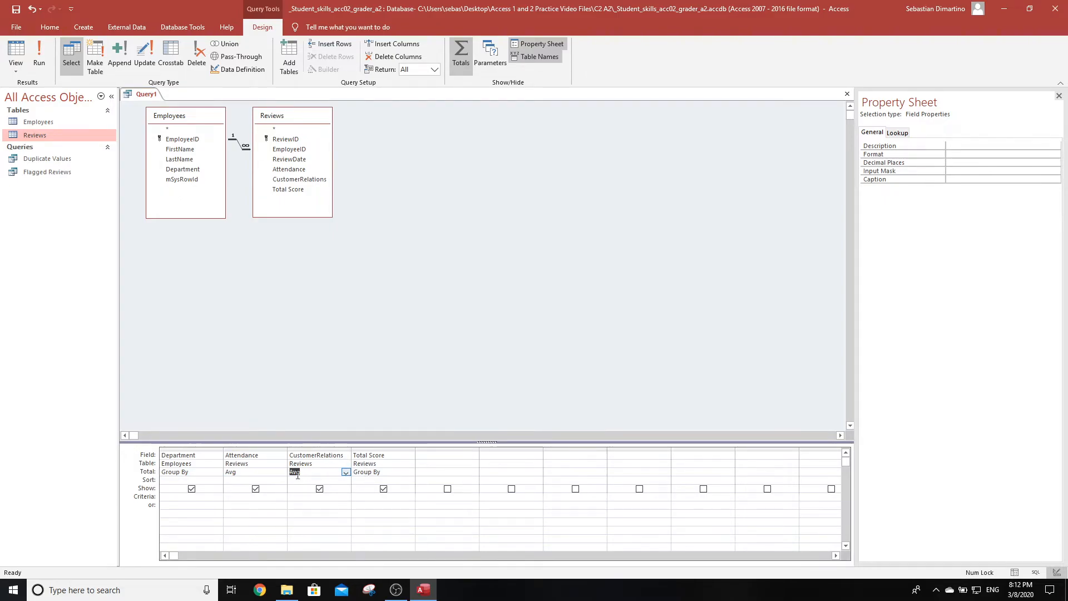
left_click(255, 472)
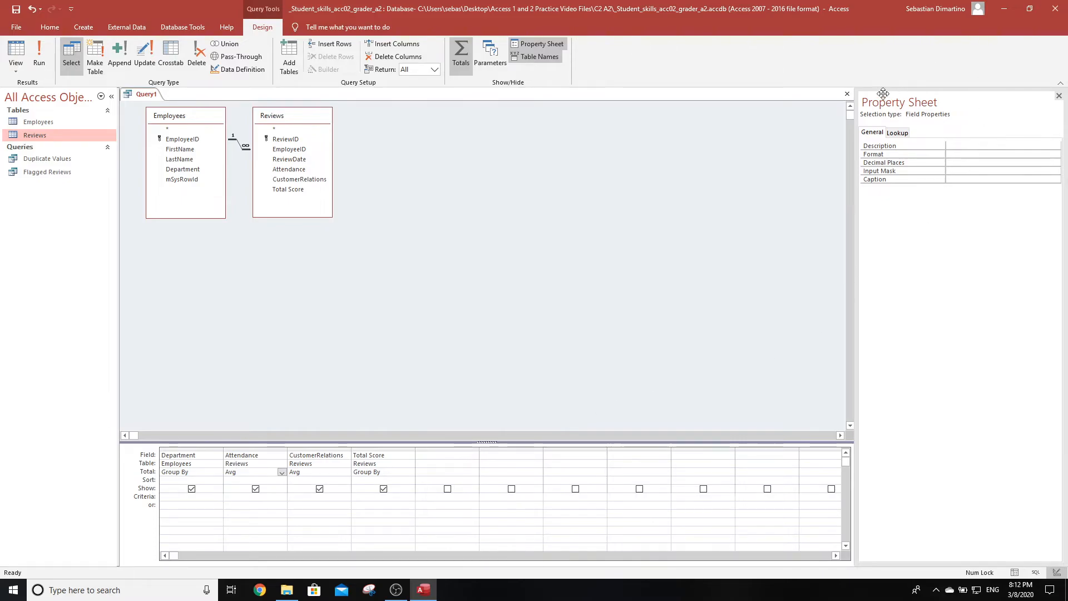
mouse_move(883, 147)
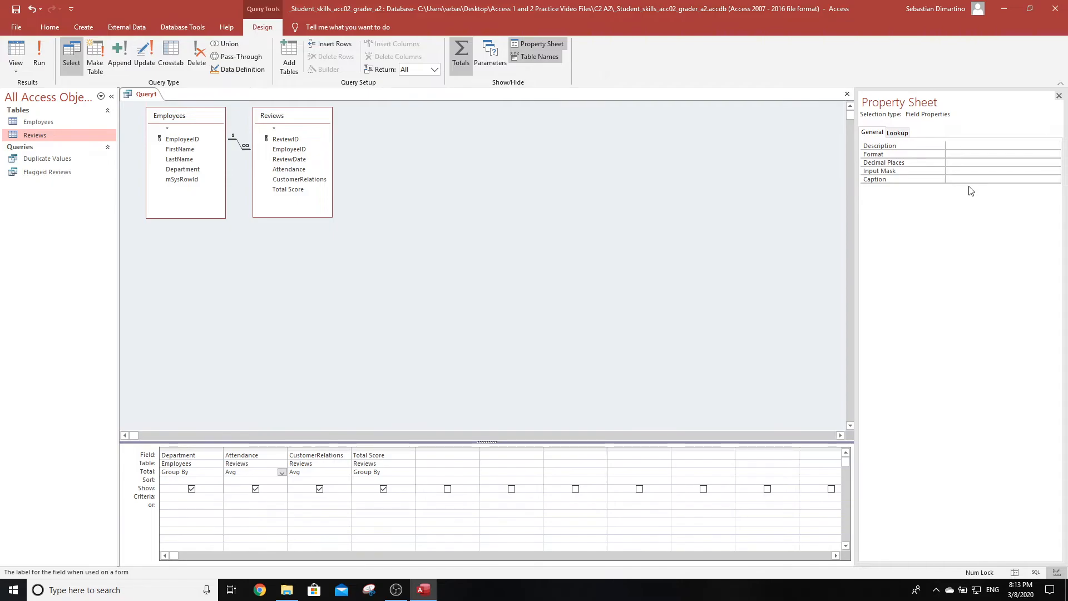
Step: Caption the Attendance column 'Ave Attendance' and give it Fixed format
left_click(1000, 180)
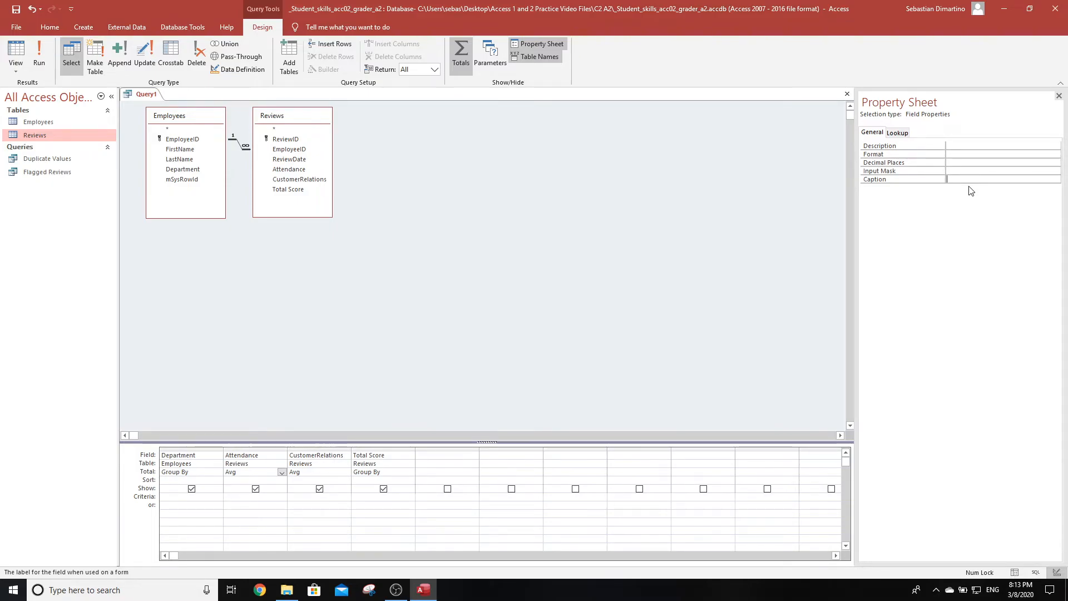
type("Ave Attendance")
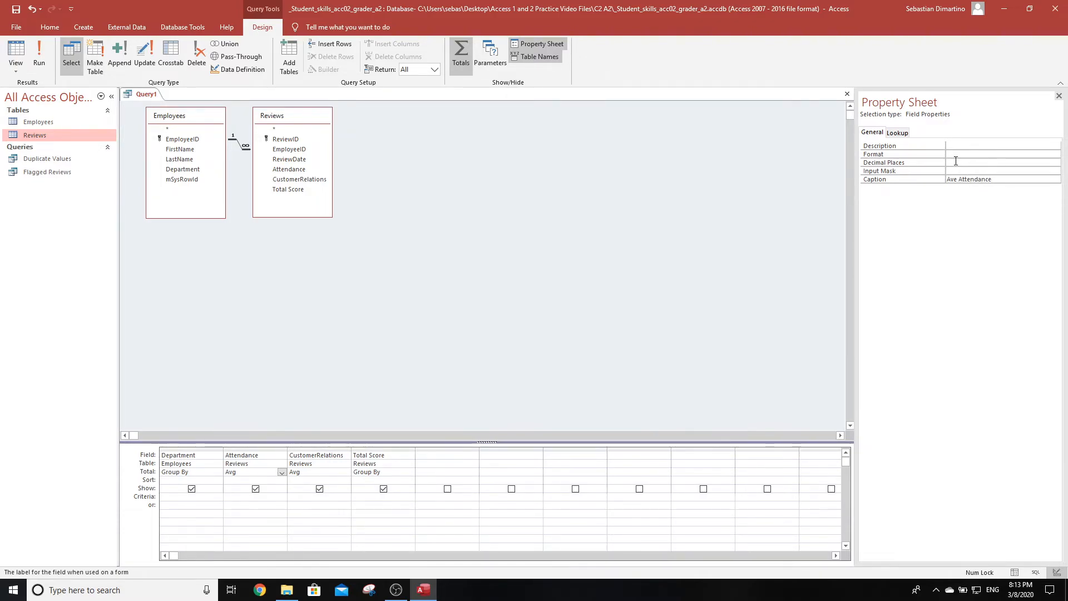
left_click(1004, 154)
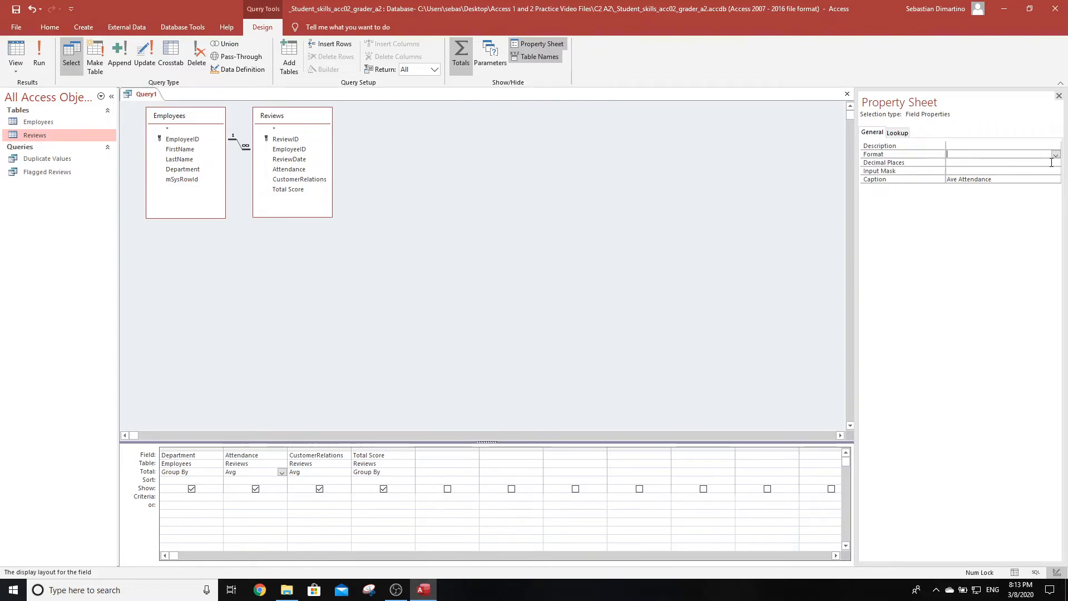
left_click(1055, 154)
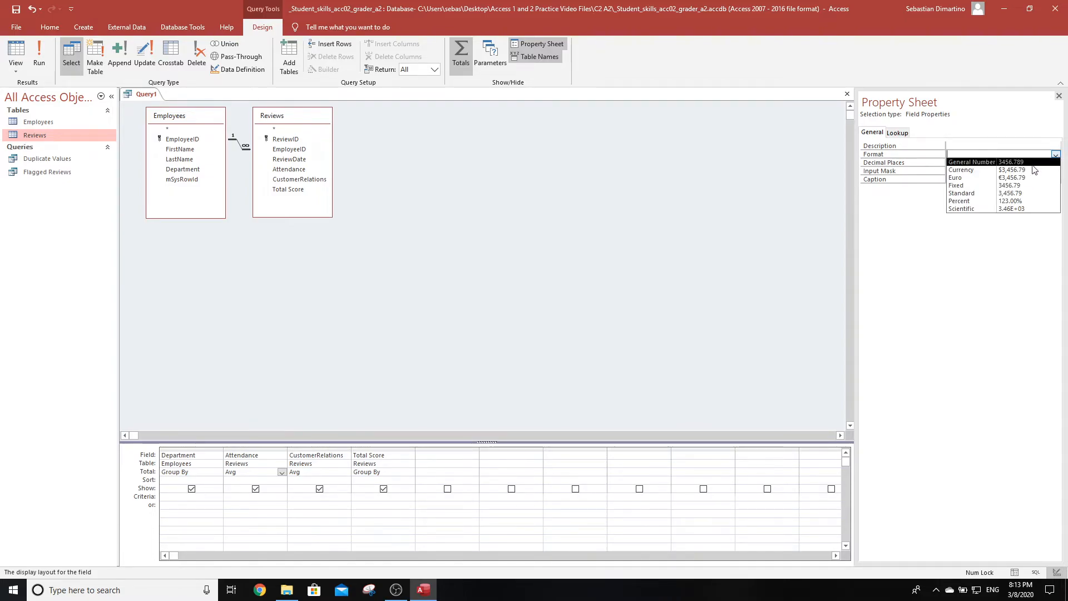
left_click(956, 184)
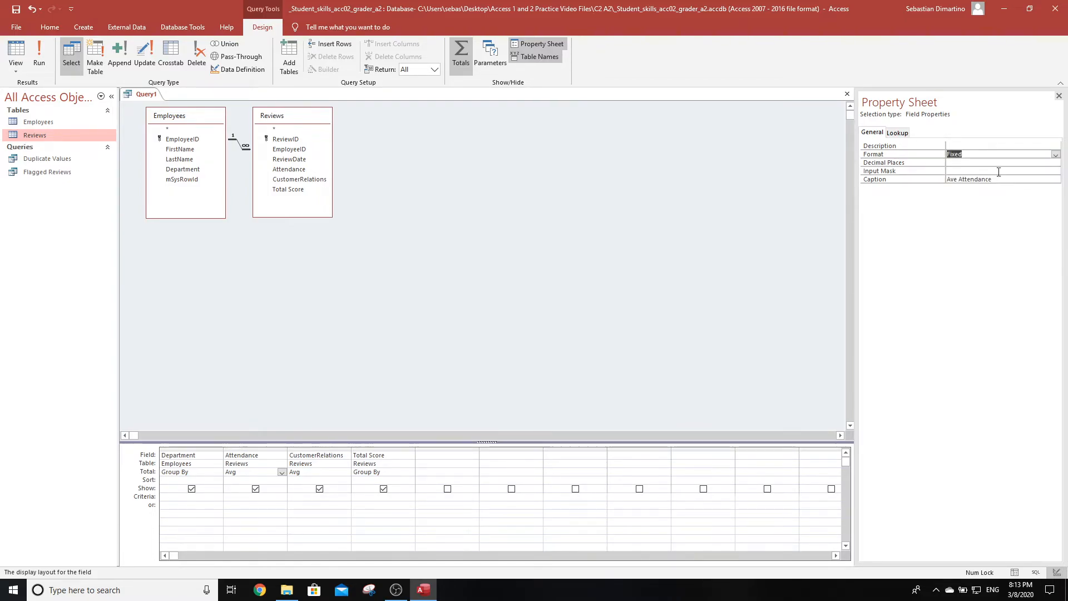
left_click(1054, 162)
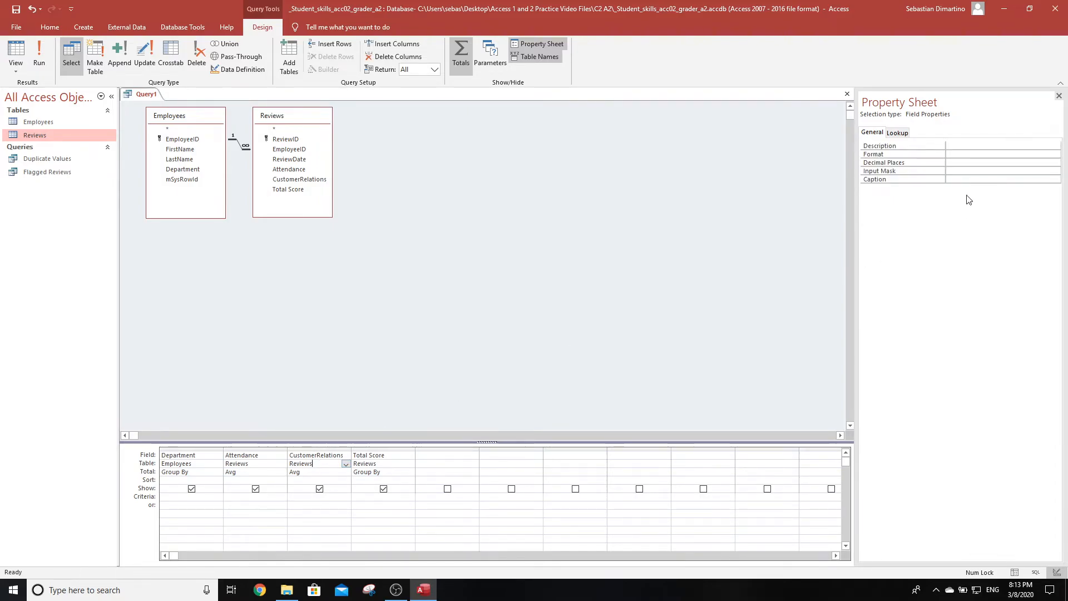
Step: Caption CustomerRelations 'Ave Customer Relations' with Fixed format and 1 decimal place
left_click(994, 179)
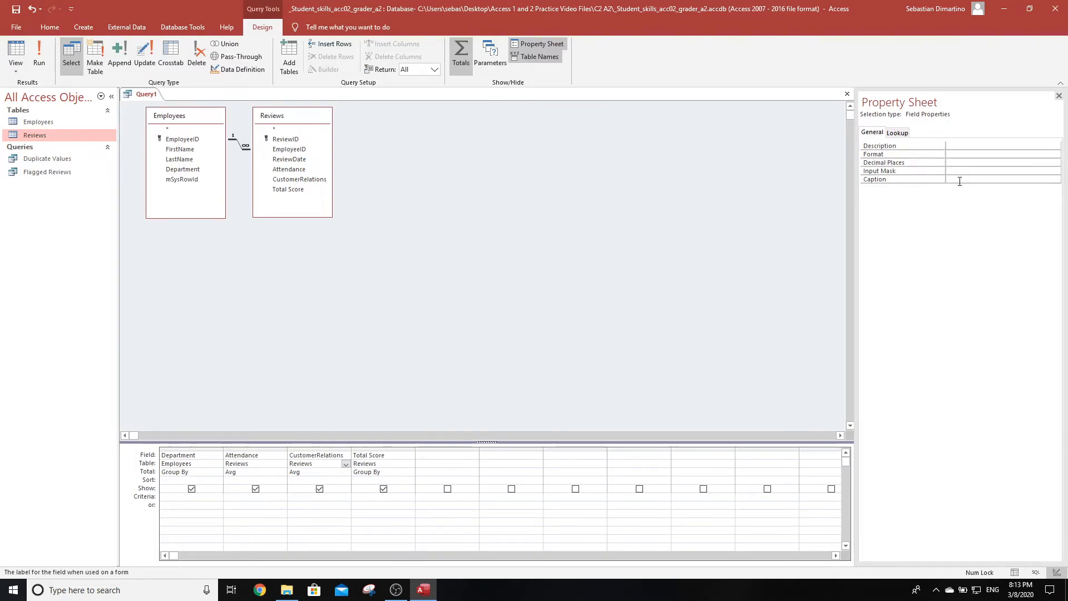
type("Ave")
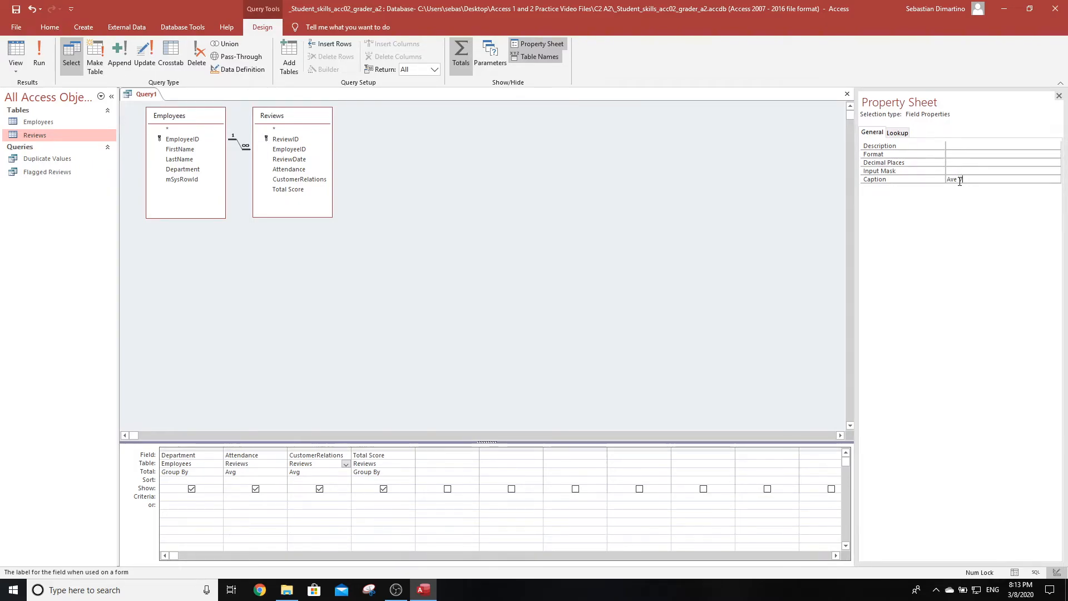
type("ustomer Relations")
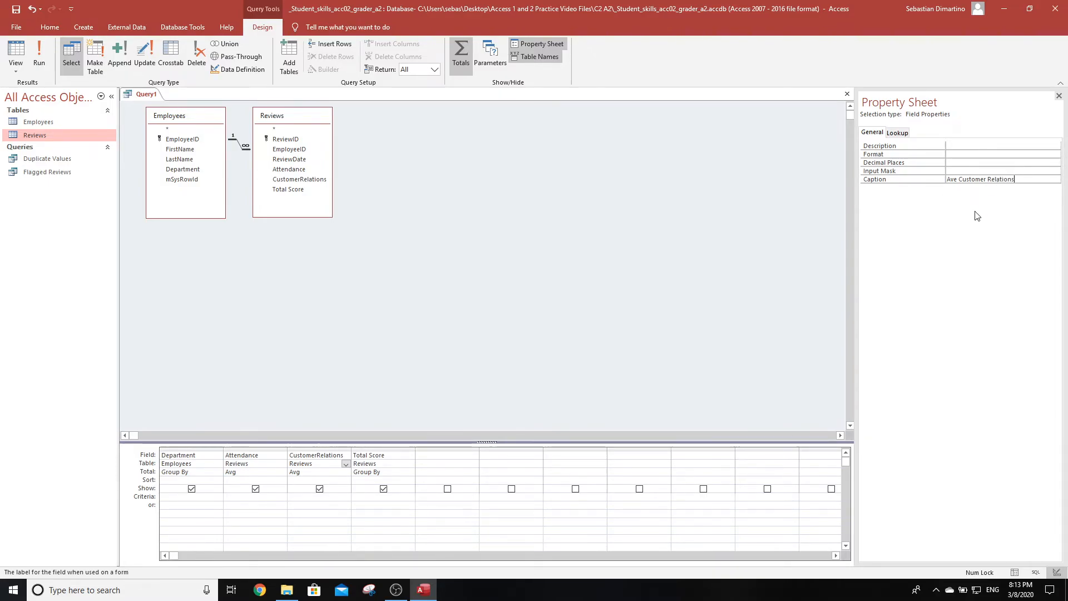
left_click(987, 154)
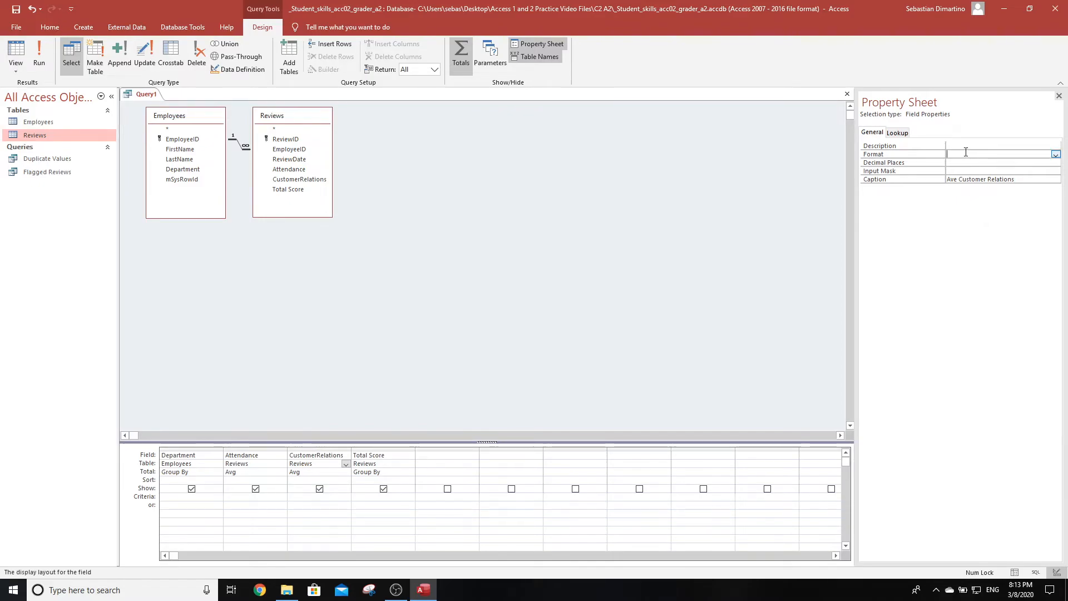
left_click(1055, 154)
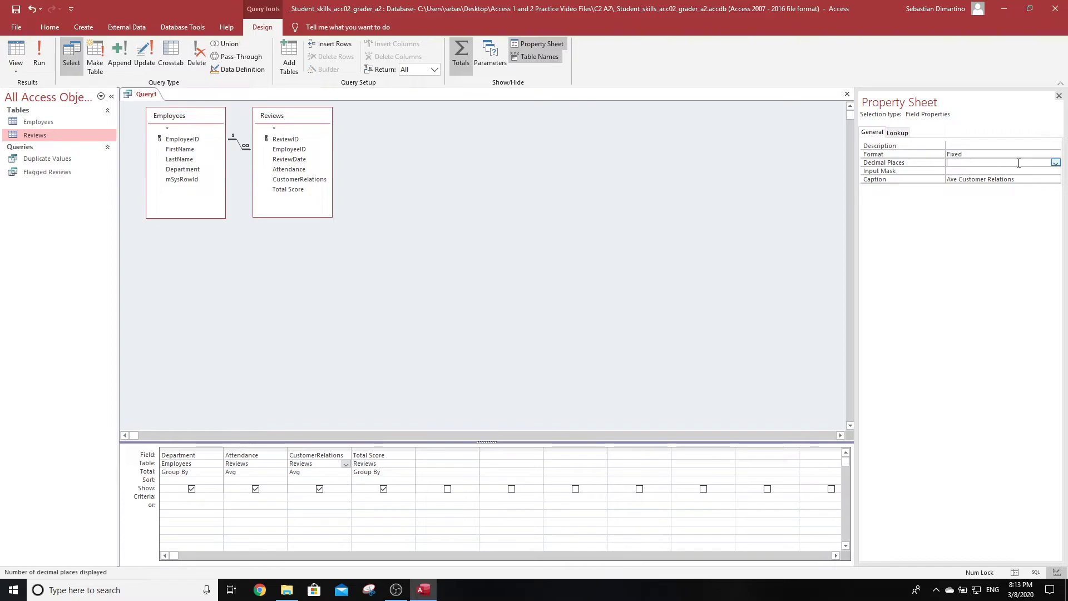
left_click(1055, 163)
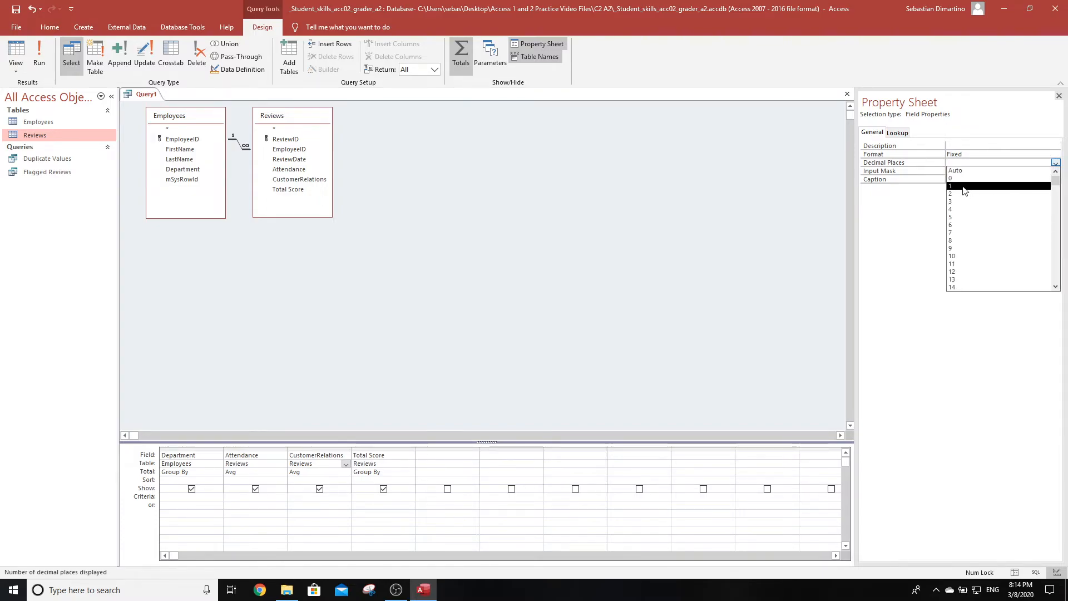
left_click(963, 185)
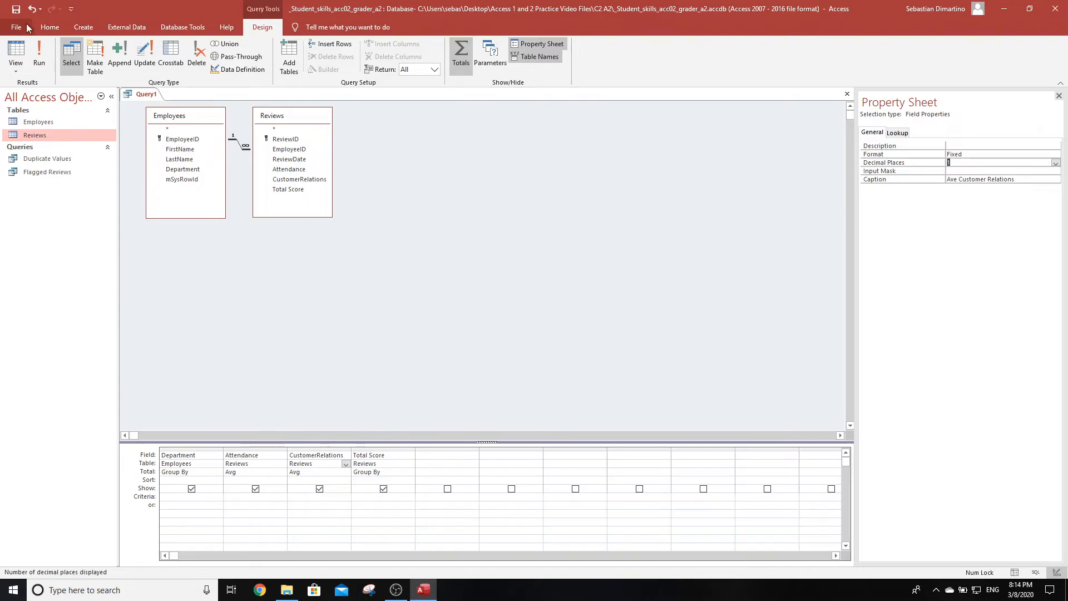
Step: Save the query with the name 'Yearly Averages'
left_click(22, 9)
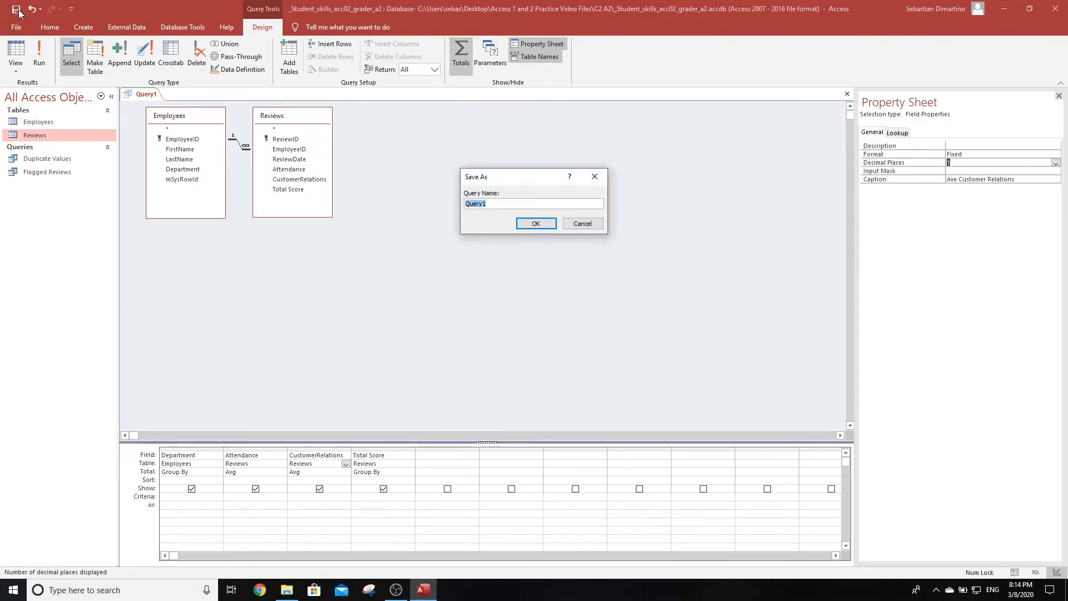
type("Yearly Aver")
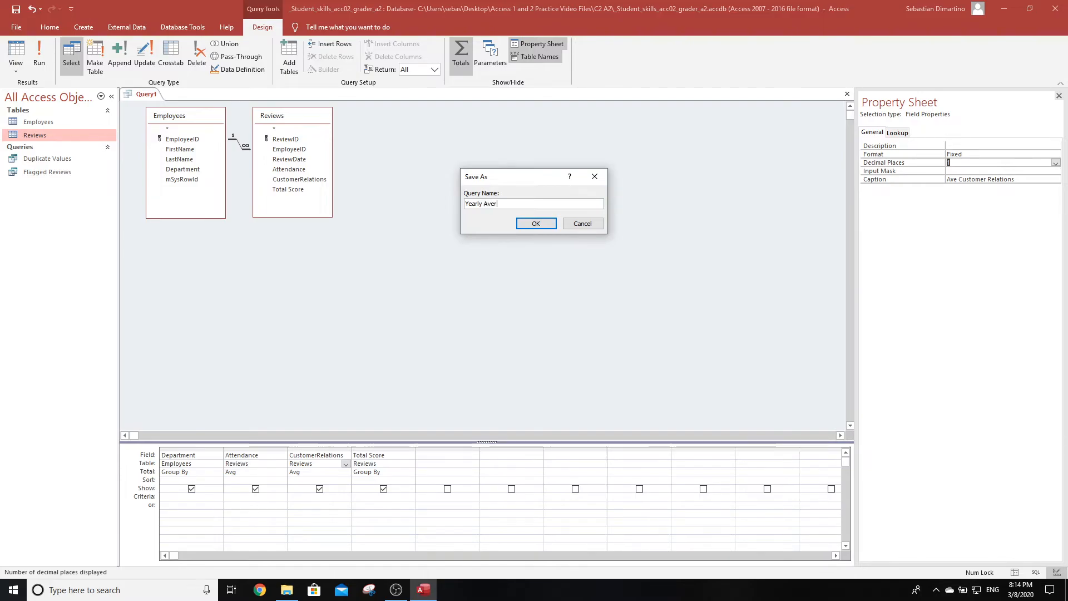
type("ages")
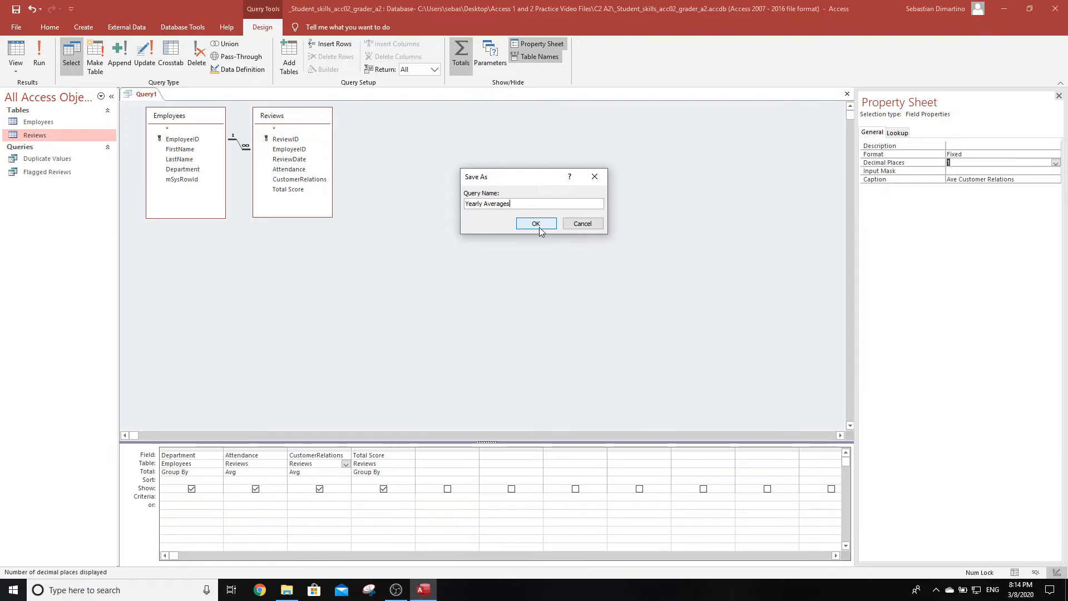
left_click(536, 224)
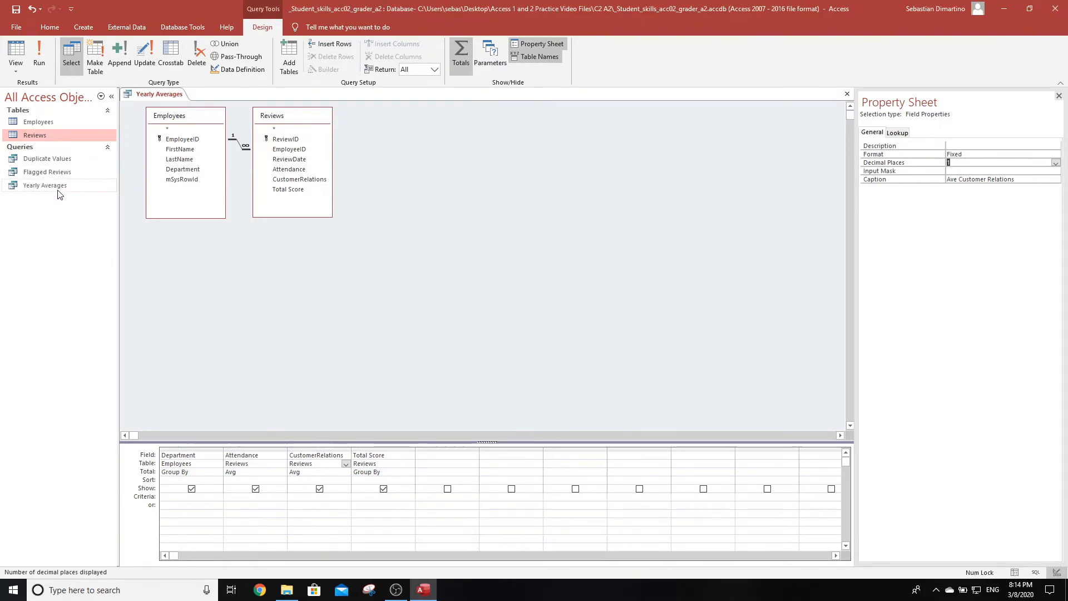
mouse_move(59, 193)
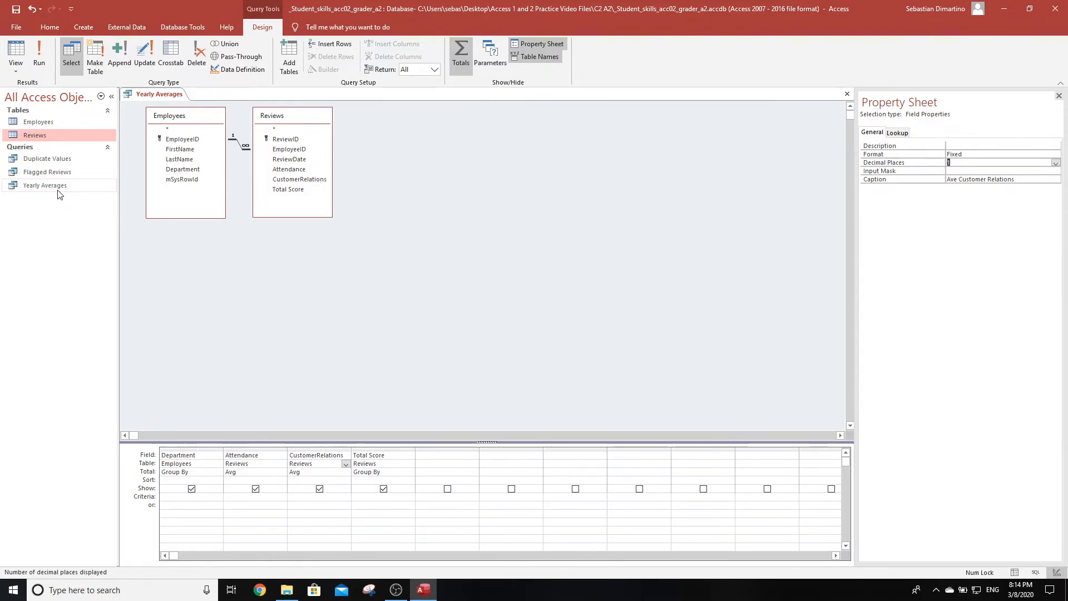
mouse_move(78, 189)
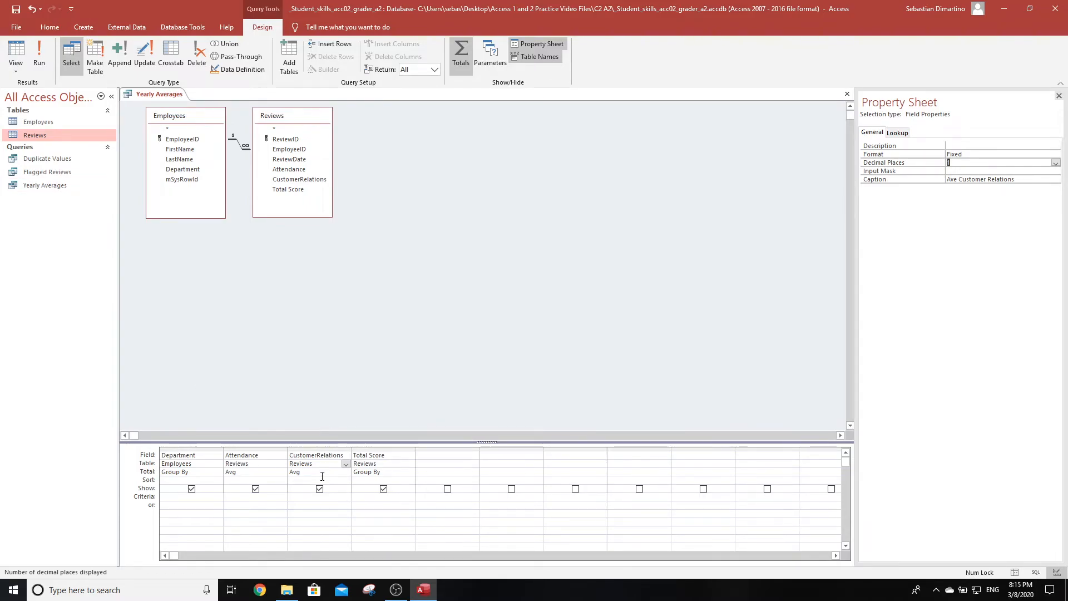
Step: Set Total Score's total to First and its sort order to Descending
left_click(380, 471)
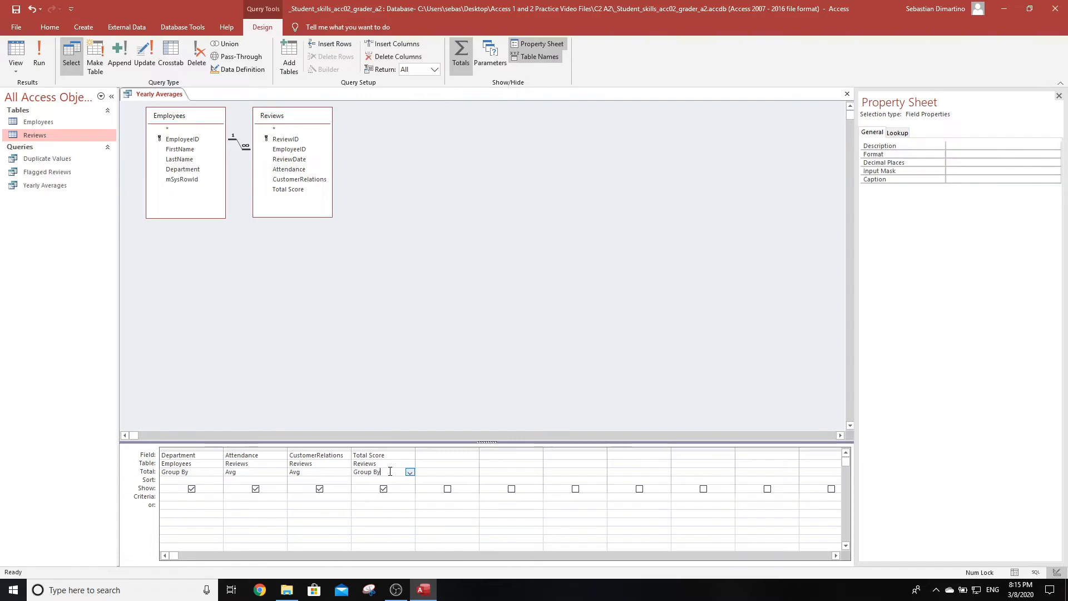
left_click(409, 472)
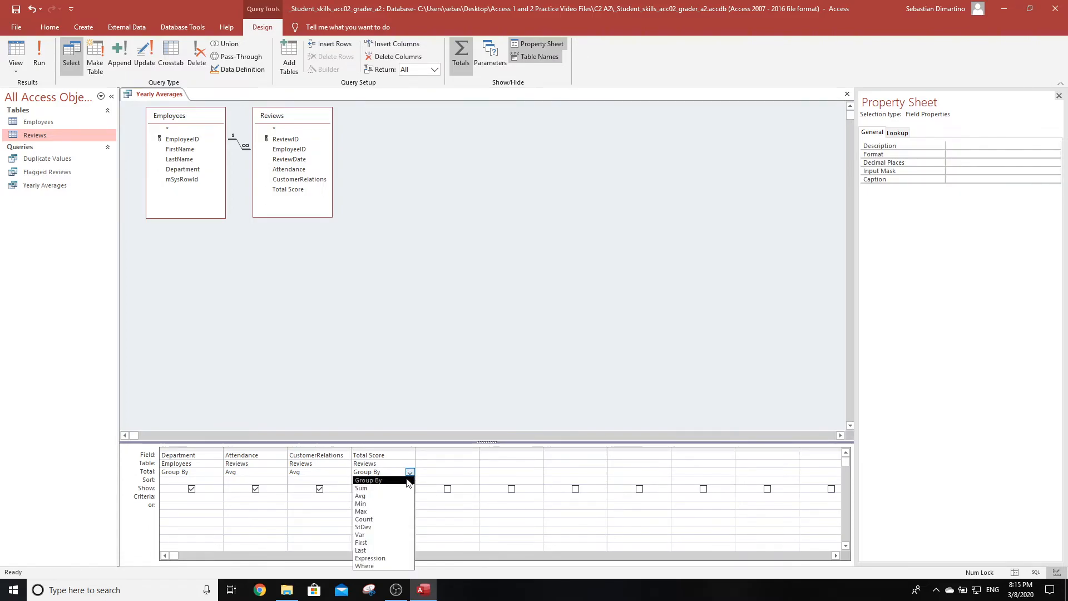
left_click(361, 542)
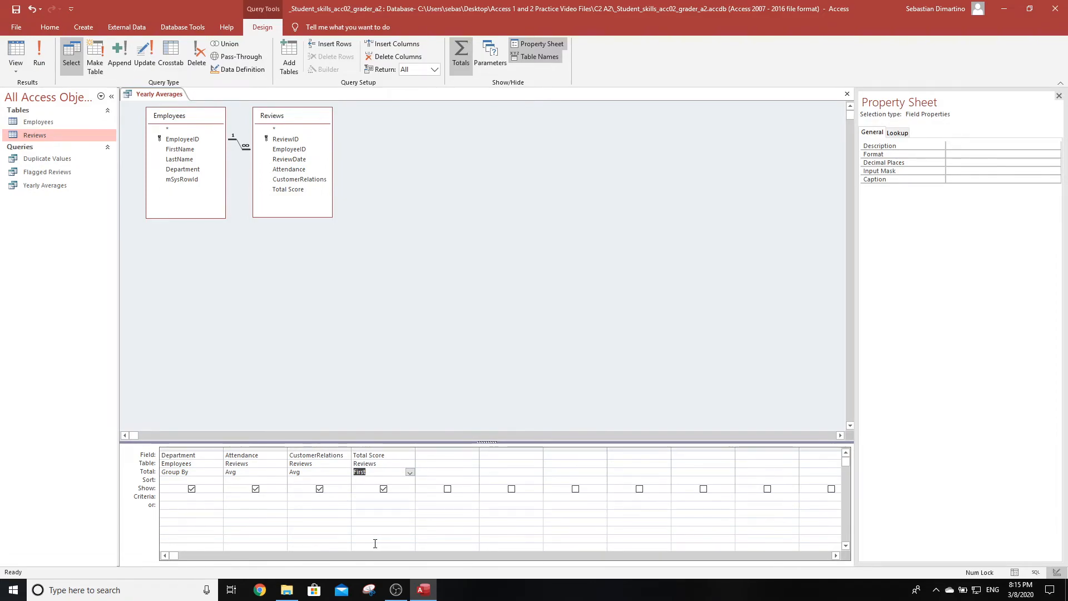
left_click(409, 471)
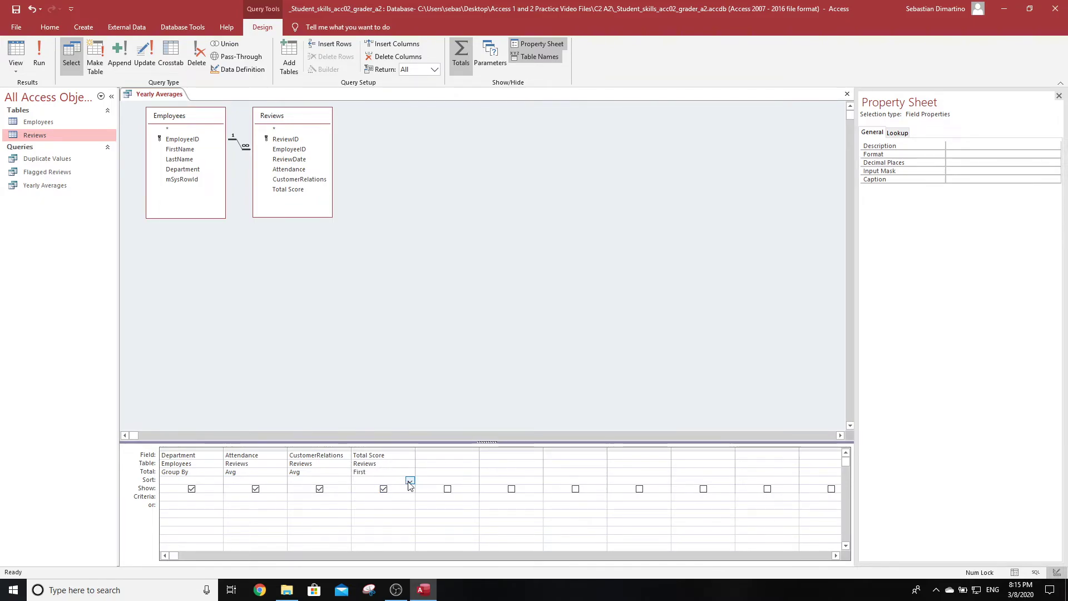
left_click(379, 480)
type("Descending")
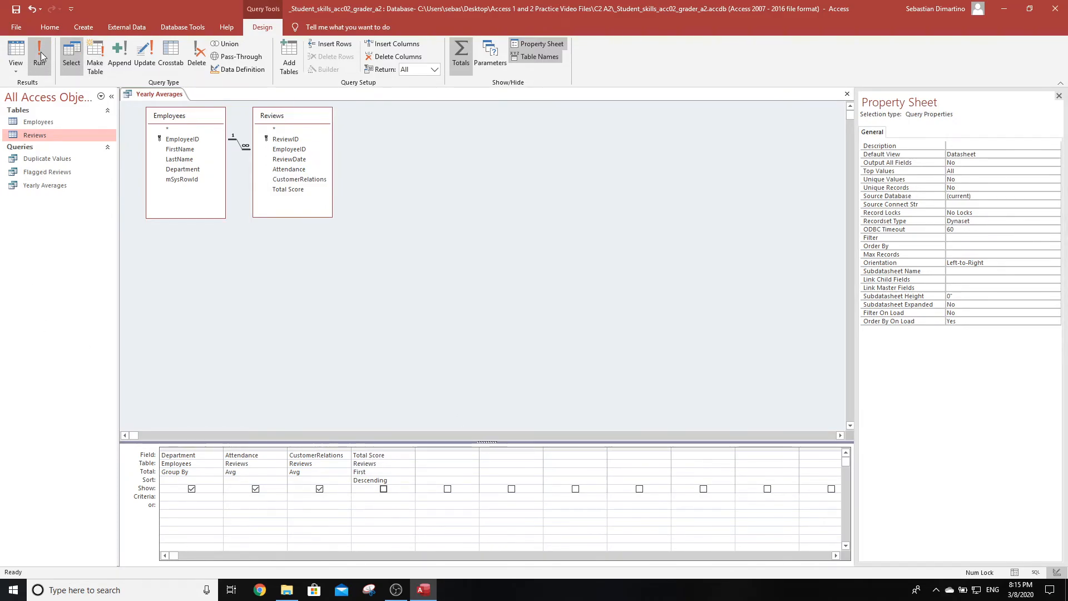
Step: Run Yearly Averages, select all records, and Best Fit every column width
left_click(39, 48)
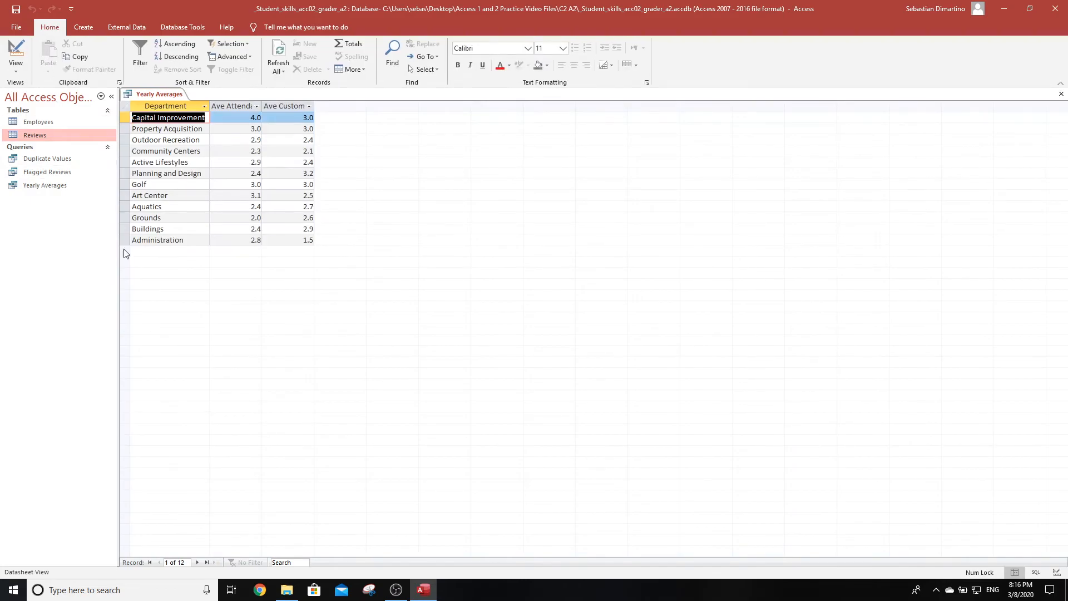
mouse_move(128, 556)
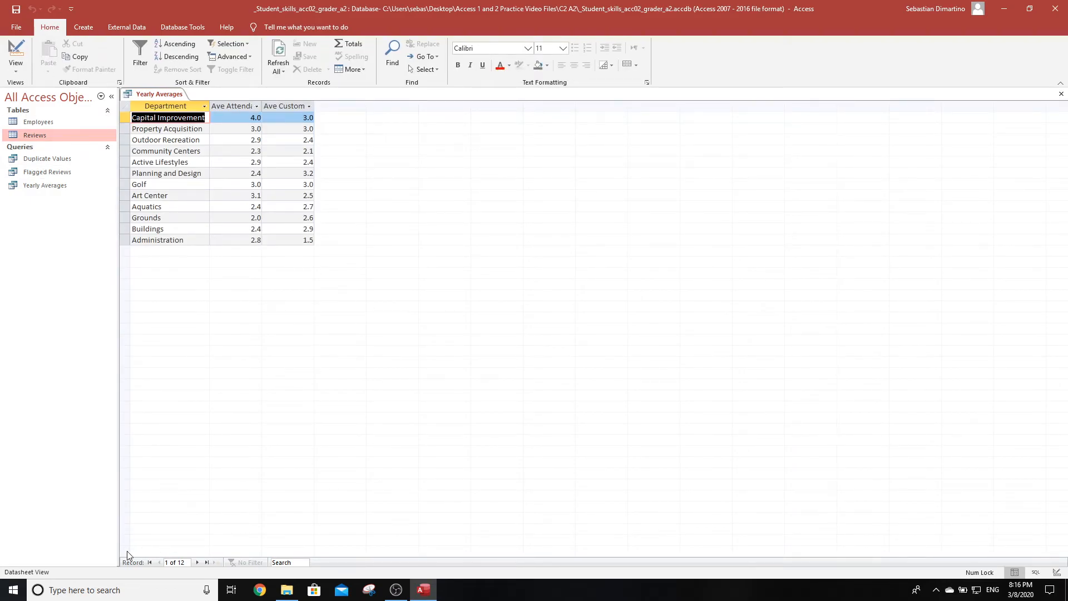
mouse_move(181, 556)
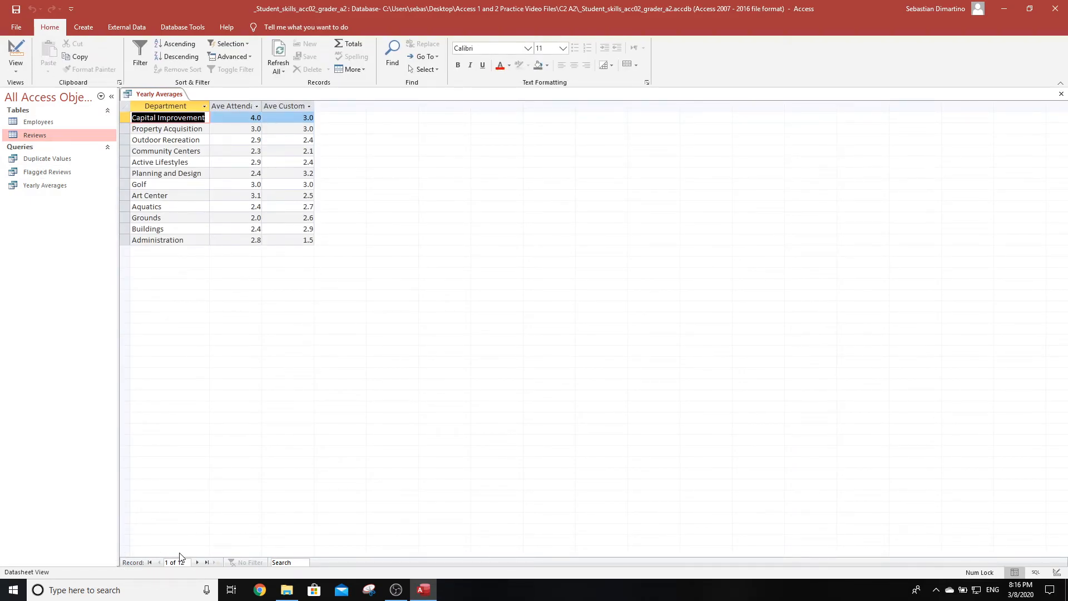
mouse_move(149, 551)
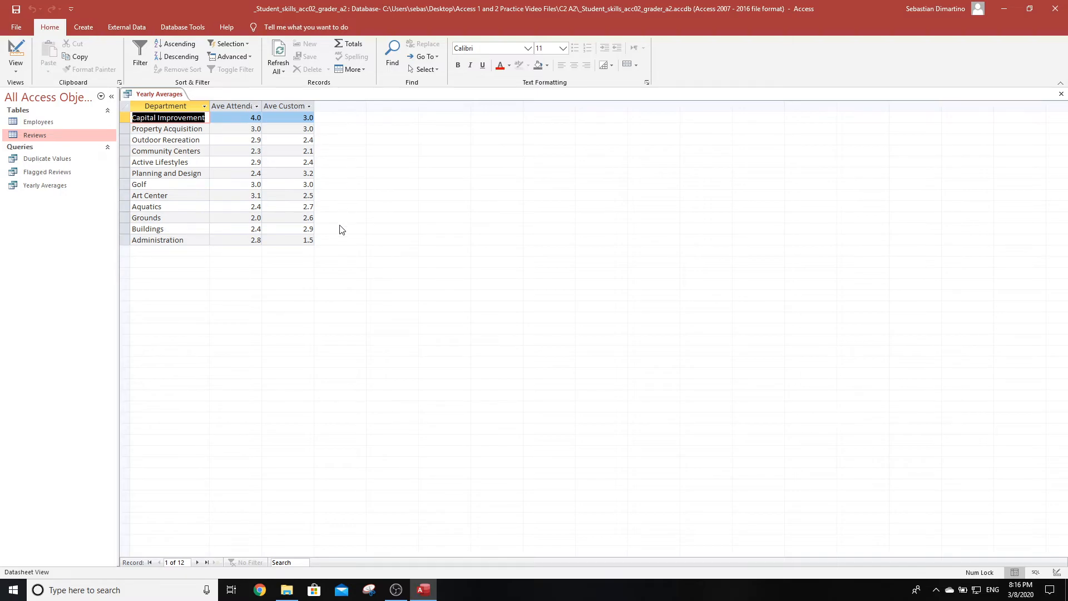
mouse_move(237, 309)
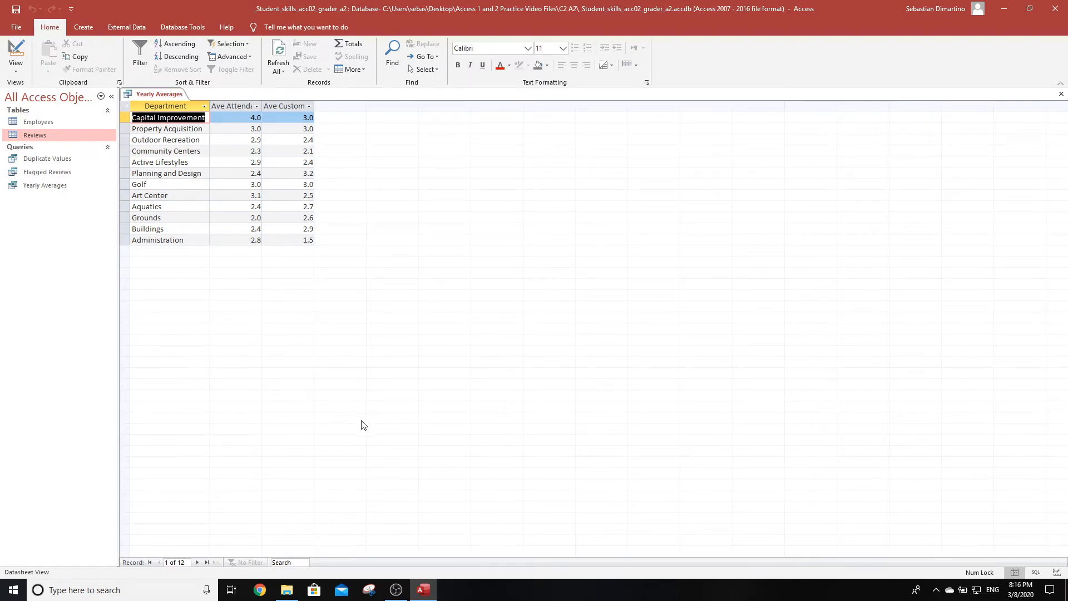
mouse_move(309, 322)
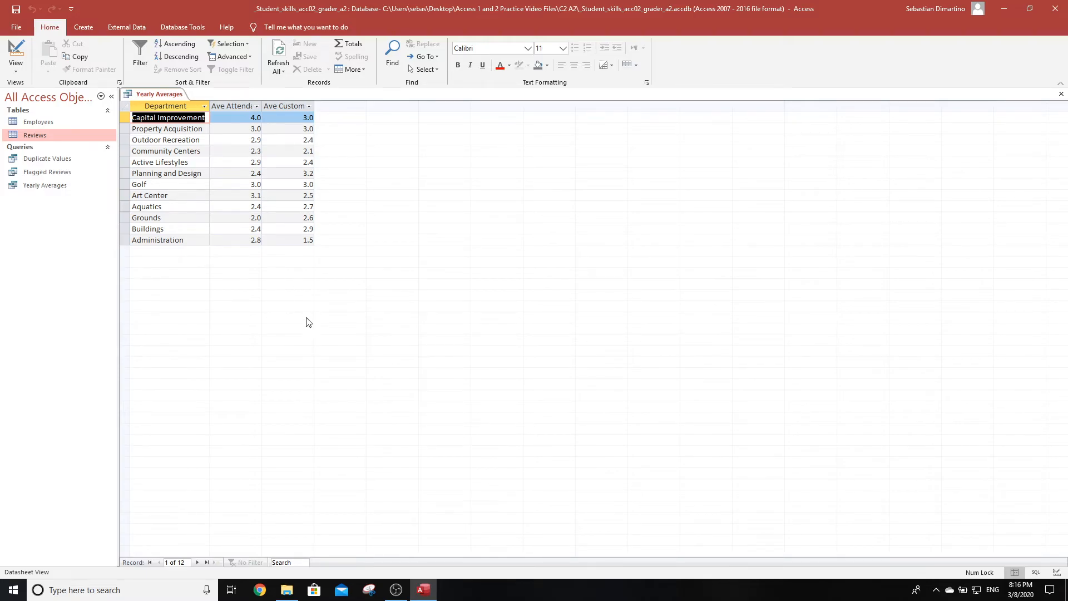
mouse_move(278, 184)
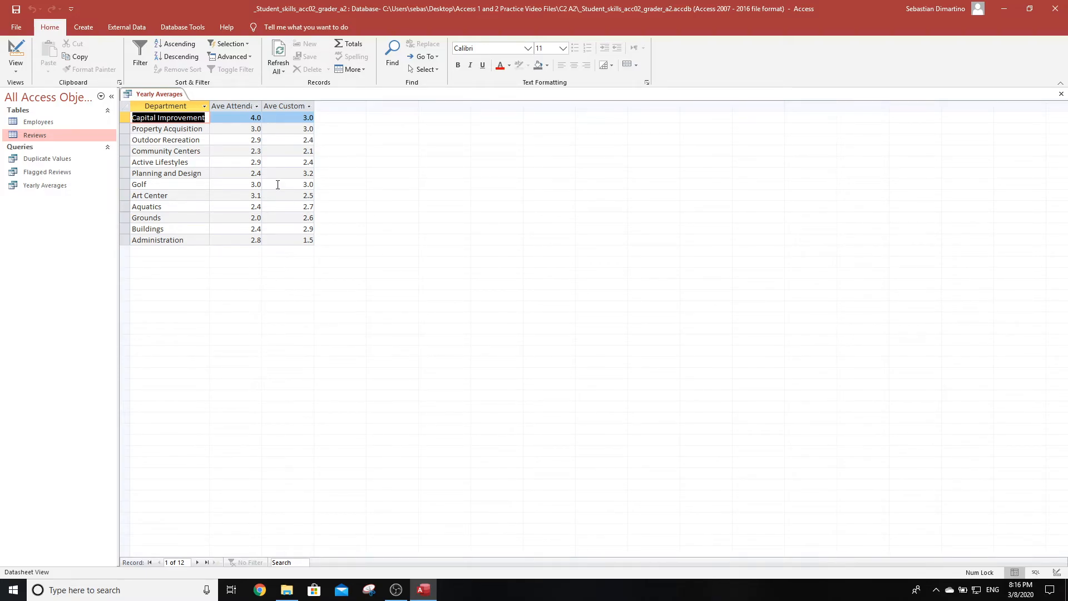
mouse_move(263, 193)
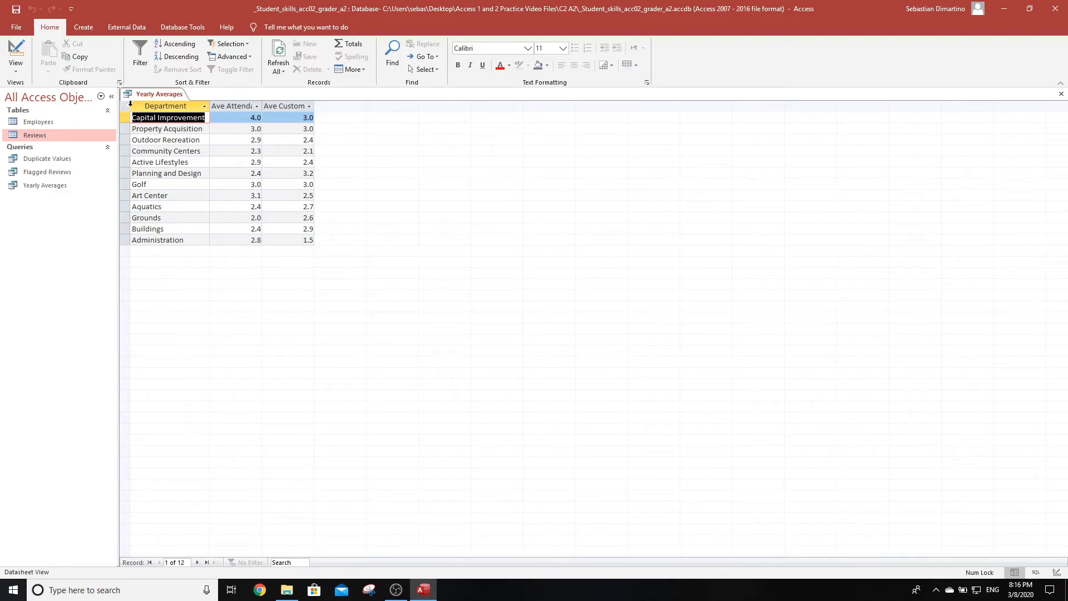
left_click(125, 106)
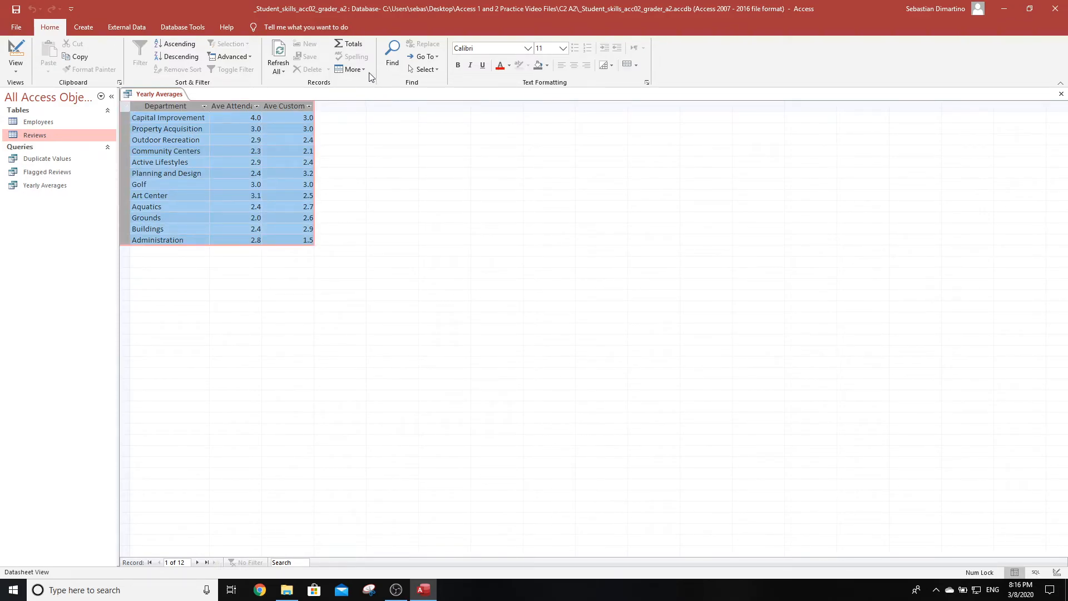
left_click(351, 69)
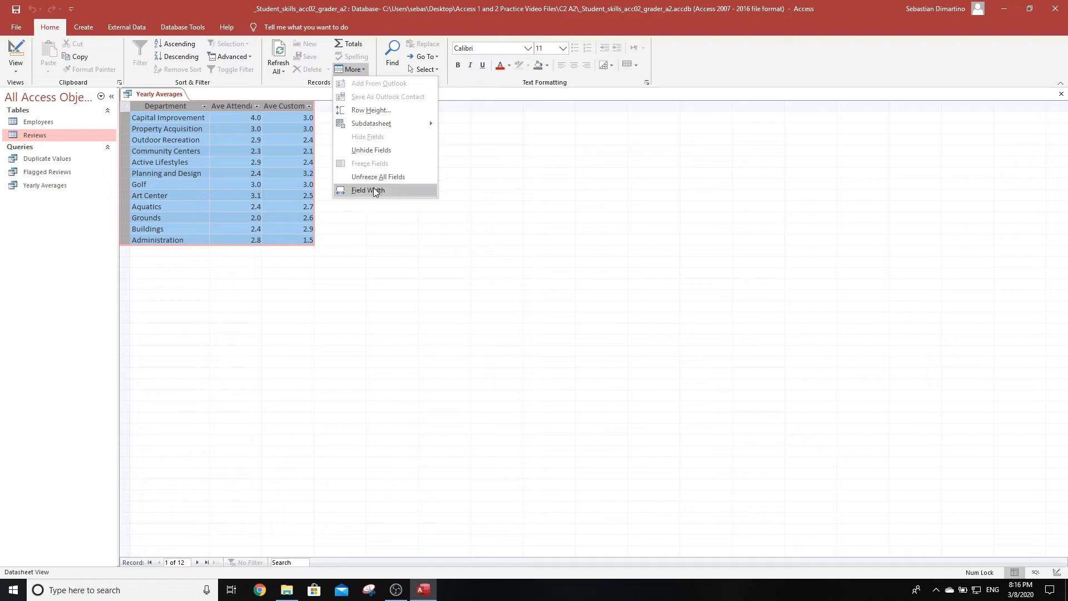
left_click(368, 190)
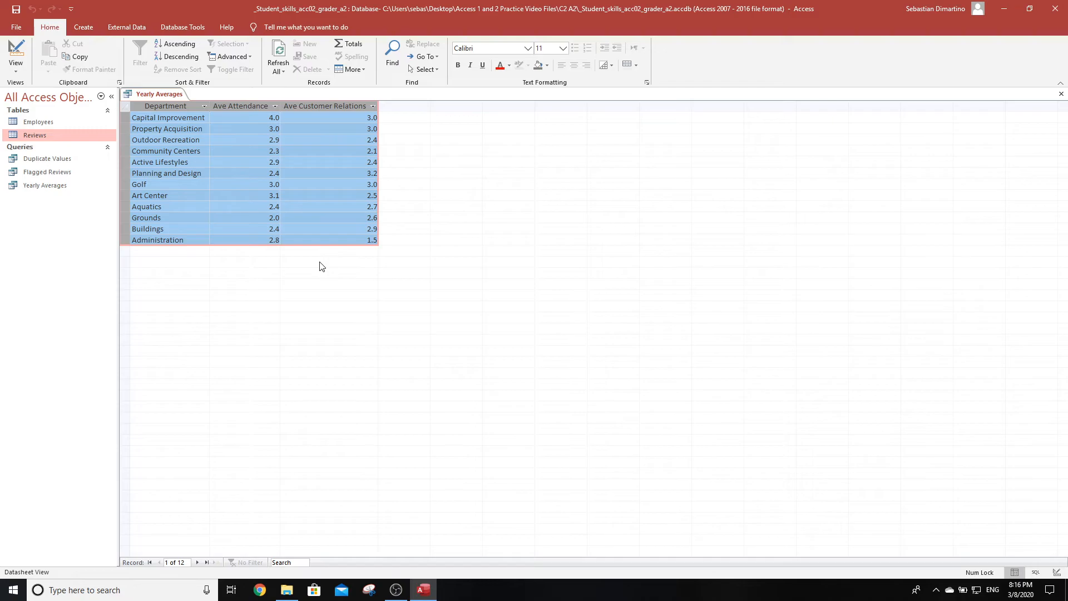
mouse_move(49, 48)
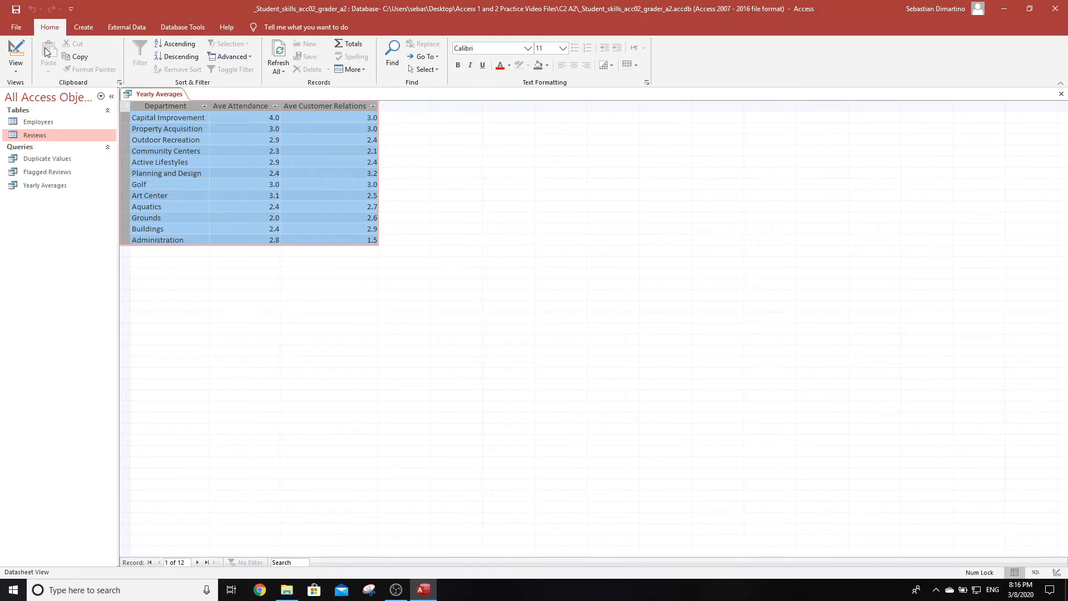
mouse_move(804, 56)
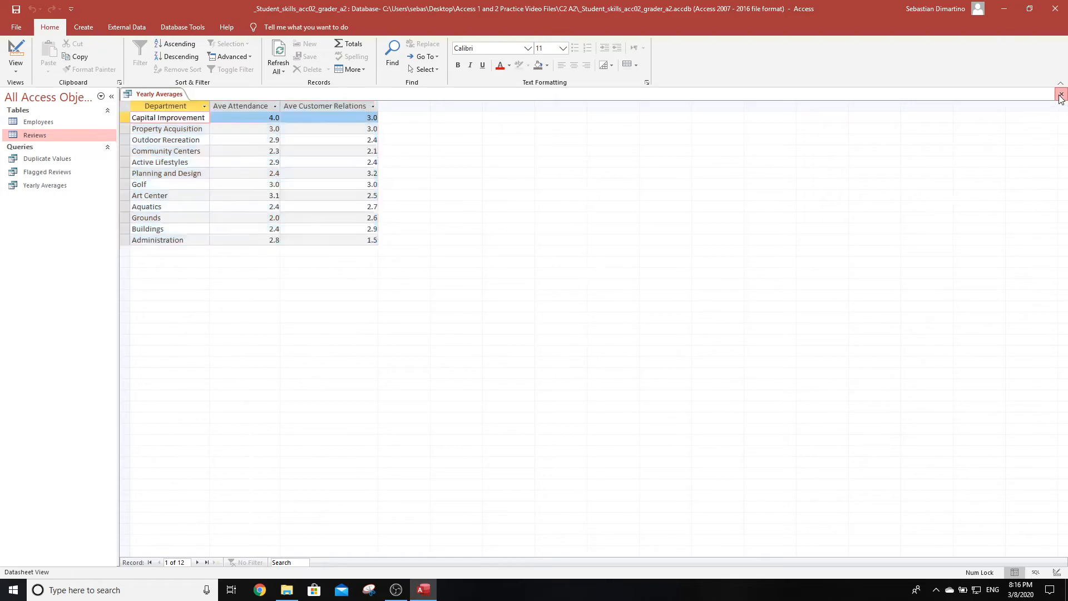
Step: Close the Yearly Averages query tab
left_click(1060, 94)
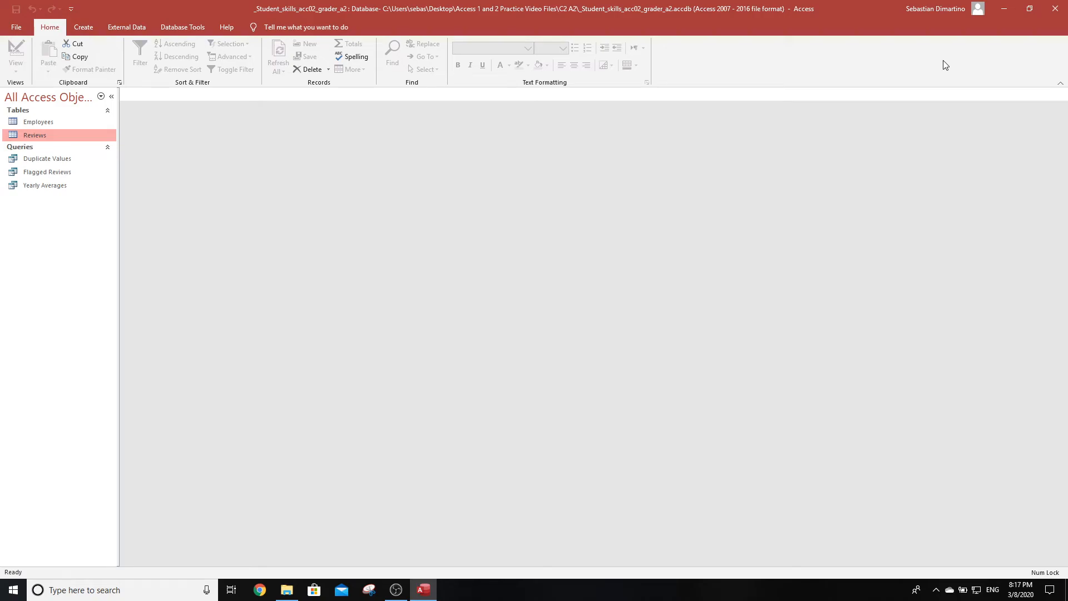
mouse_move(206, 150)
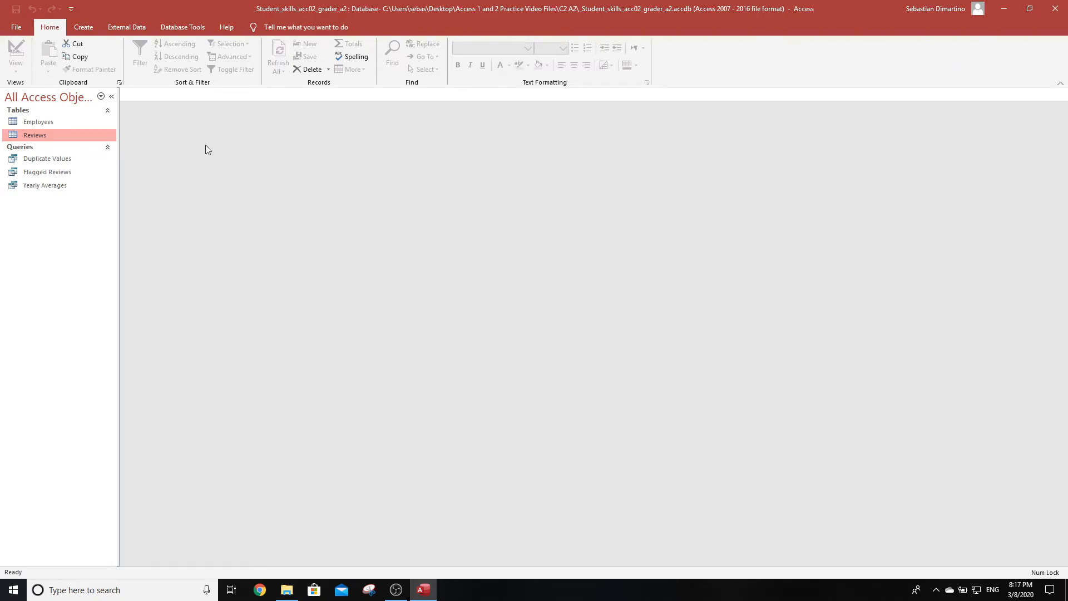
mouse_move(69, 162)
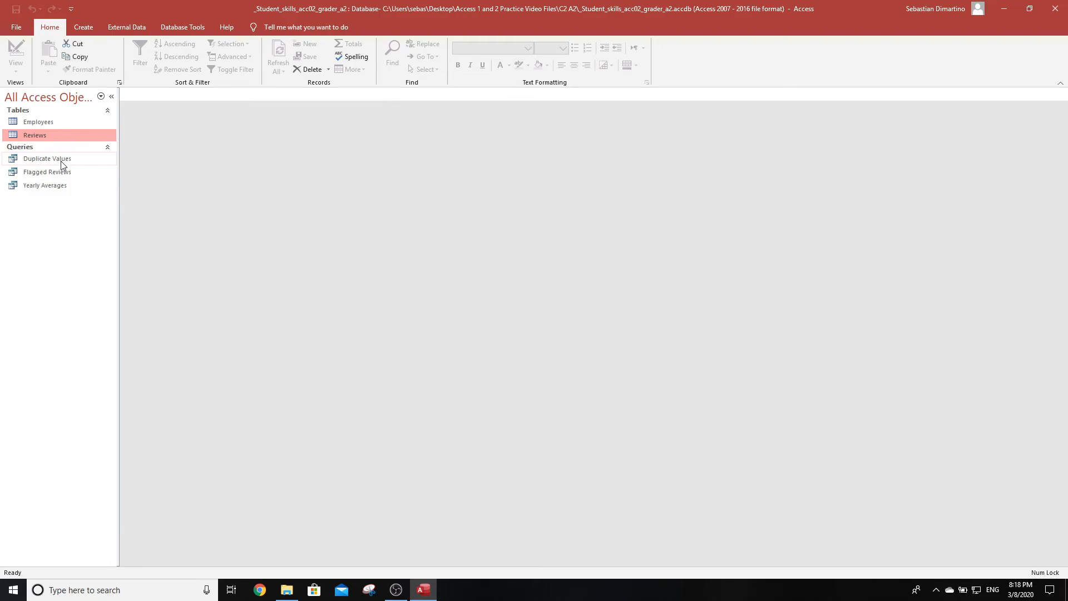
right_click(47, 158)
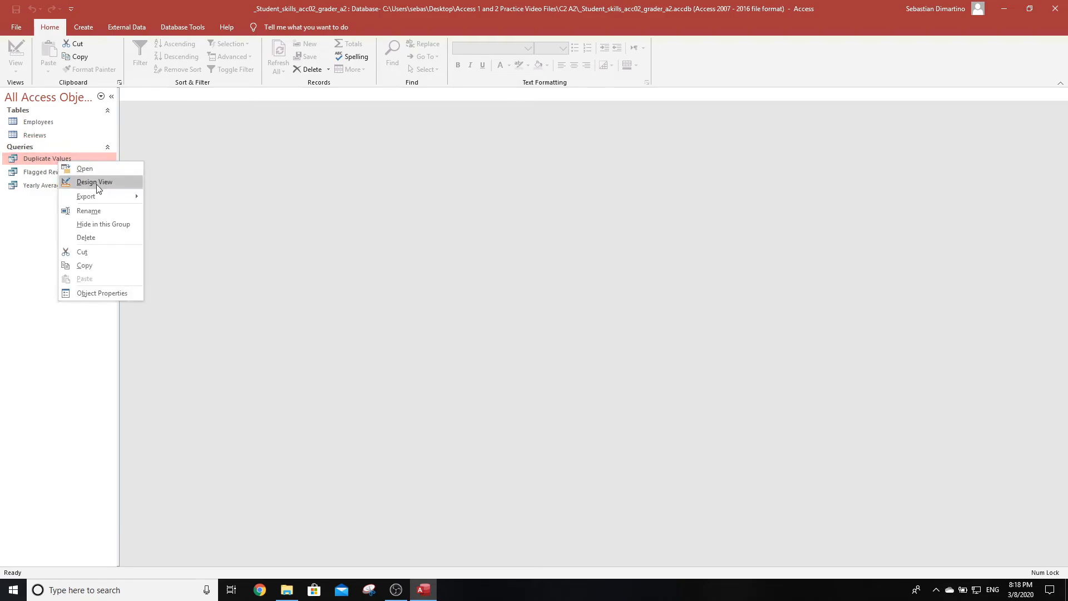
left_click(94, 182)
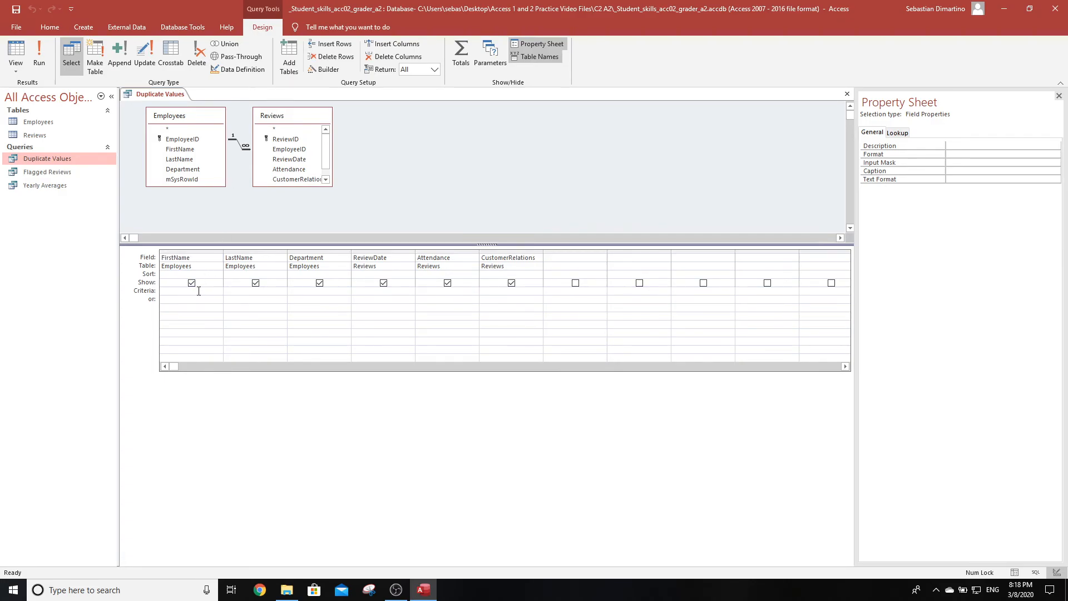
type("Like")
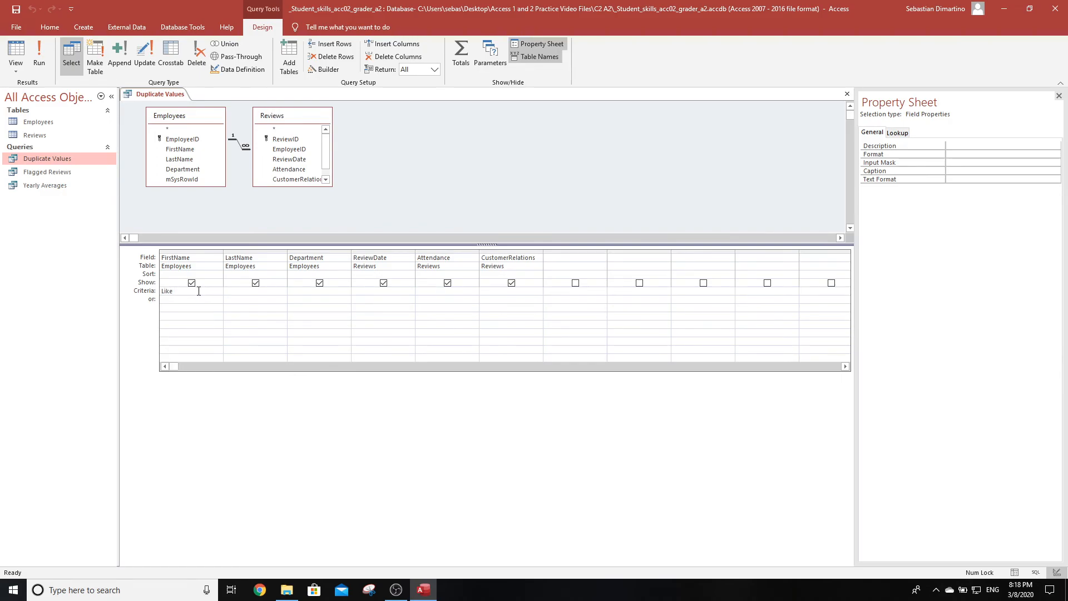
type("Ste")
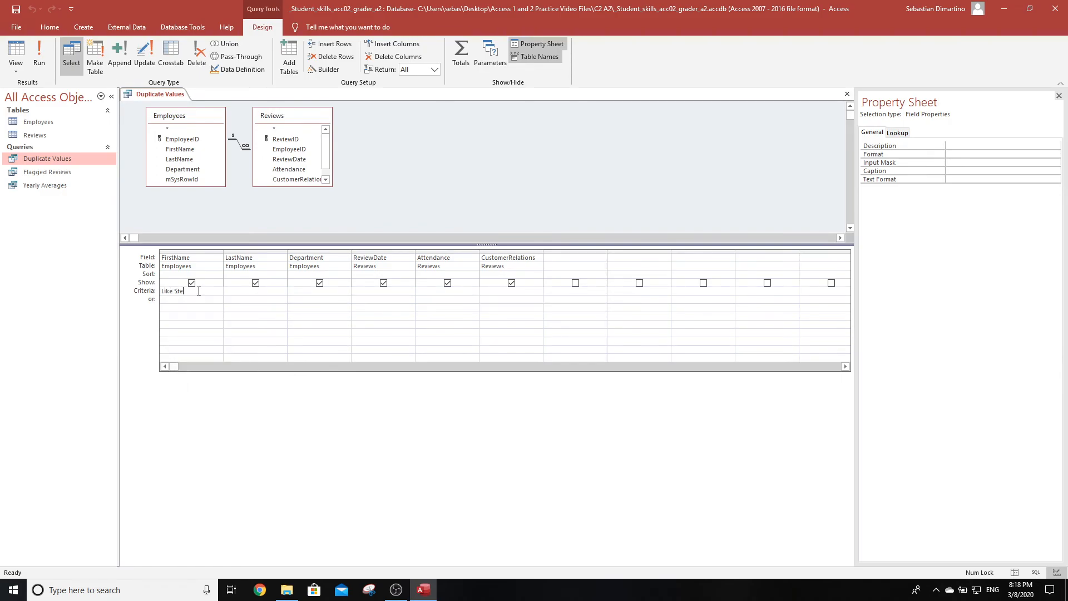
type("v")
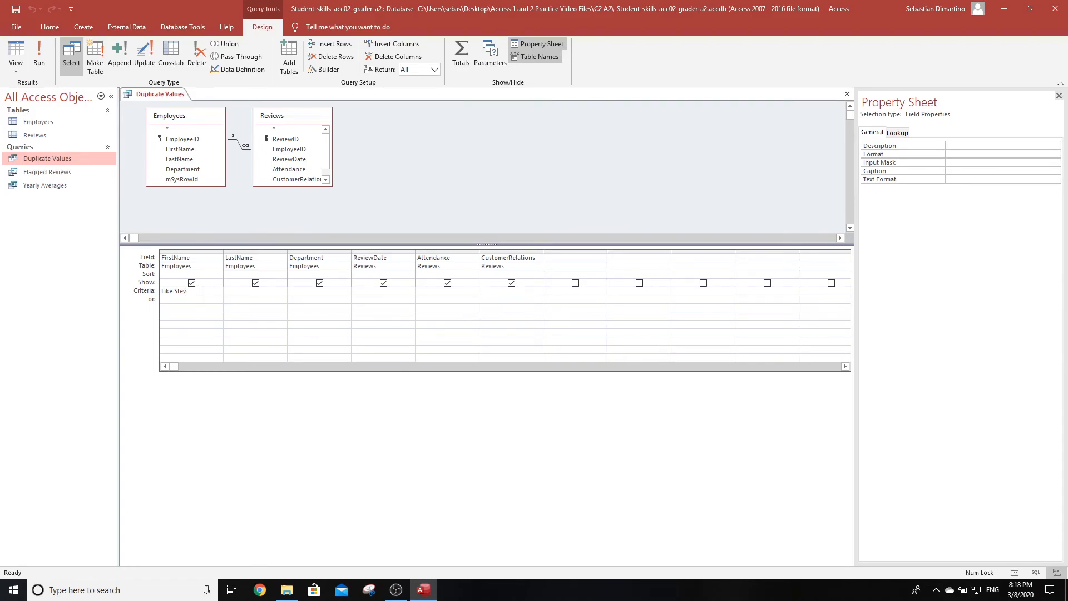
key("Backspace")
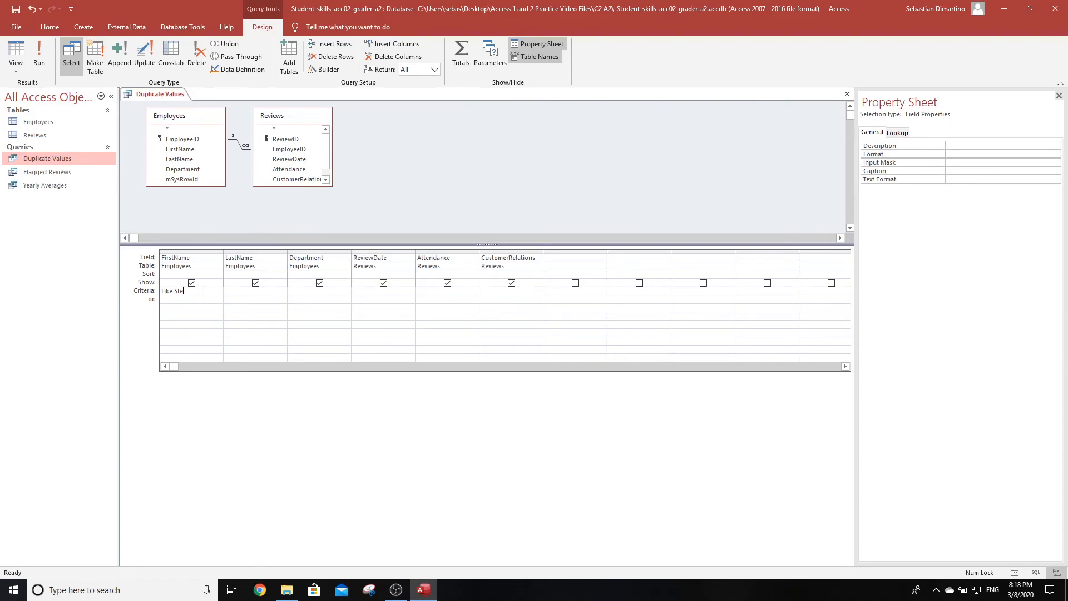
type("*")
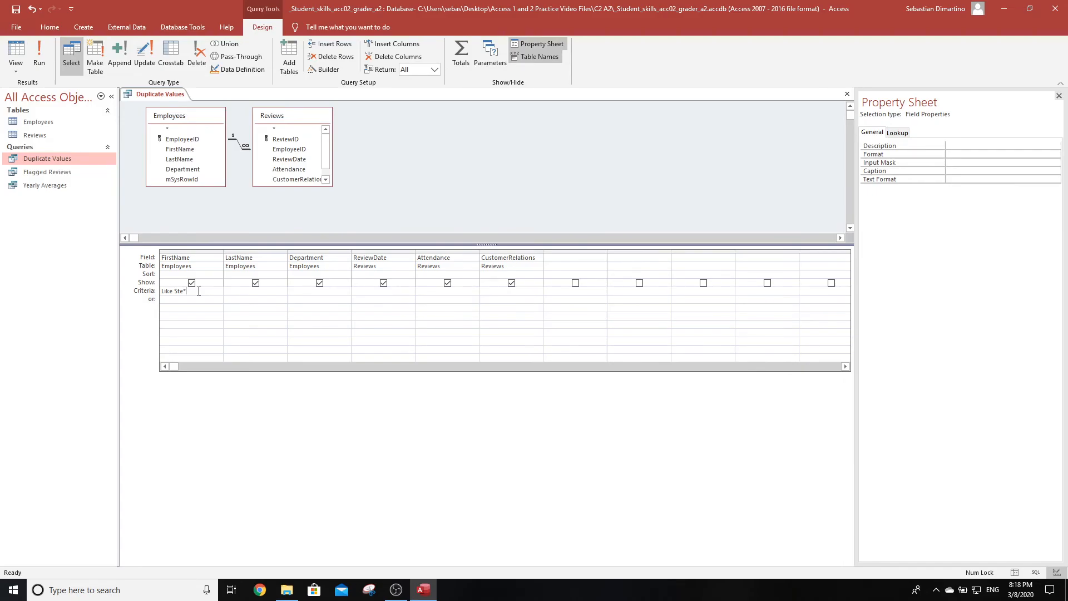
type("en")
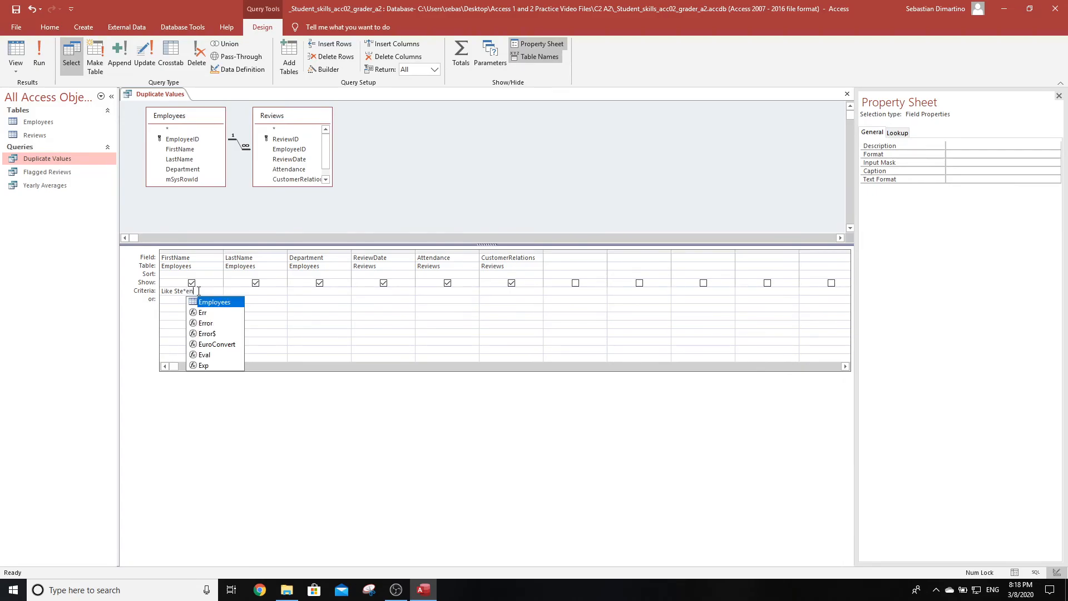
key("Escape")
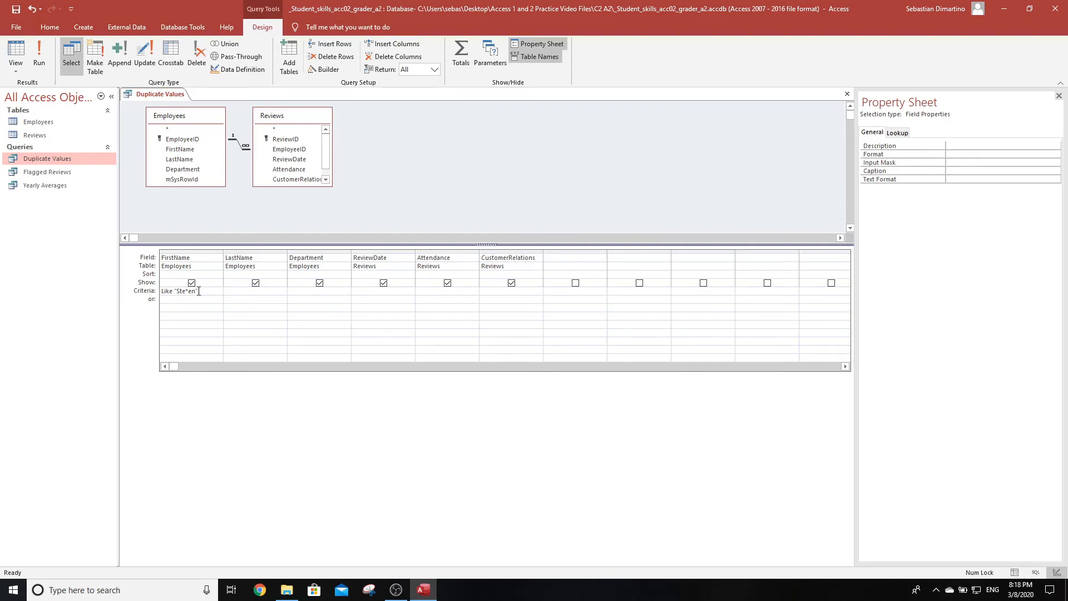
type("Ahern\"")
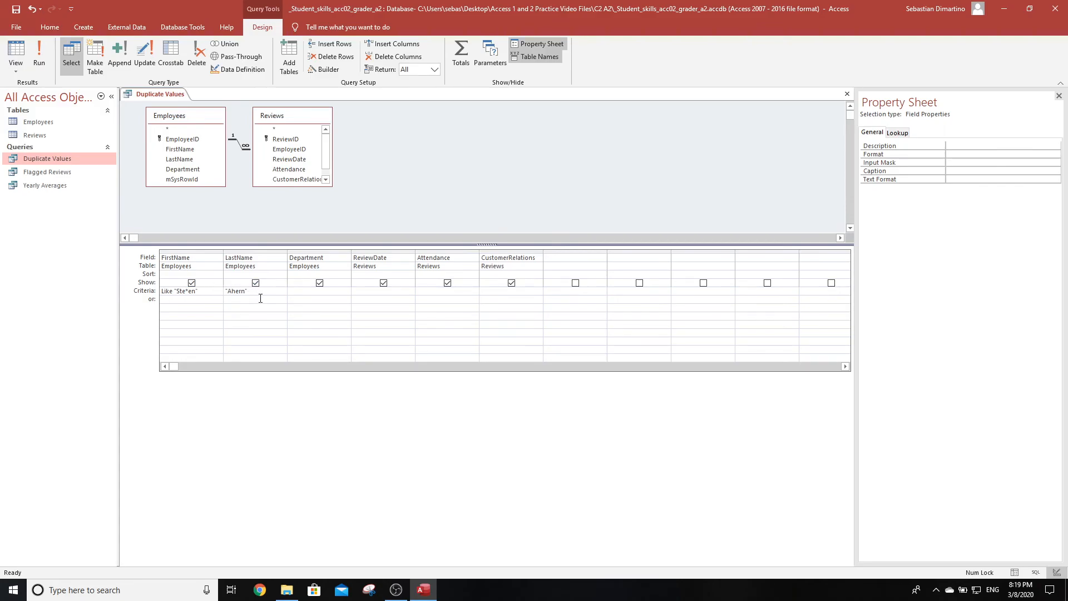
left_click(306, 291)
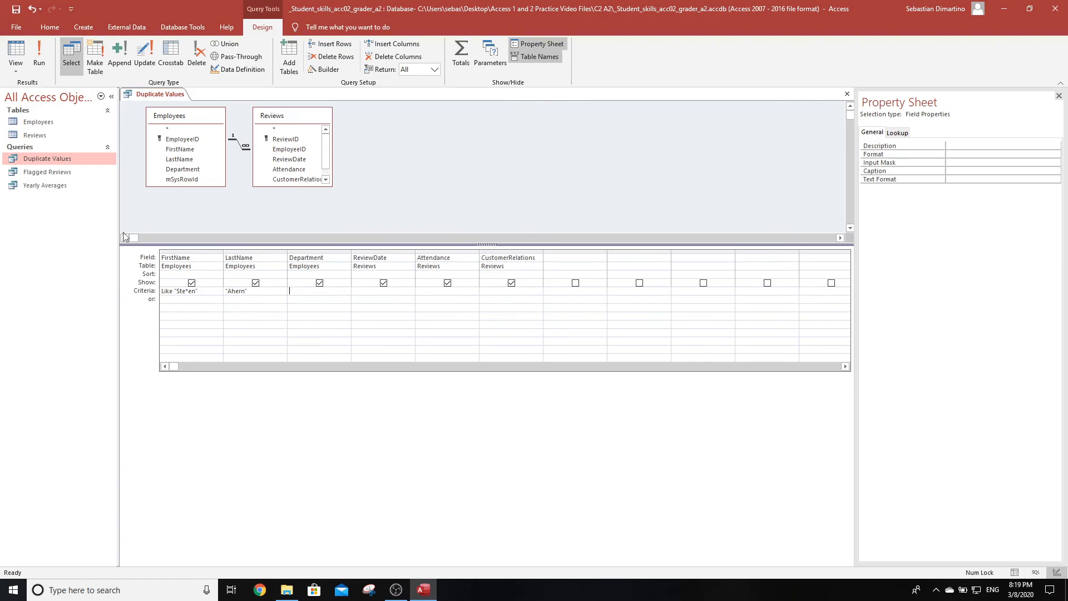
mouse_move(39, 50)
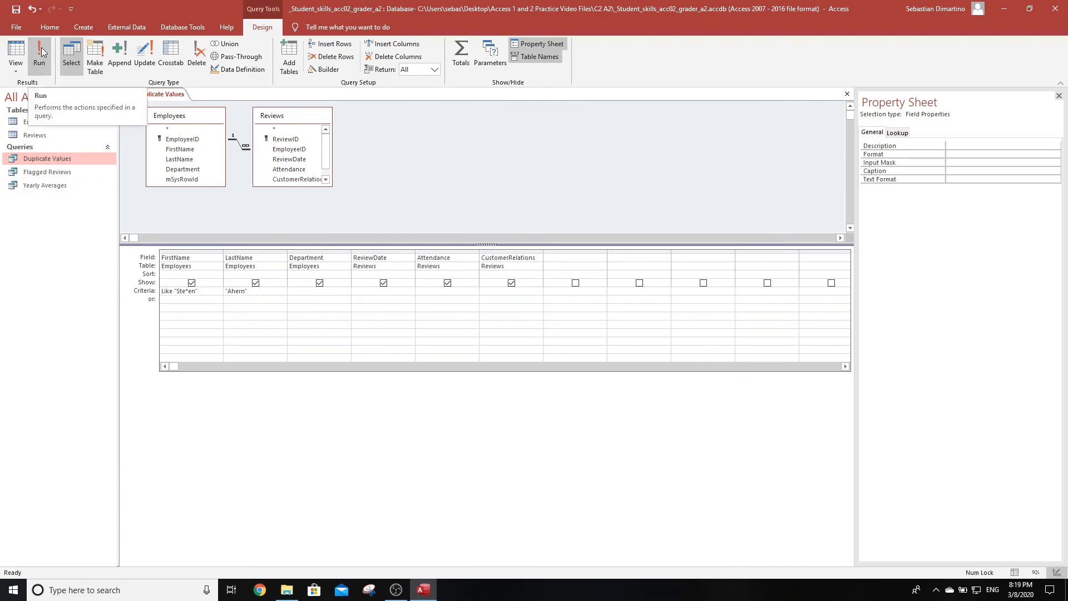
left_click(39, 50)
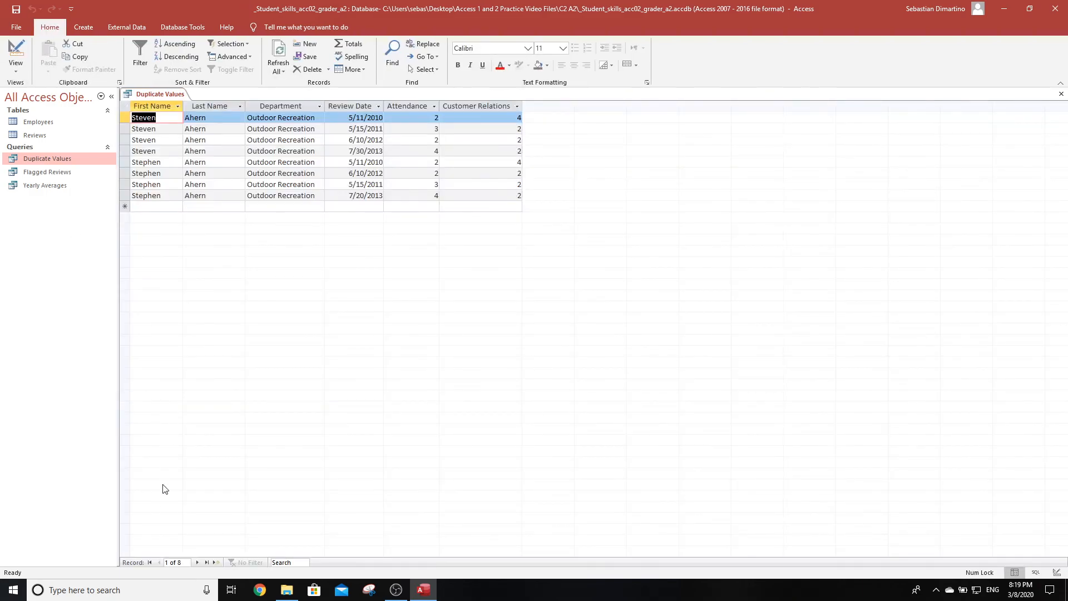
mouse_move(155, 562)
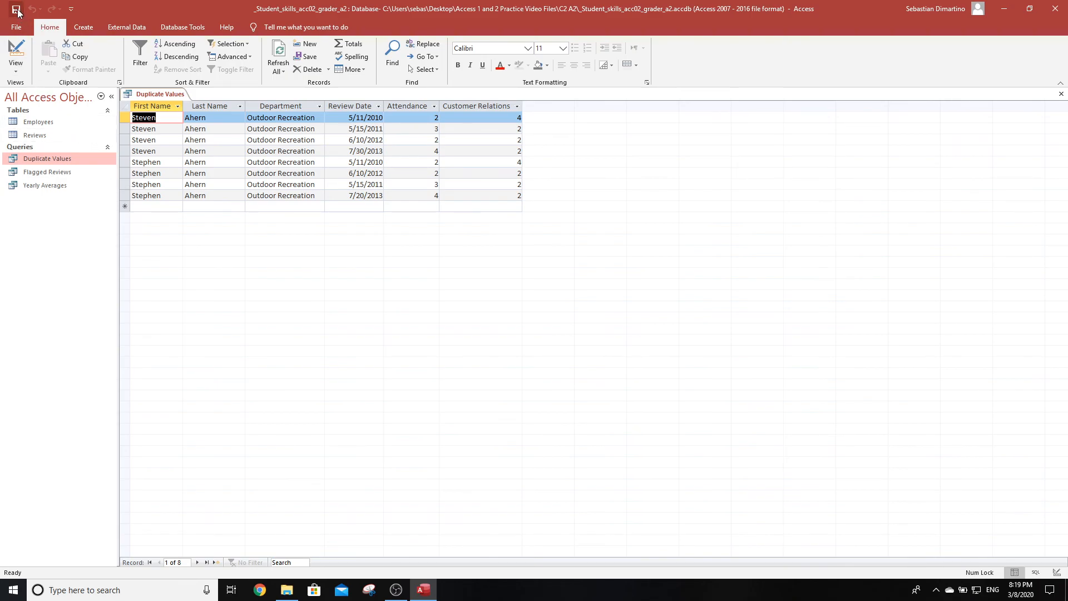
mouse_move(1061, 94)
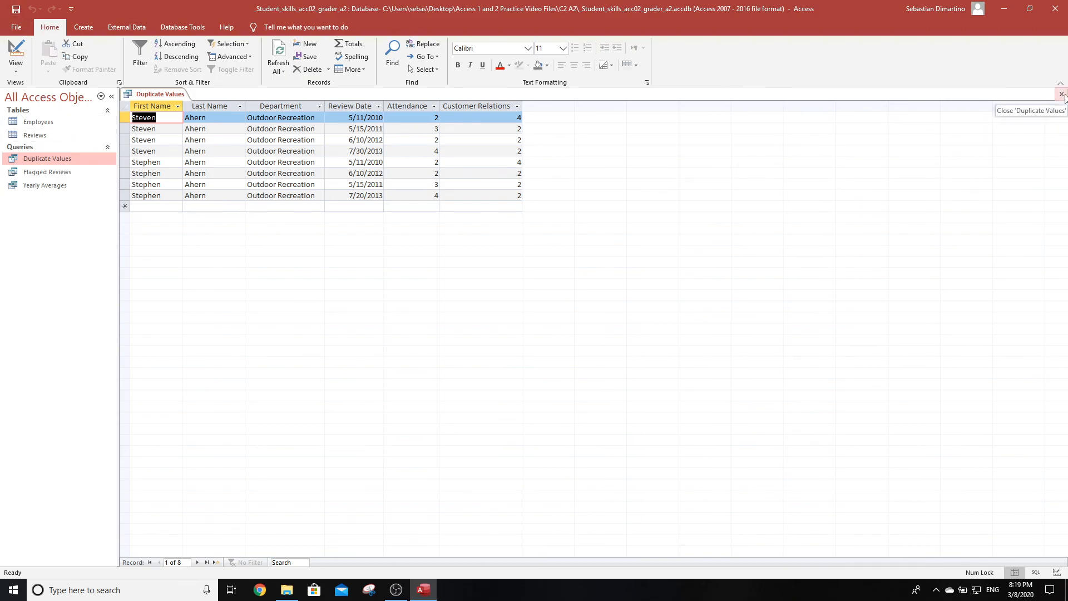
Step: Close the Duplicate Values query tab
left_click(1061, 94)
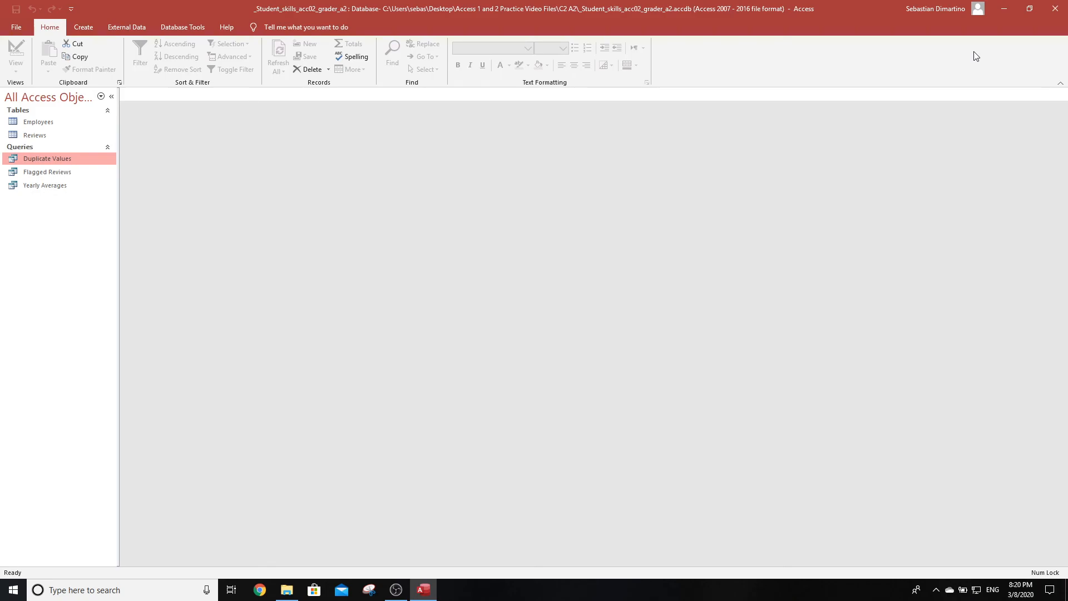
mouse_move(963, 193)
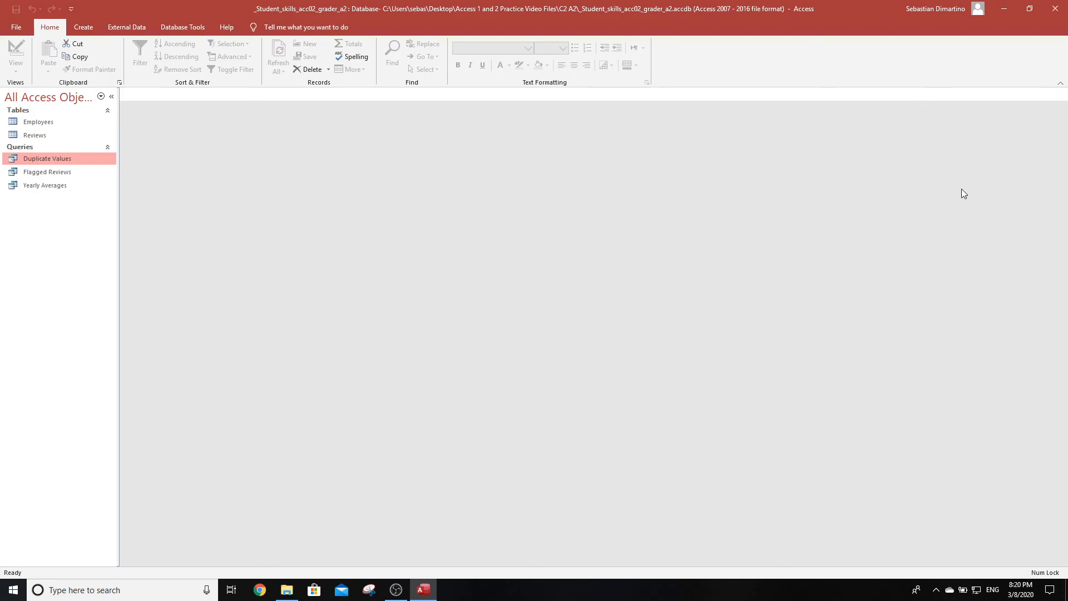